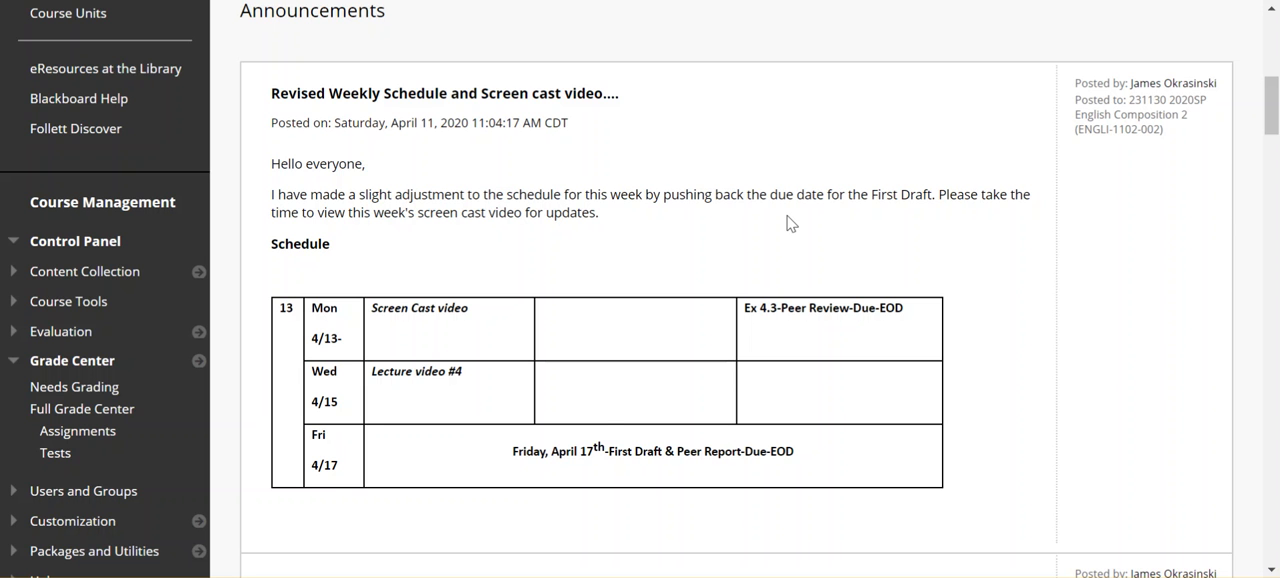
mouse_move(835, 484)
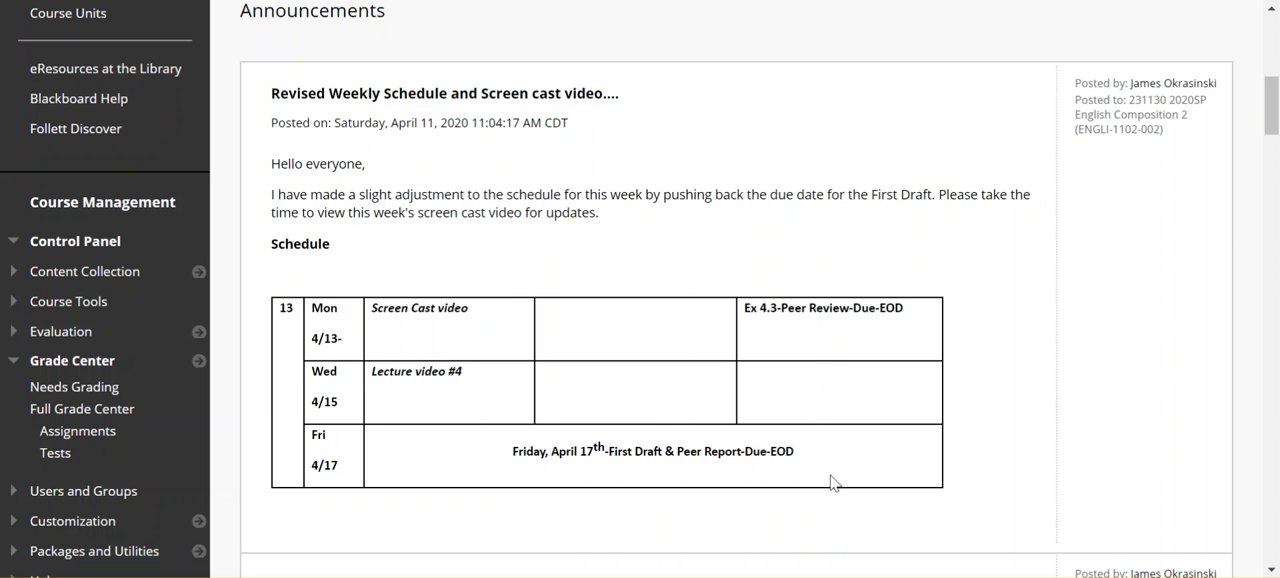
mouse_move(951, 388)
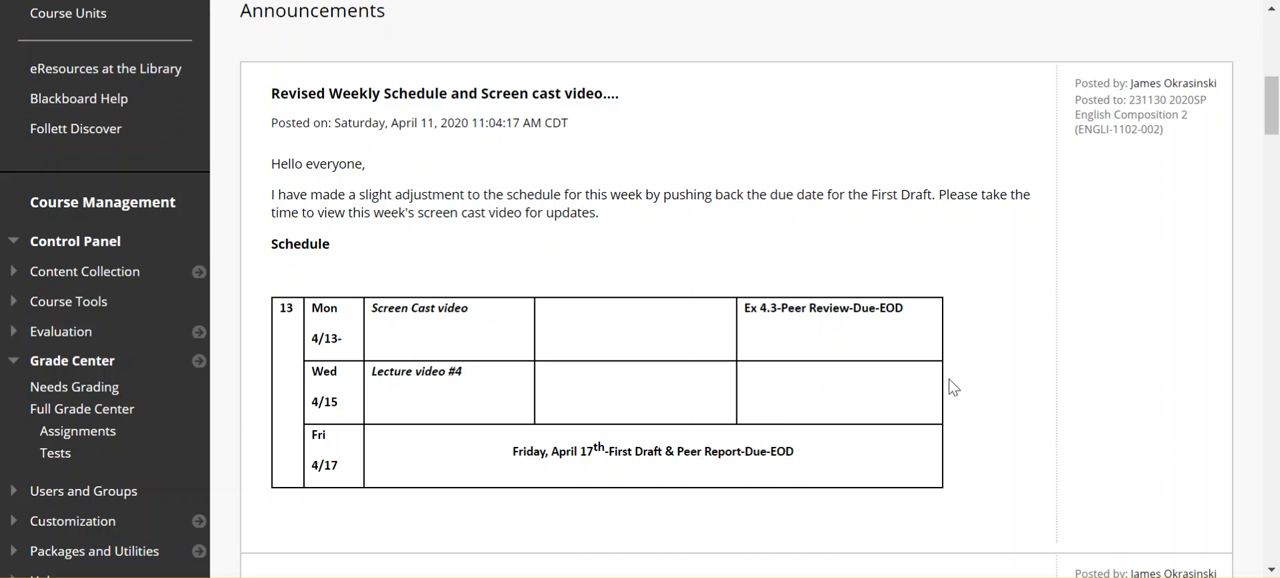
mouse_move(1000, 352)
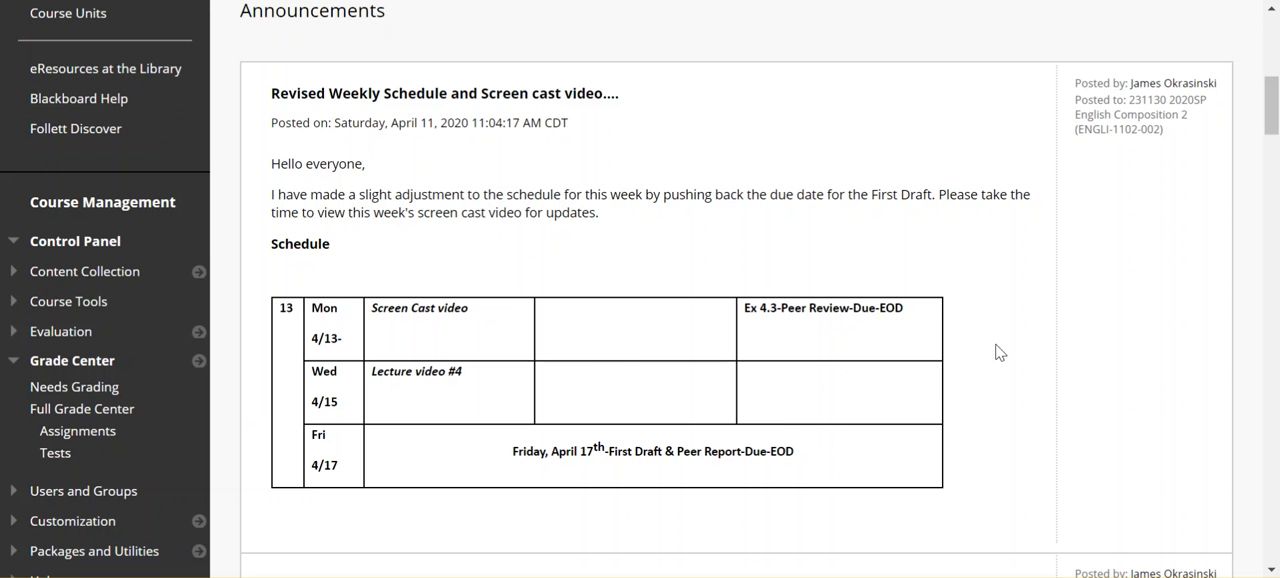
- Browse the course's unit list down to the Chapter 4 content
scroll(down, 3)
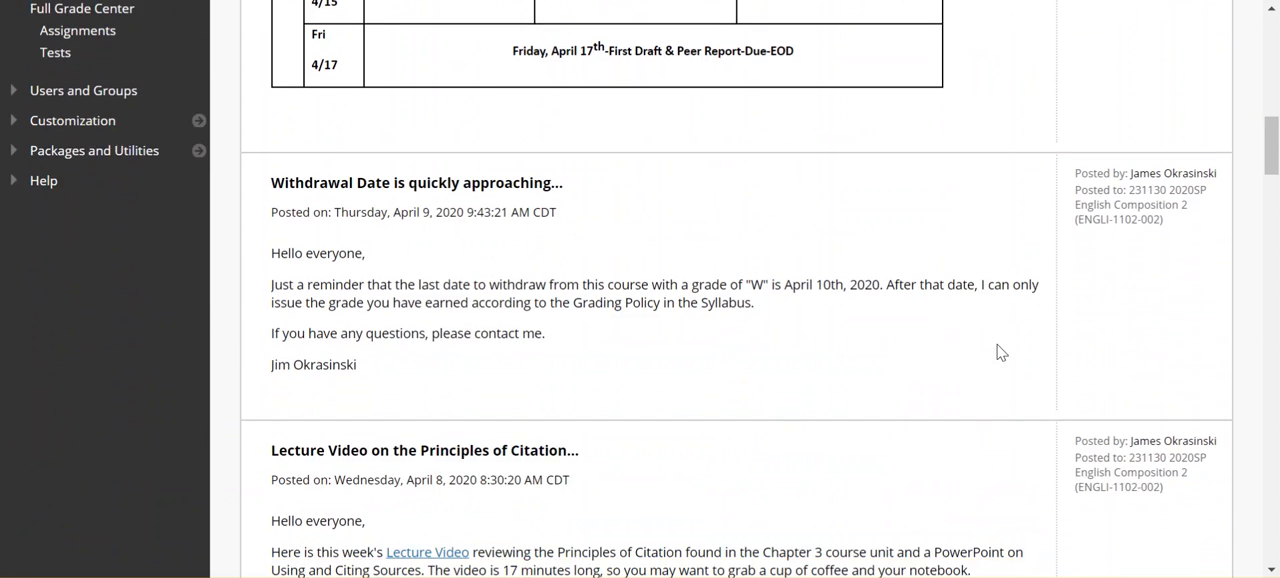
scroll(down, 3)
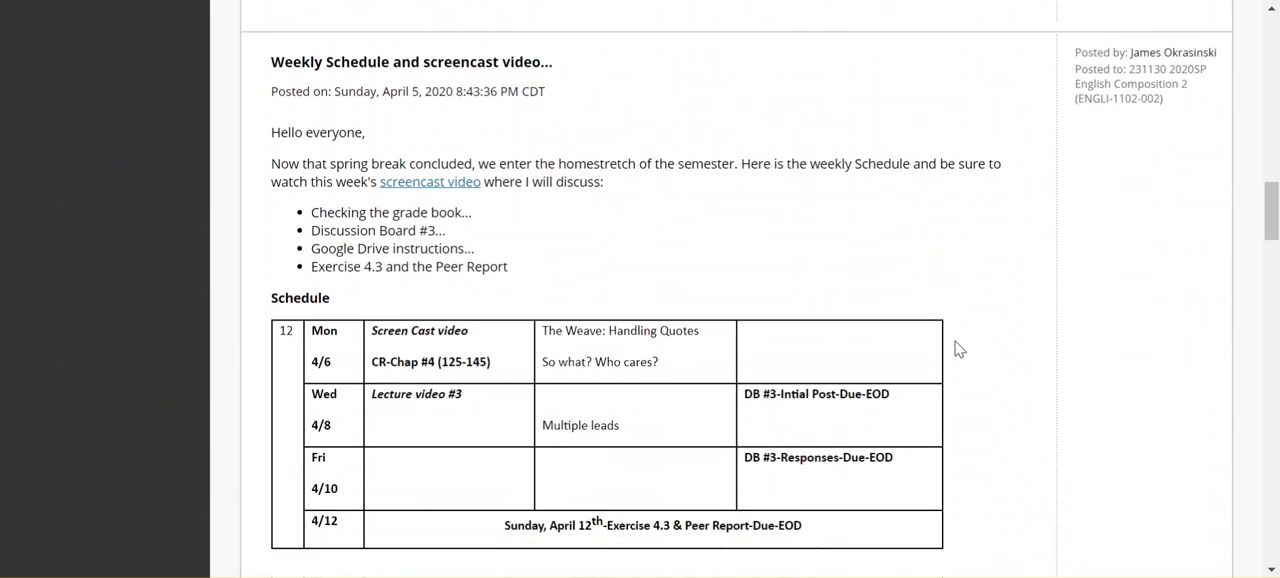
scroll(down, 3)
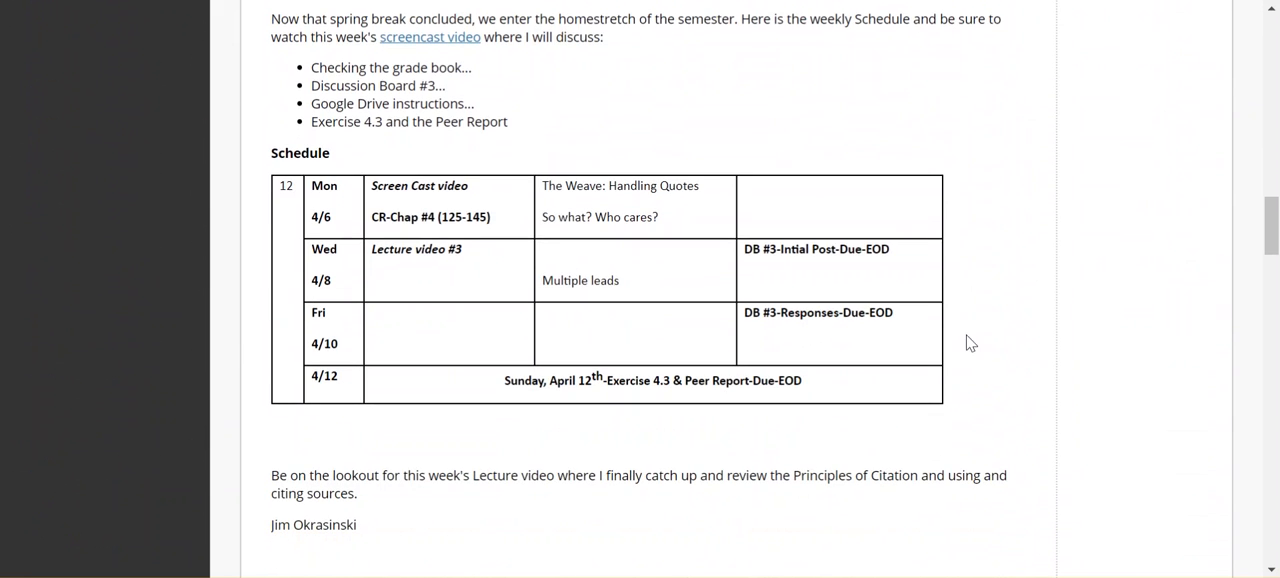
mouse_move(868, 335)
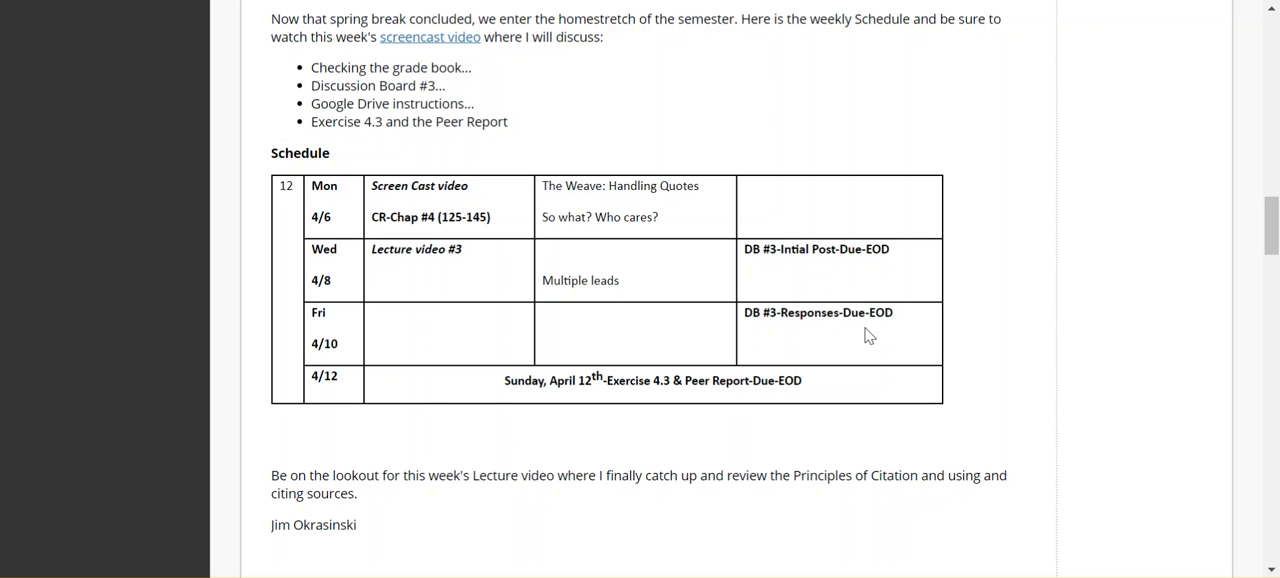
mouse_move(554, 398)
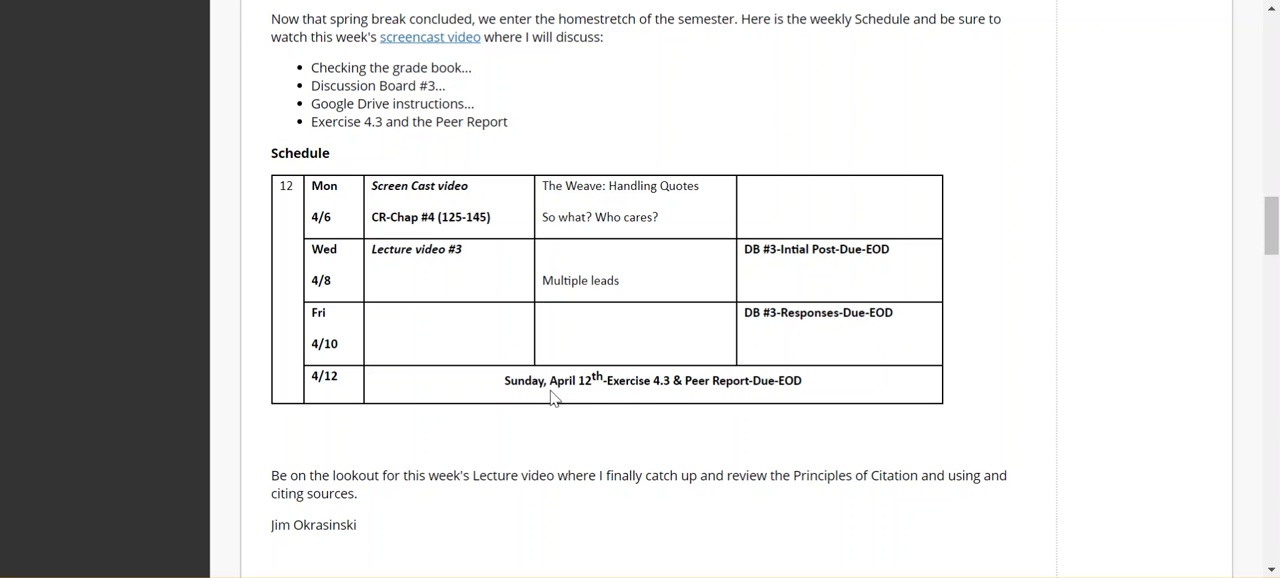
mouse_move(680, 404)
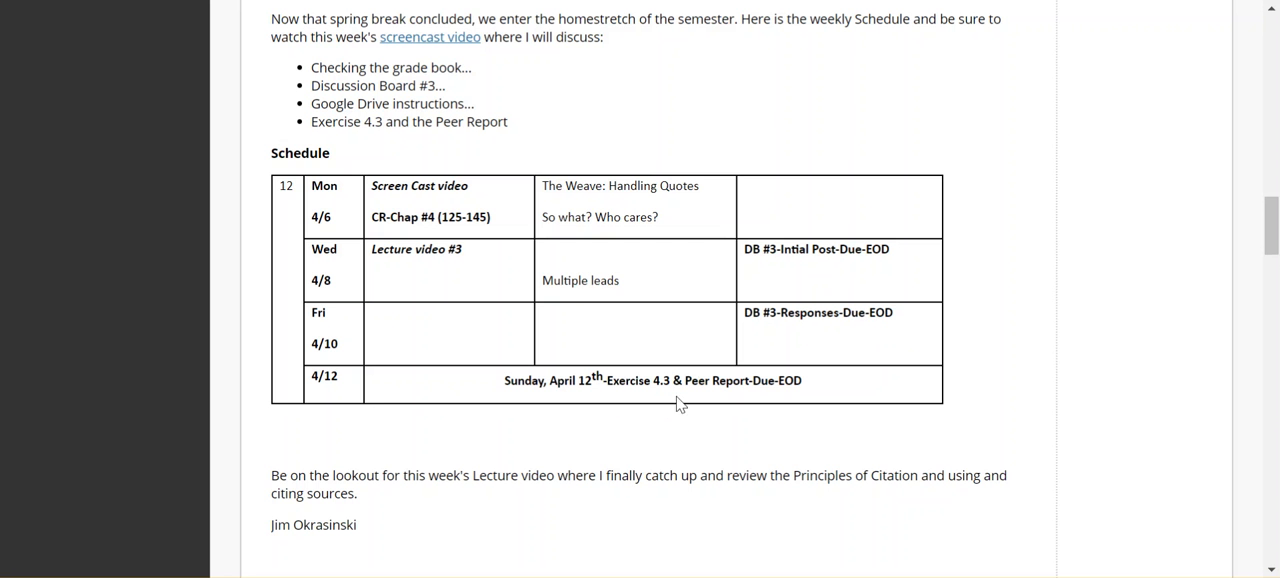
mouse_move(751, 404)
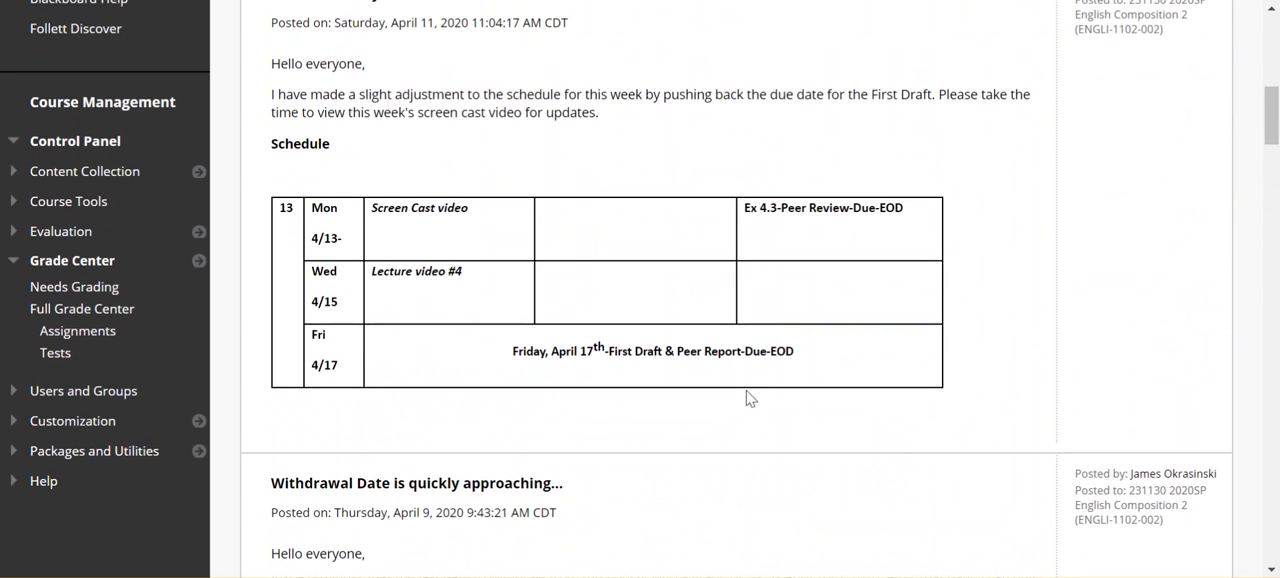
mouse_move(829, 248)
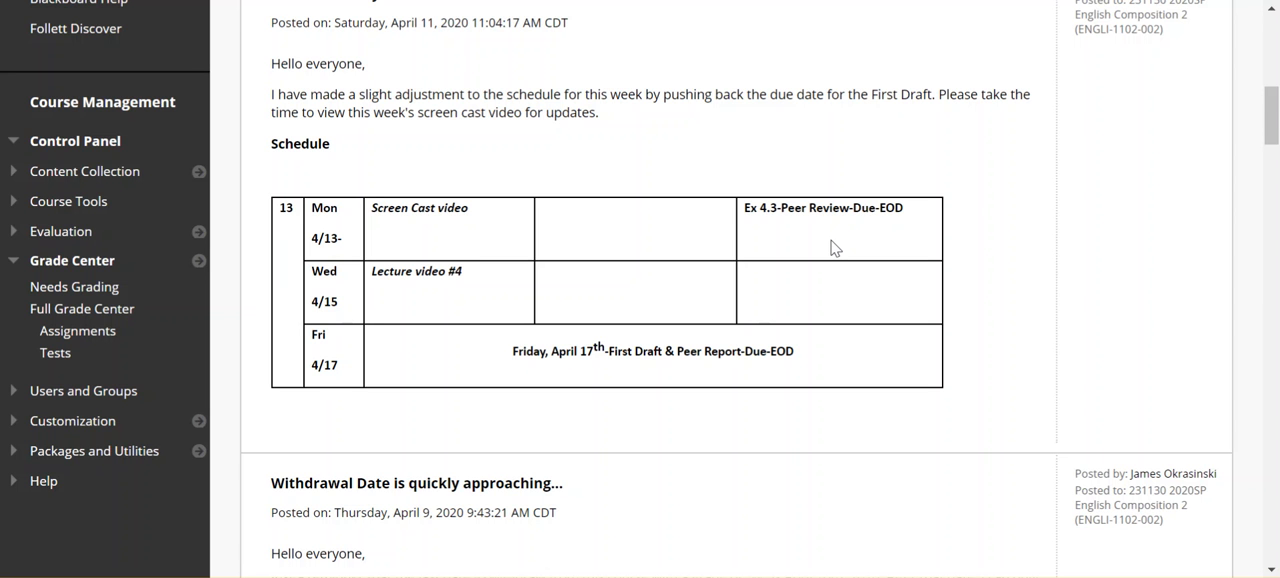
mouse_move(838, 247)
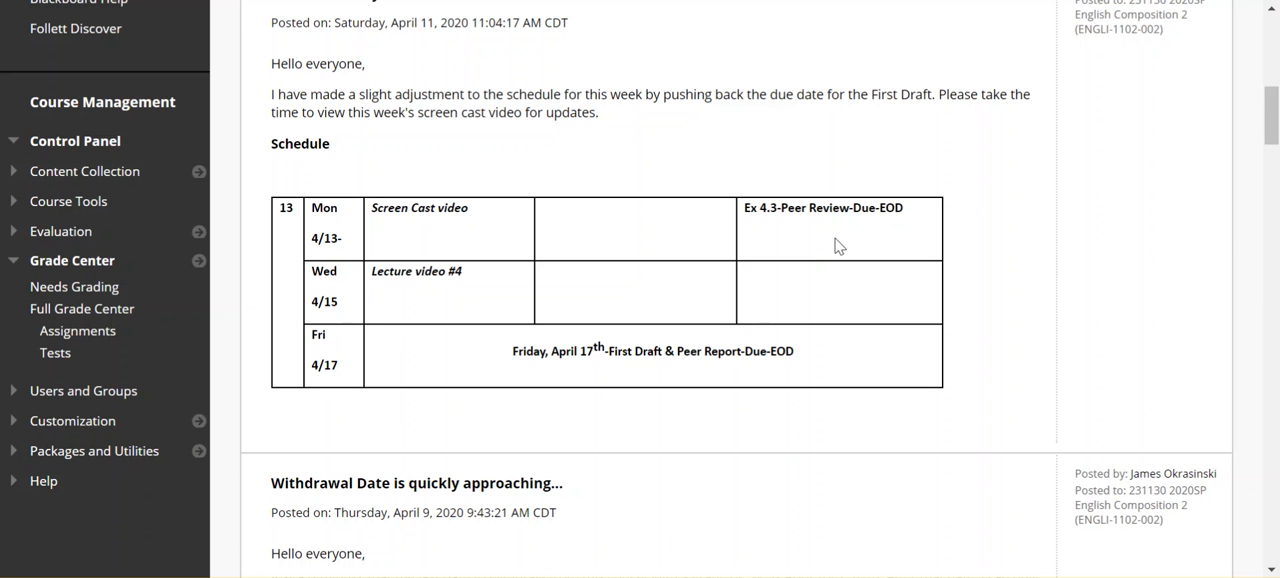
mouse_move(840, 238)
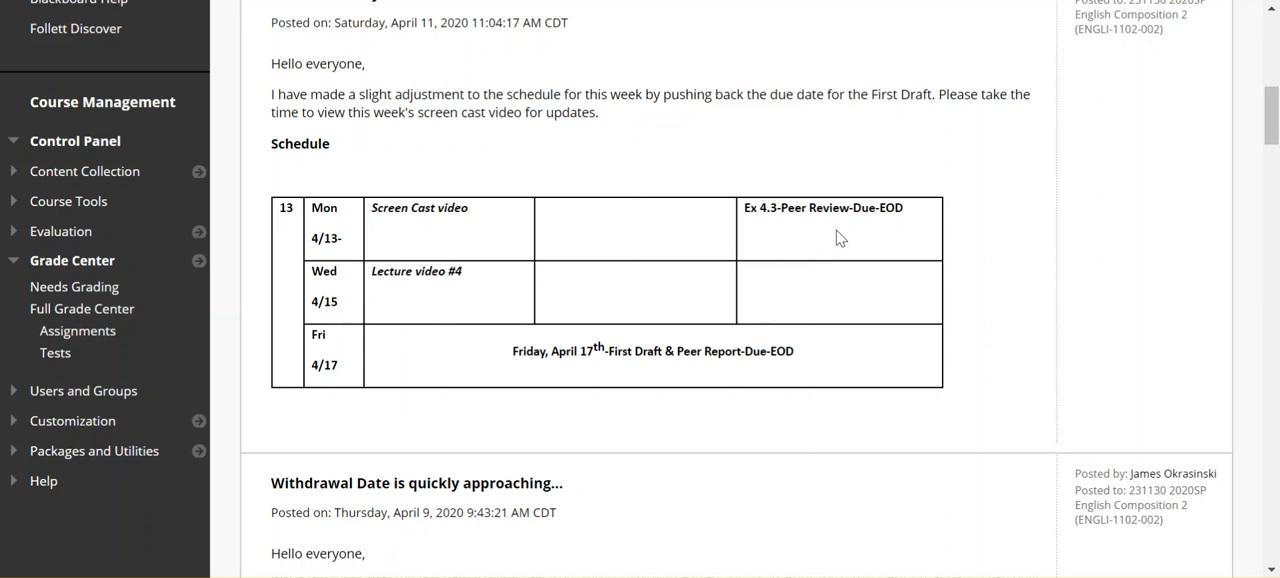
scroll(down, 3)
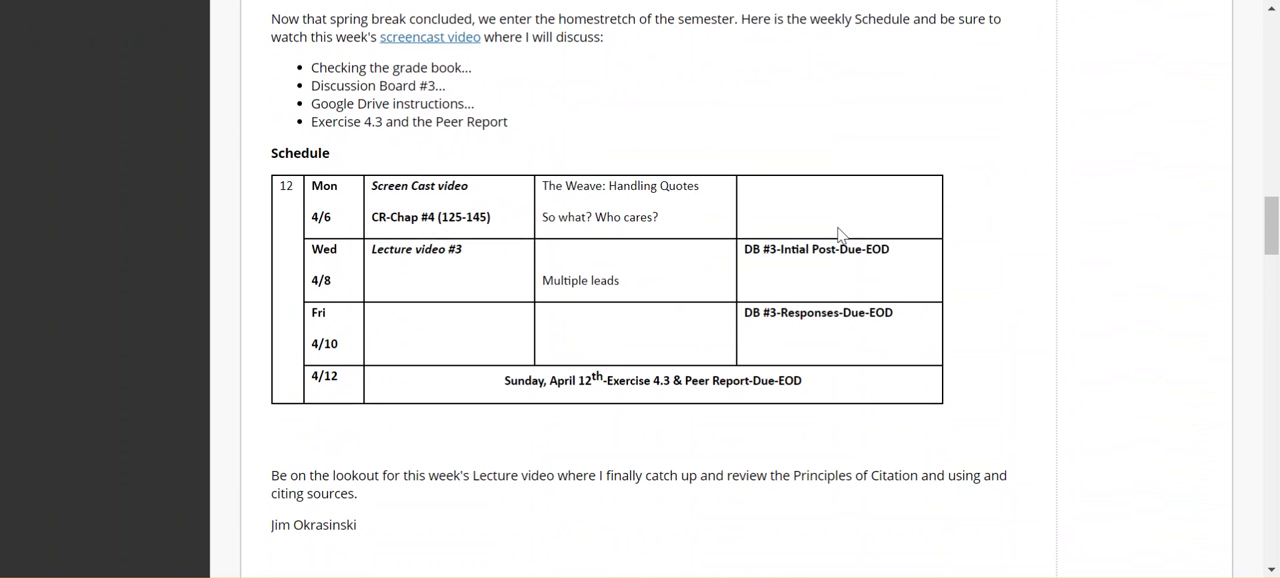
scroll(down, 3)
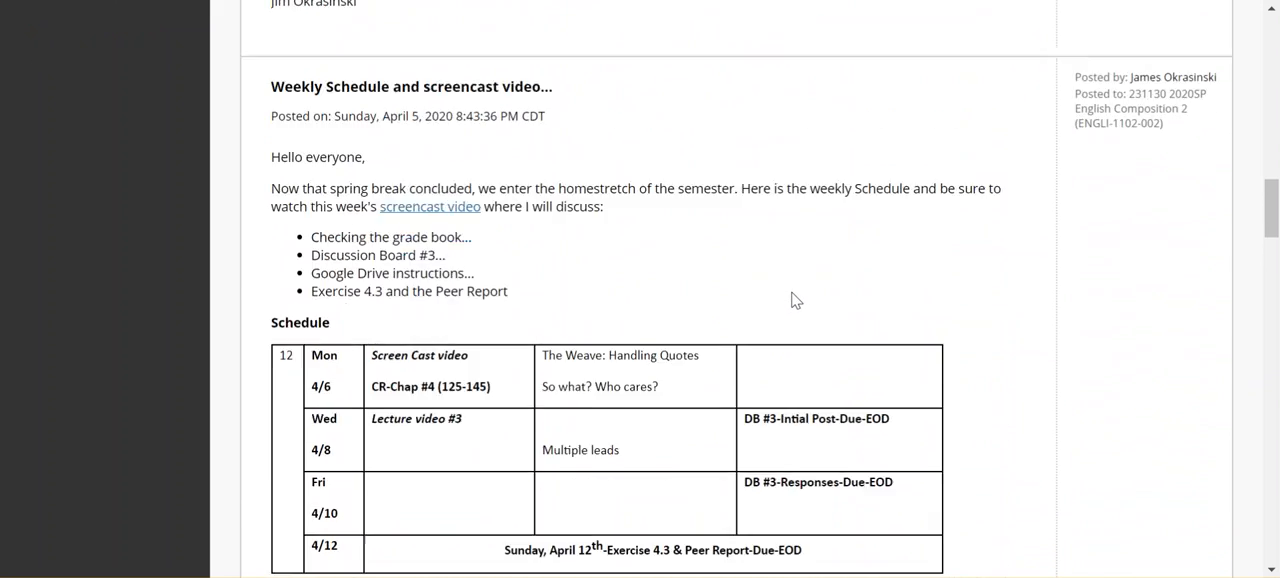
scroll(down, 3)
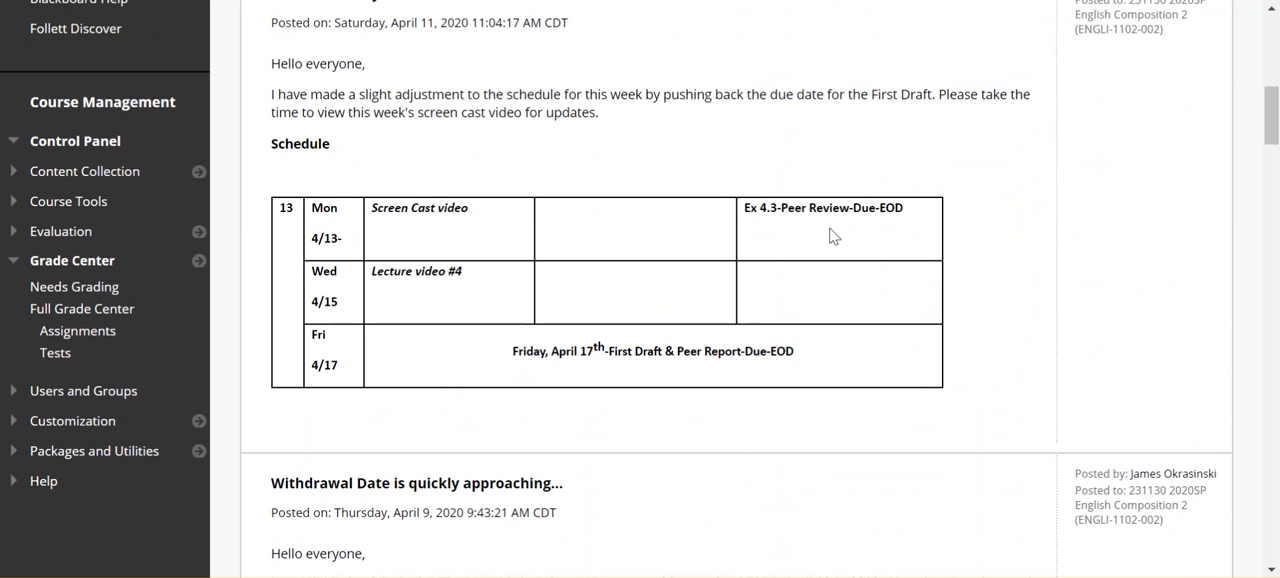
mouse_move(840, 235)
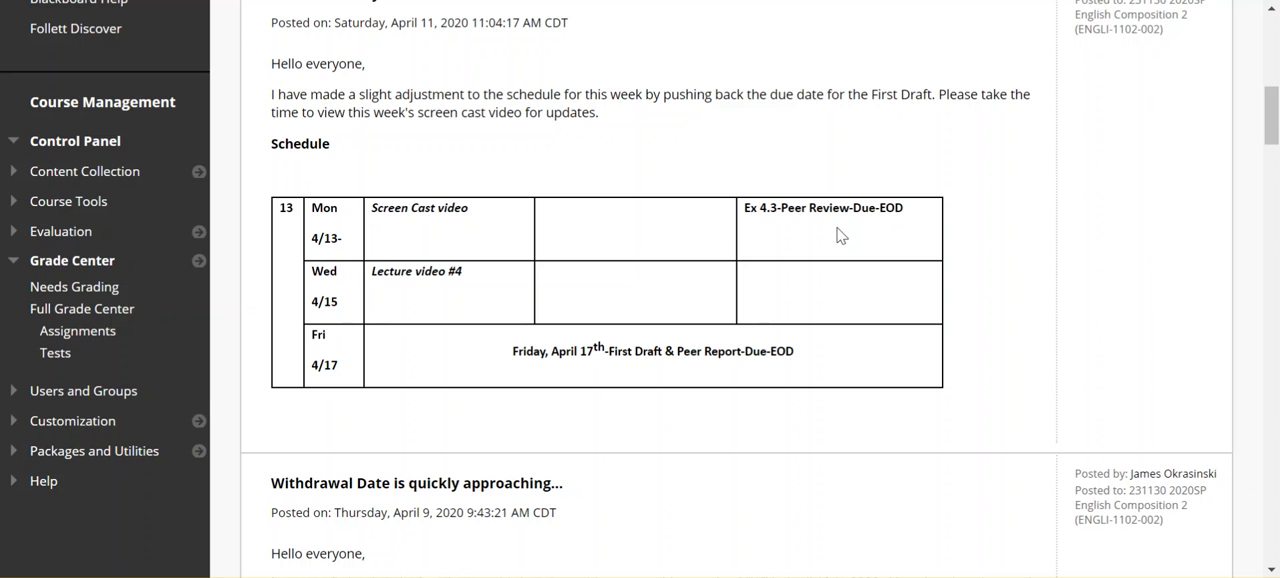
mouse_move(843, 229)
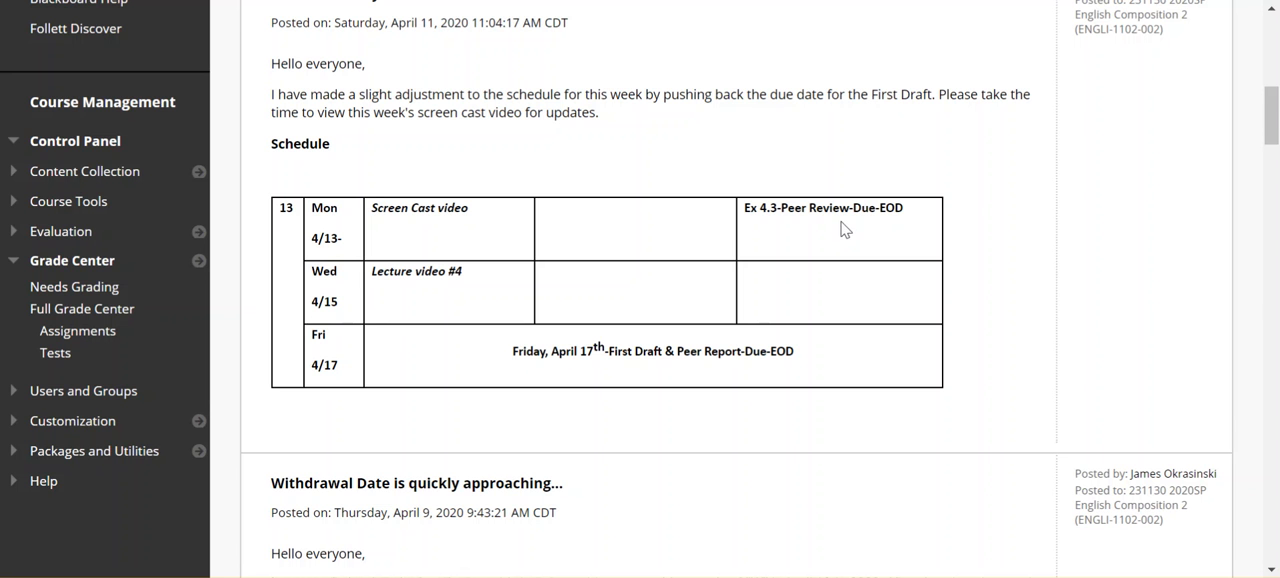
mouse_move(872, 255)
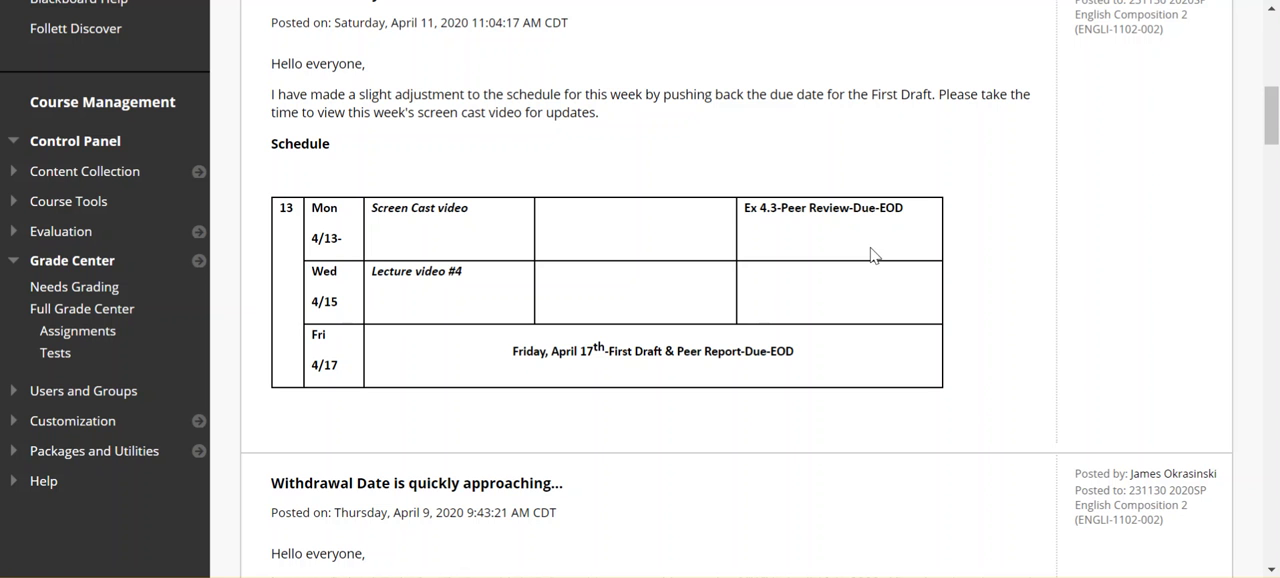
mouse_move(910, 274)
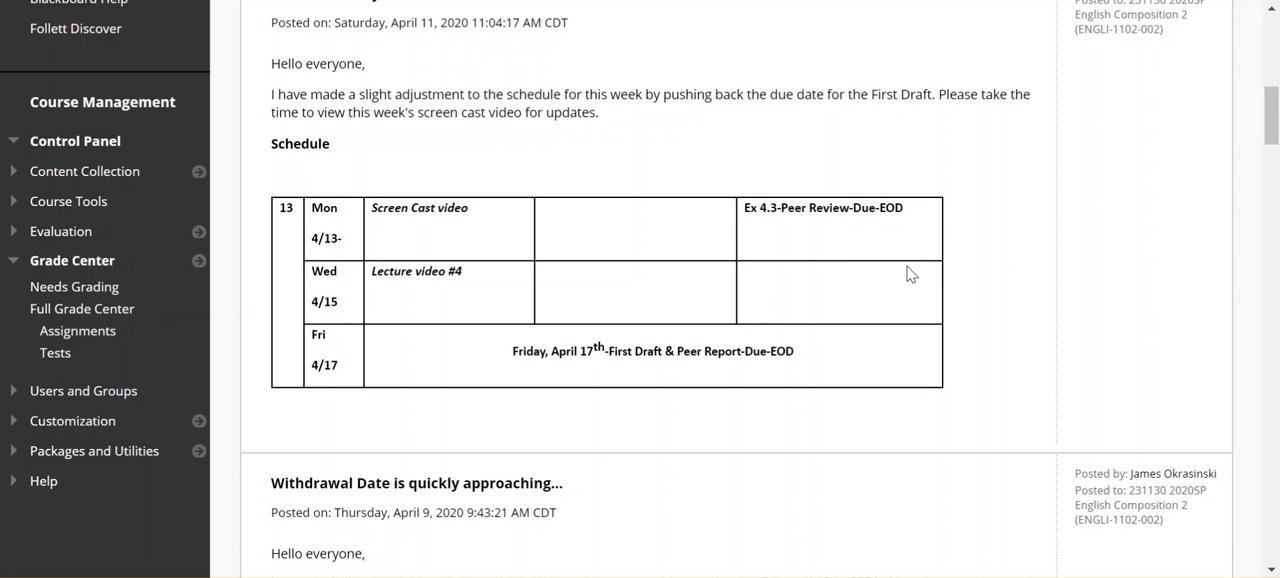
mouse_move(898, 277)
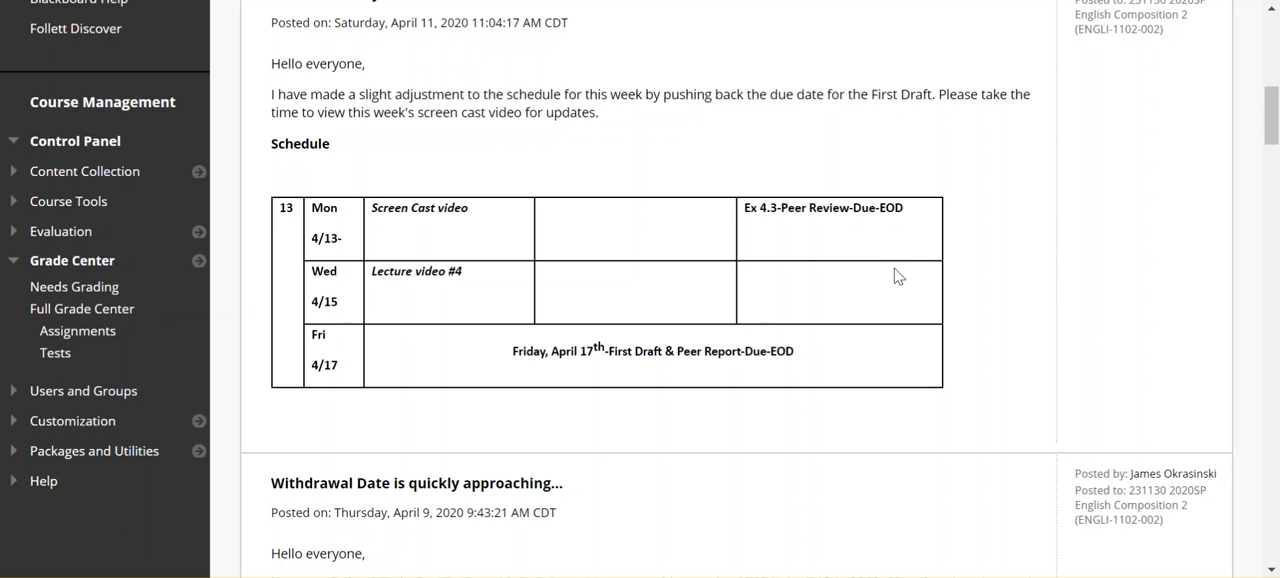
mouse_move(920, 272)
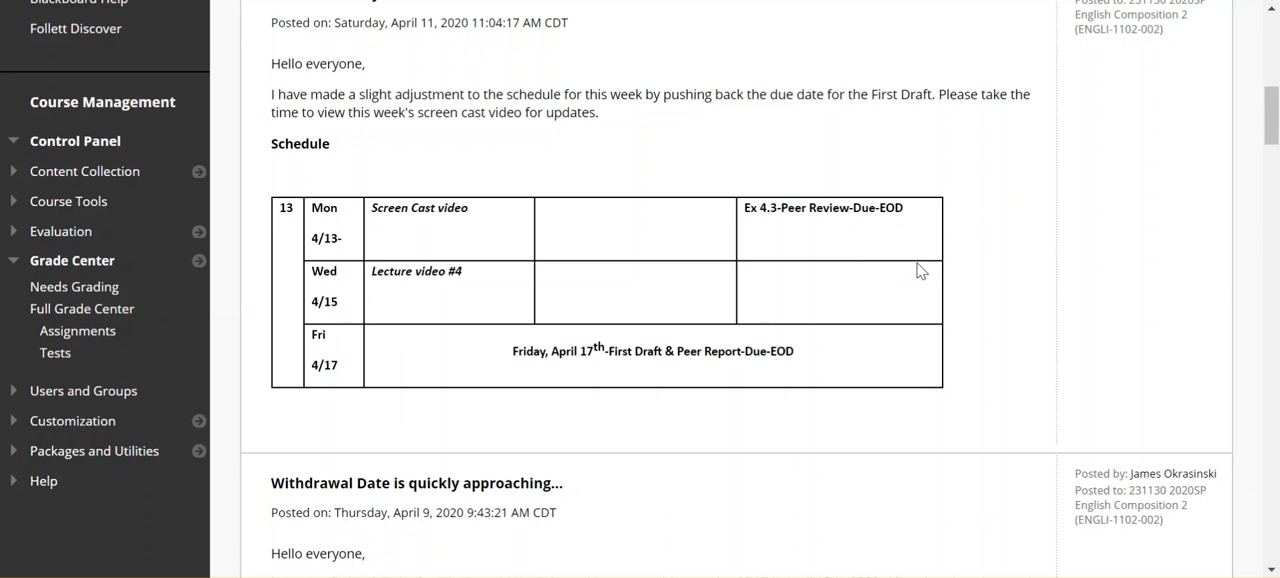
mouse_move(965, 271)
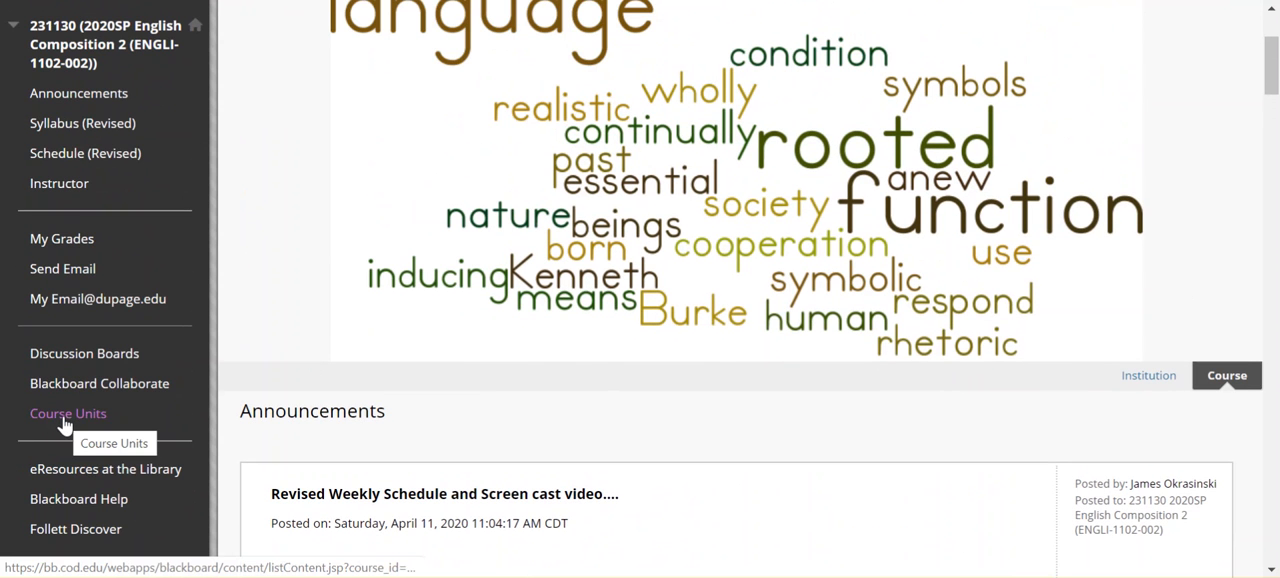
click(68, 413)
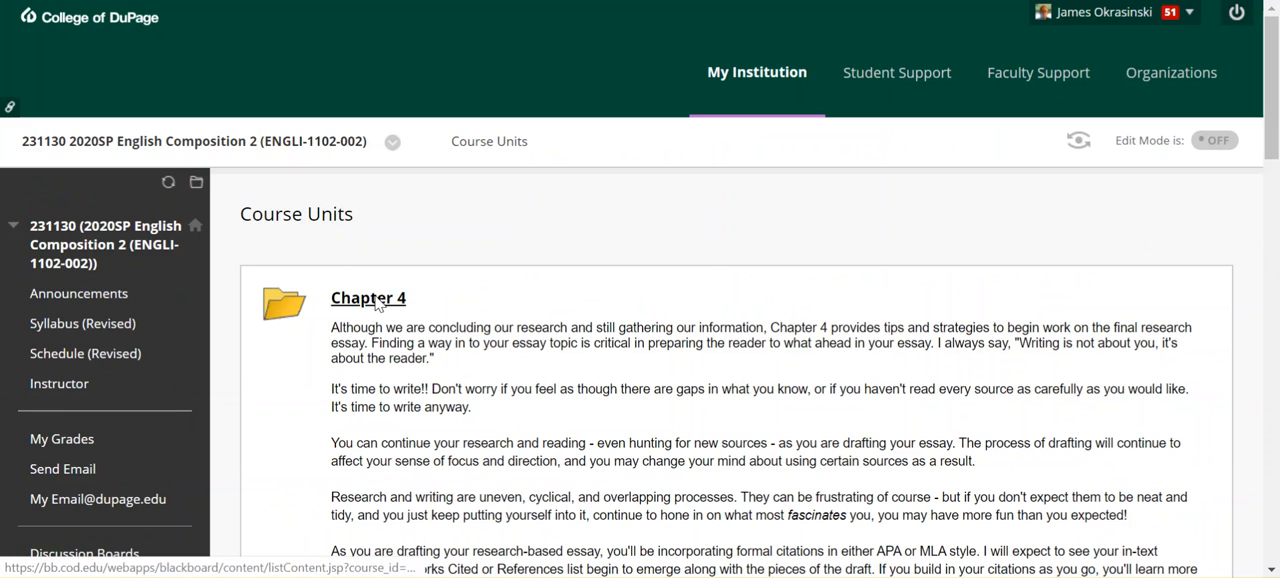
scroll(down, 3)
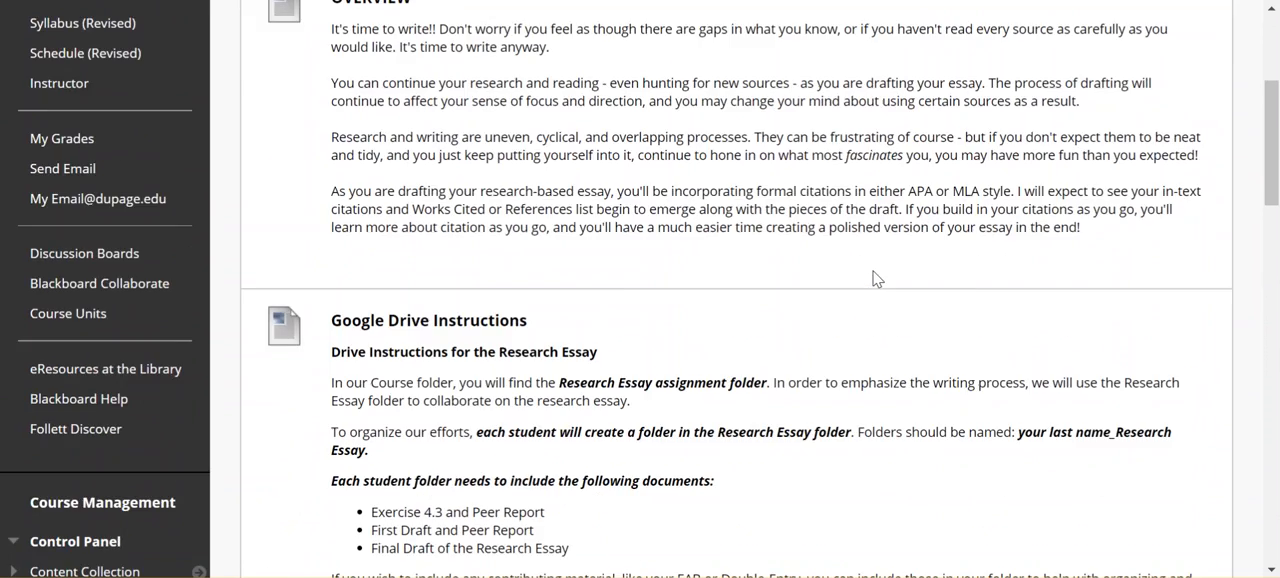
scroll(down, 3)
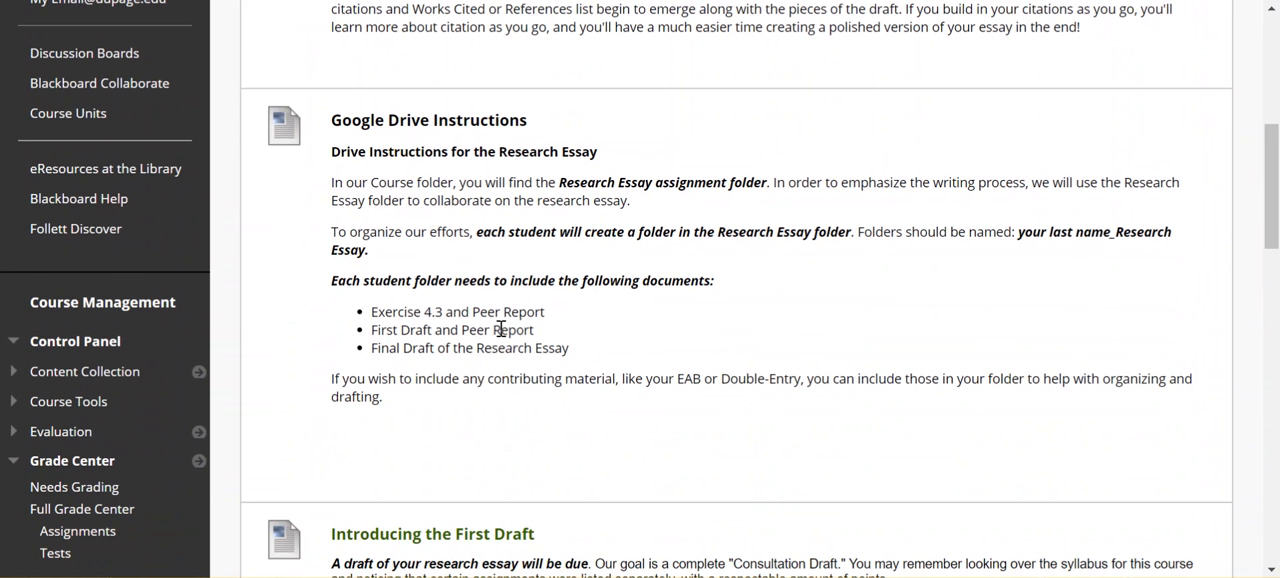
scroll(down, 3)
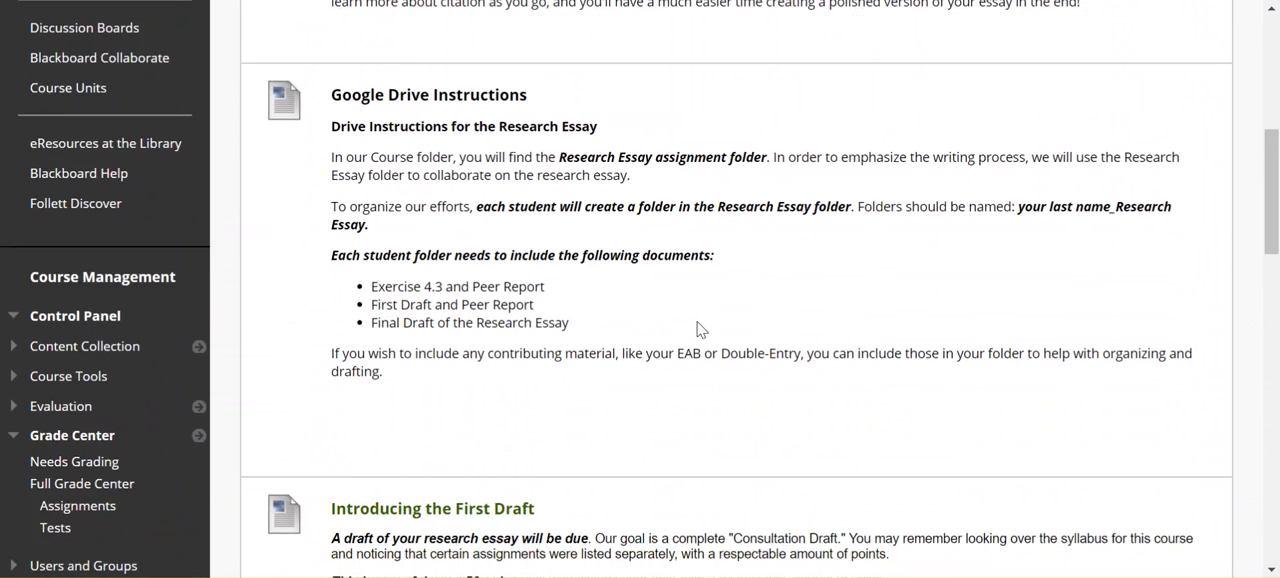
scroll(down, 3)
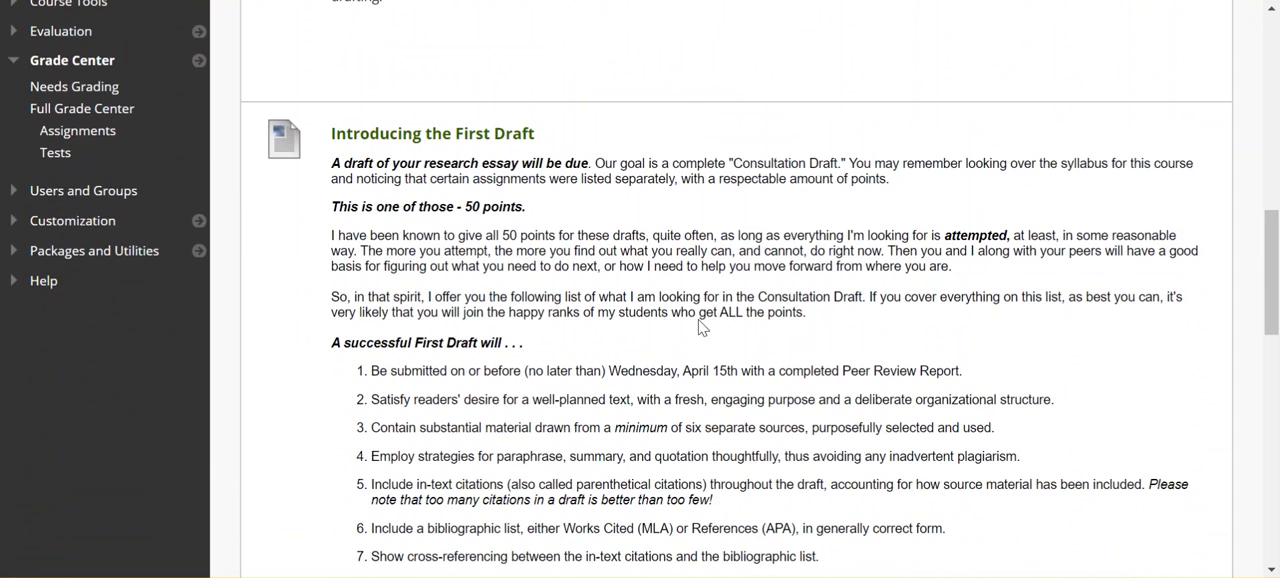
scroll(down, 3)
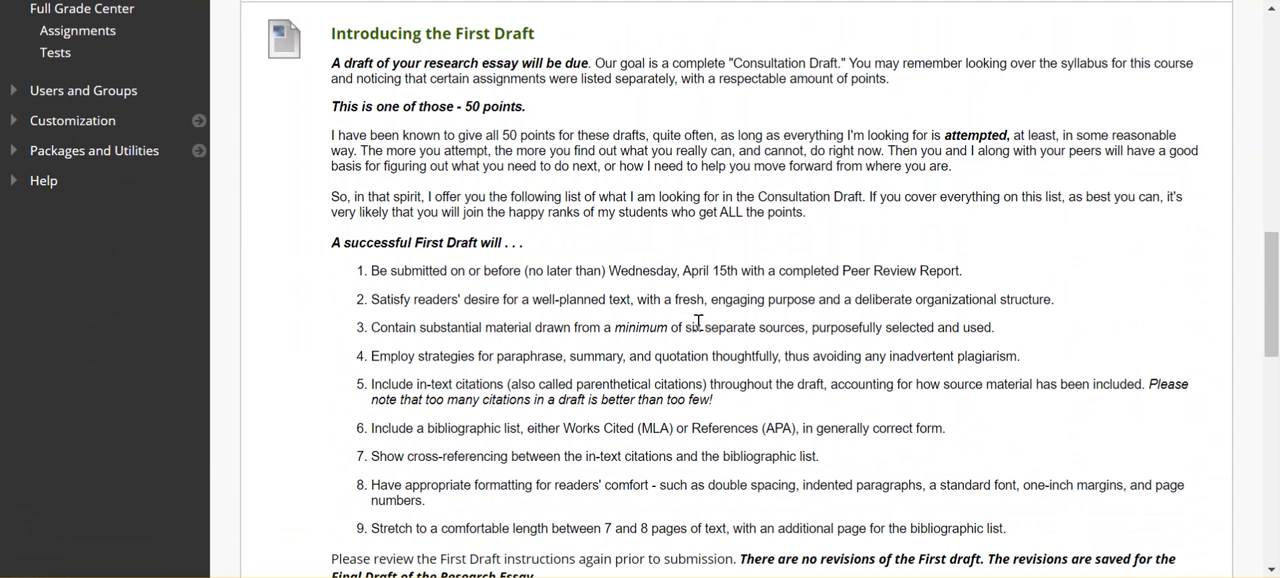
mouse_move(714, 312)
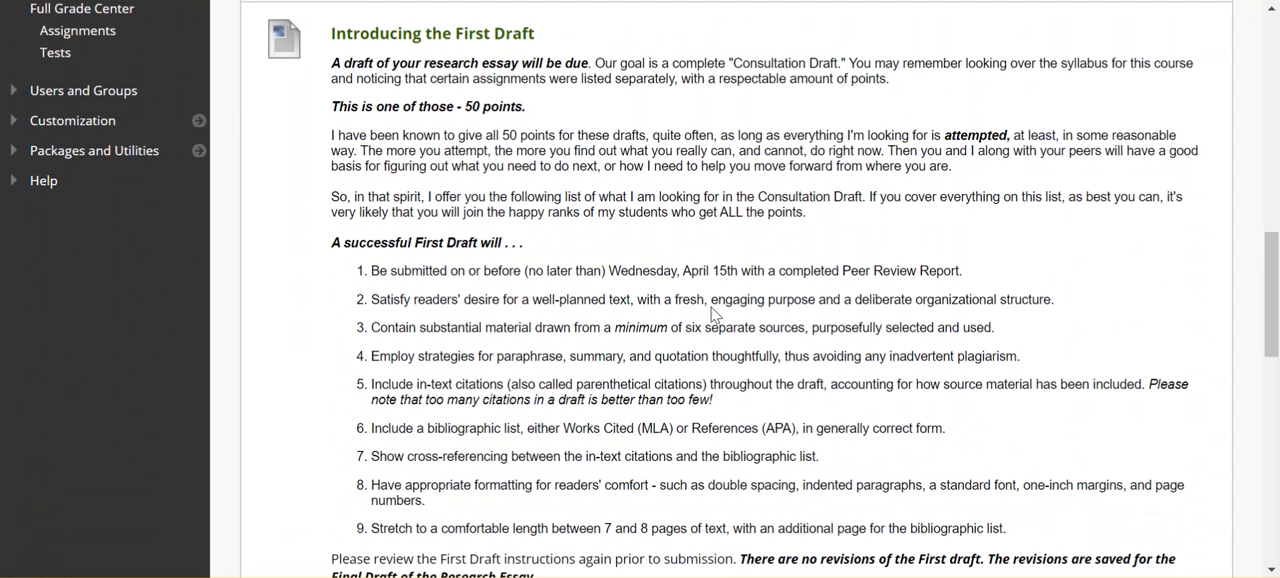
mouse_move(787, 377)
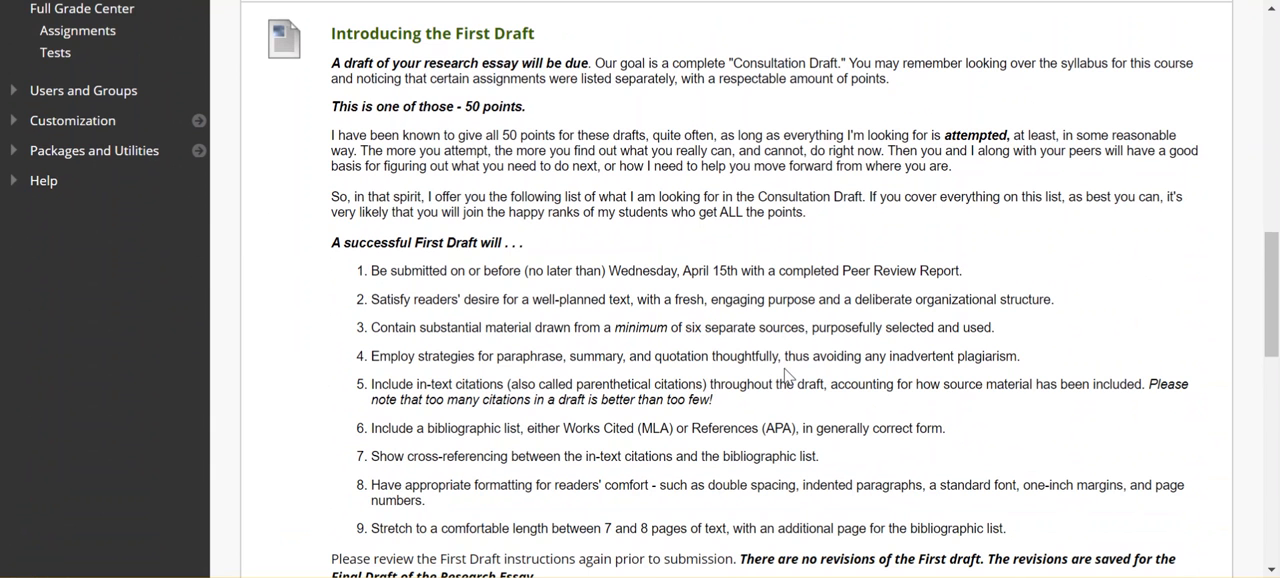
scroll(down, 3)
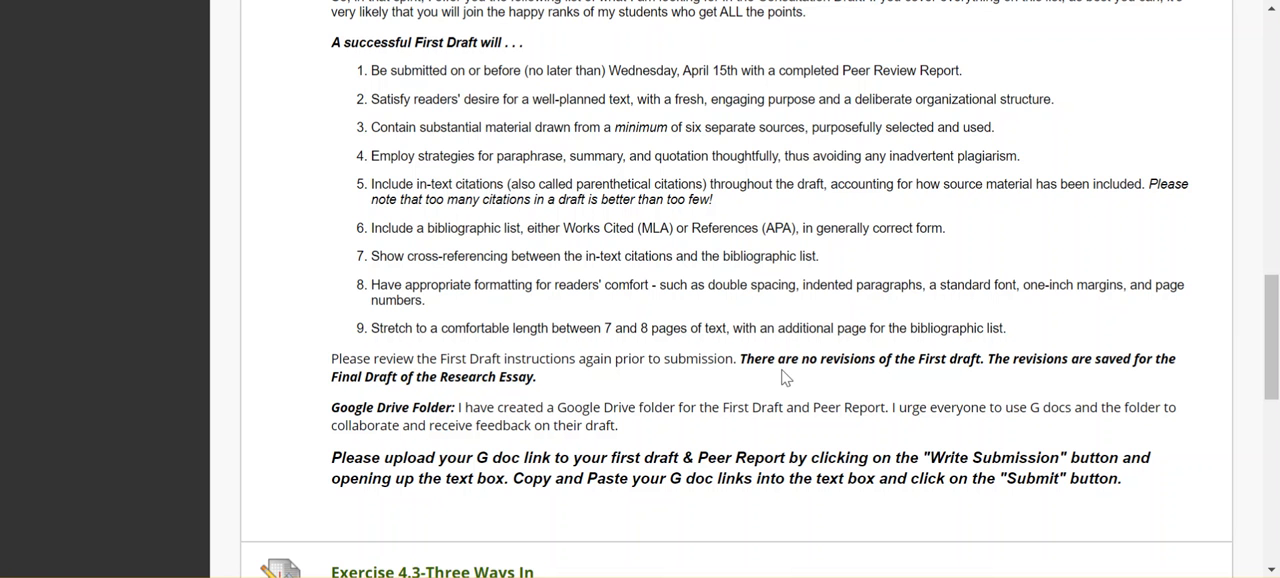
mouse_move(757, 386)
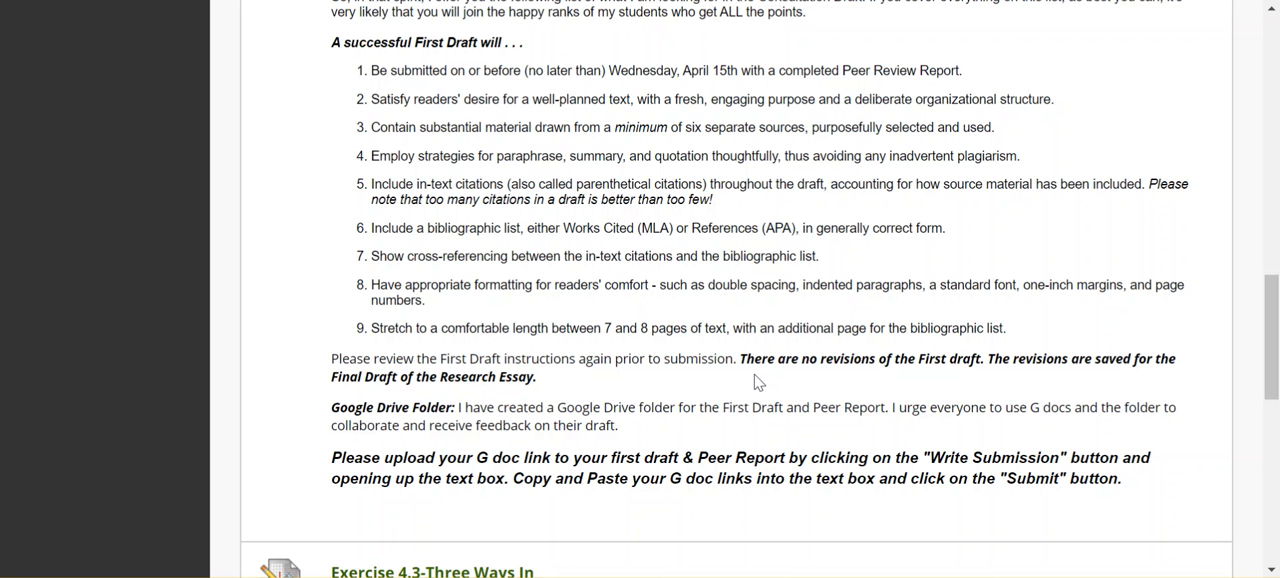
mouse_move(748, 383)
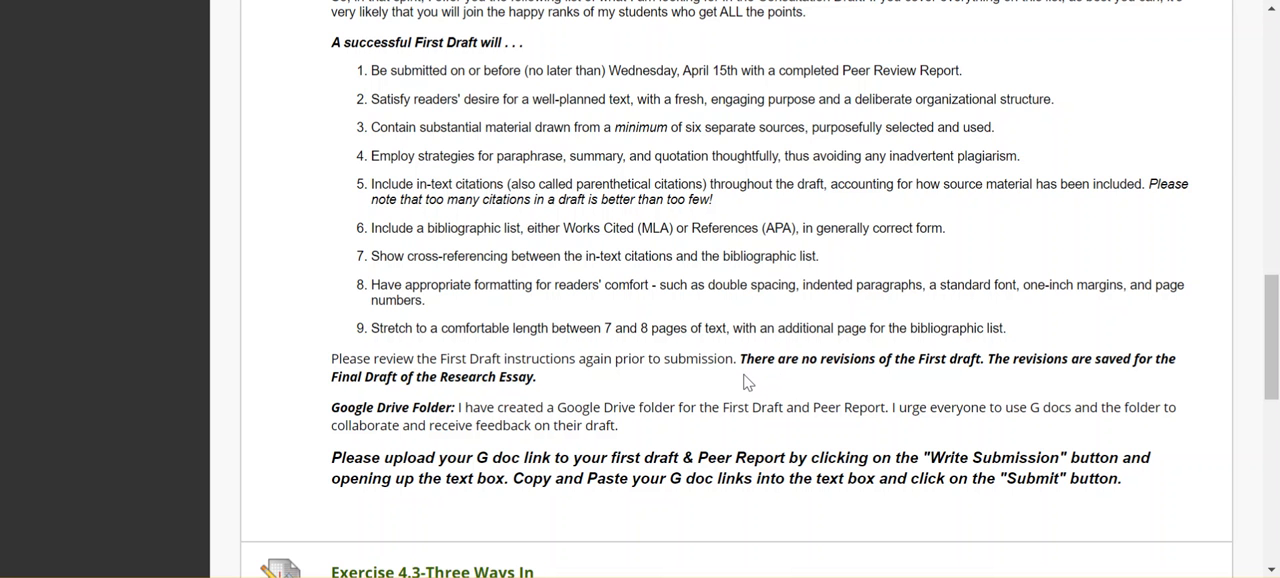
mouse_move(733, 378)
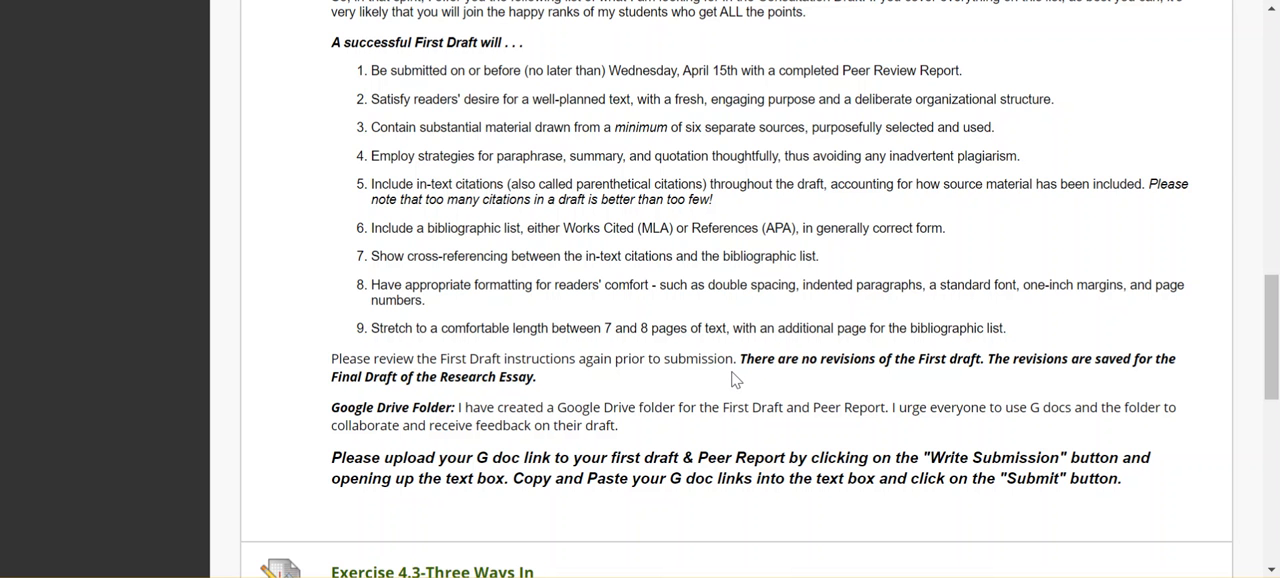
scroll(down, 3)
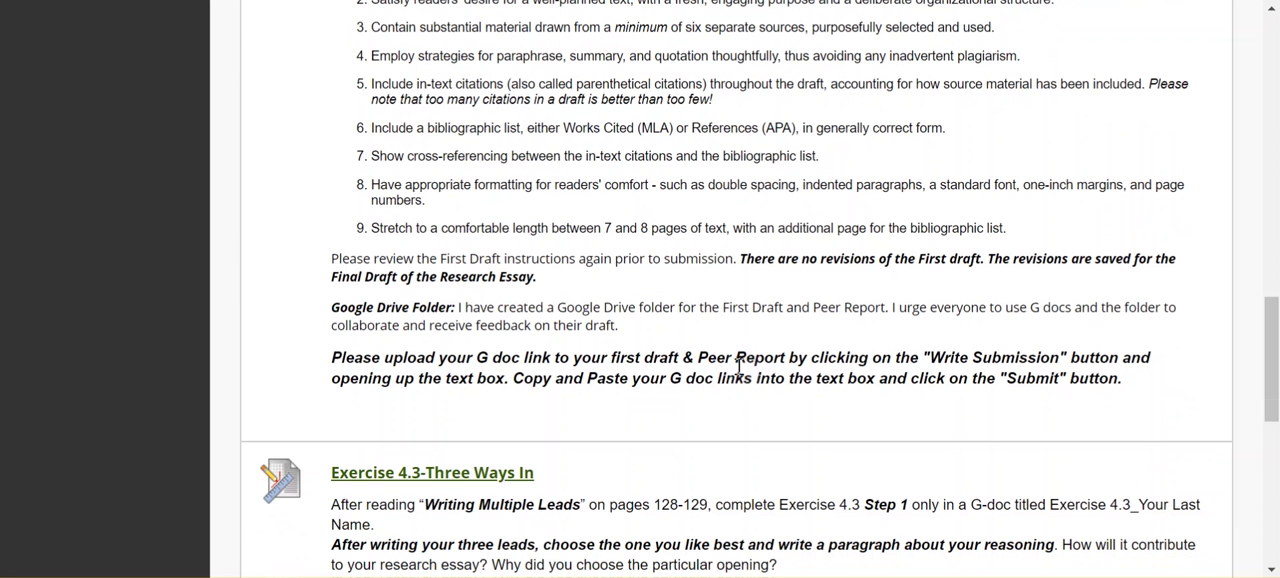
mouse_move(740, 372)
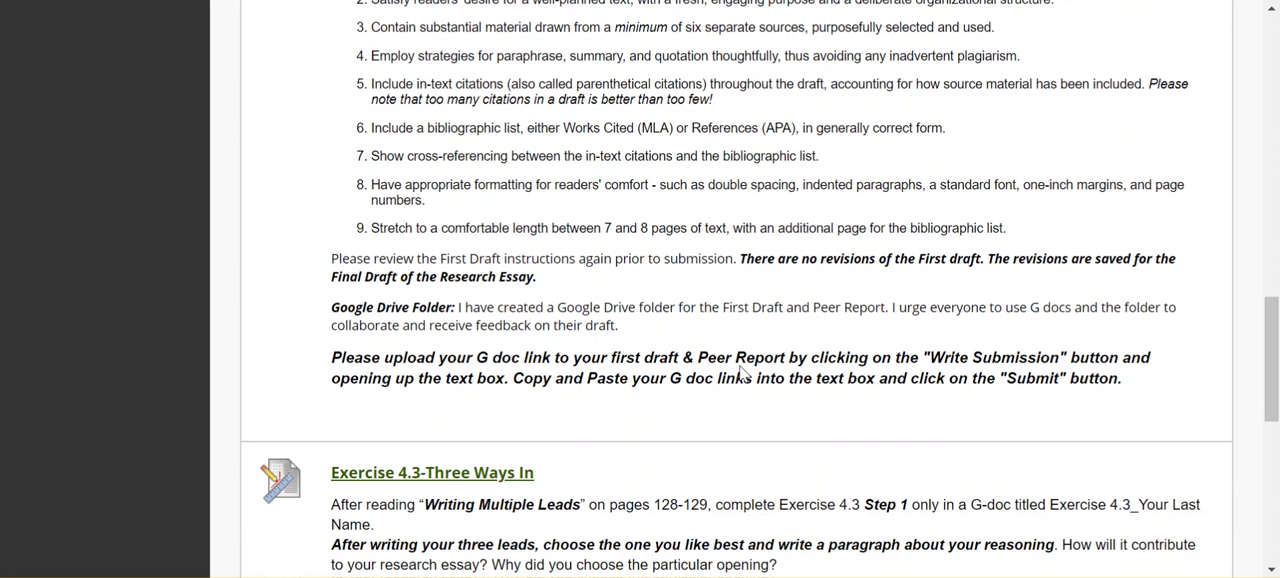
mouse_move(745, 356)
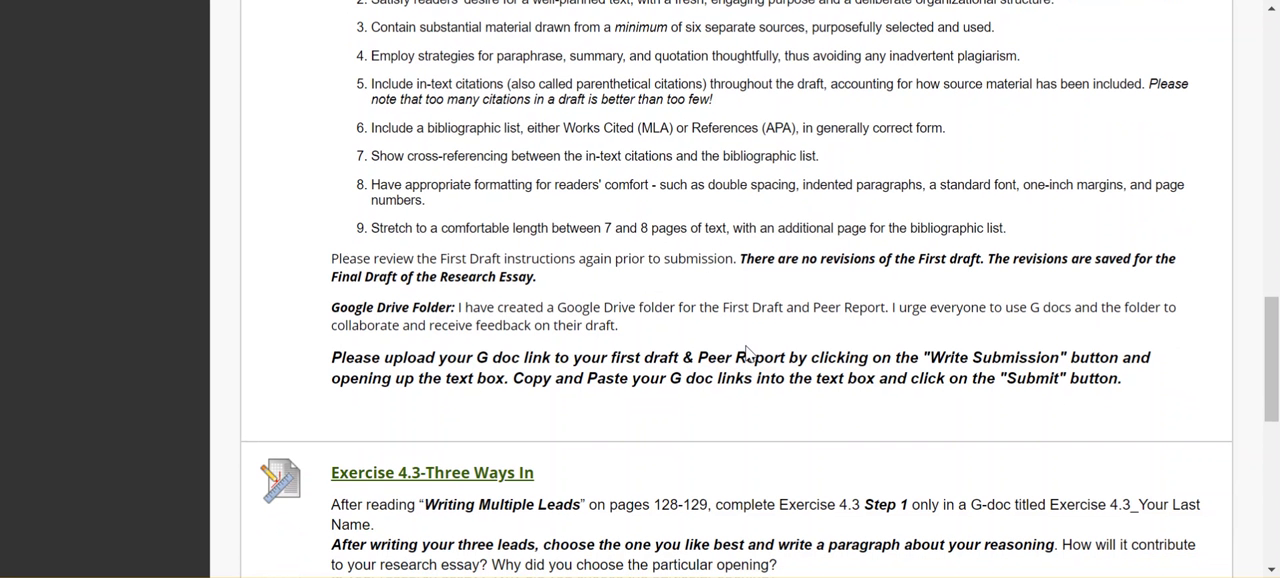
mouse_move(763, 332)
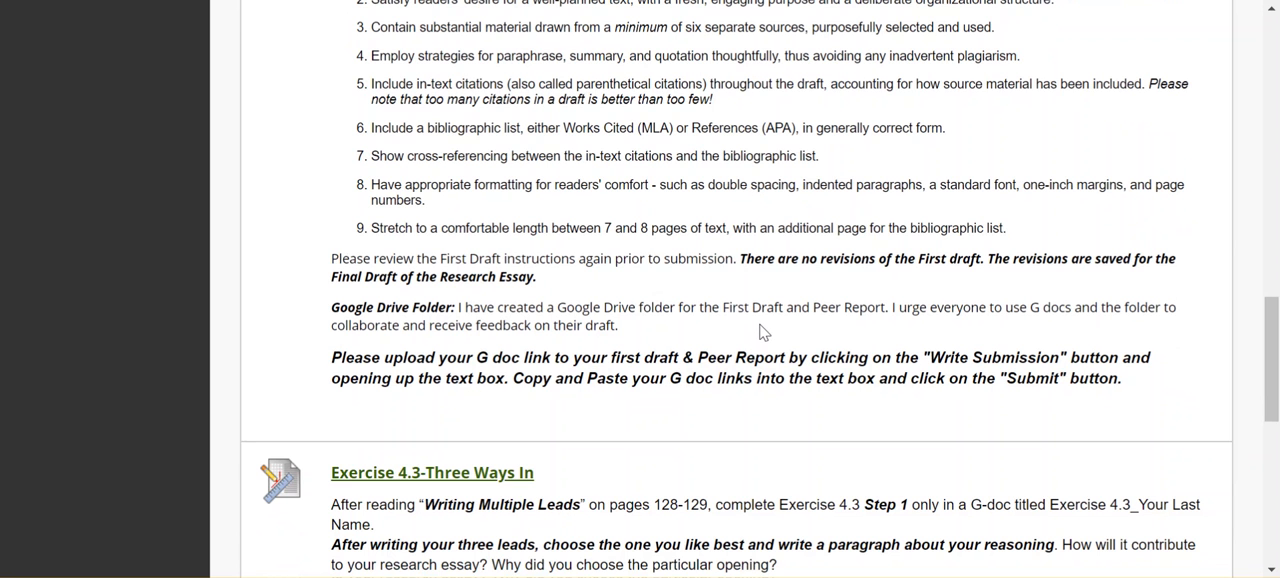
mouse_move(765, 307)
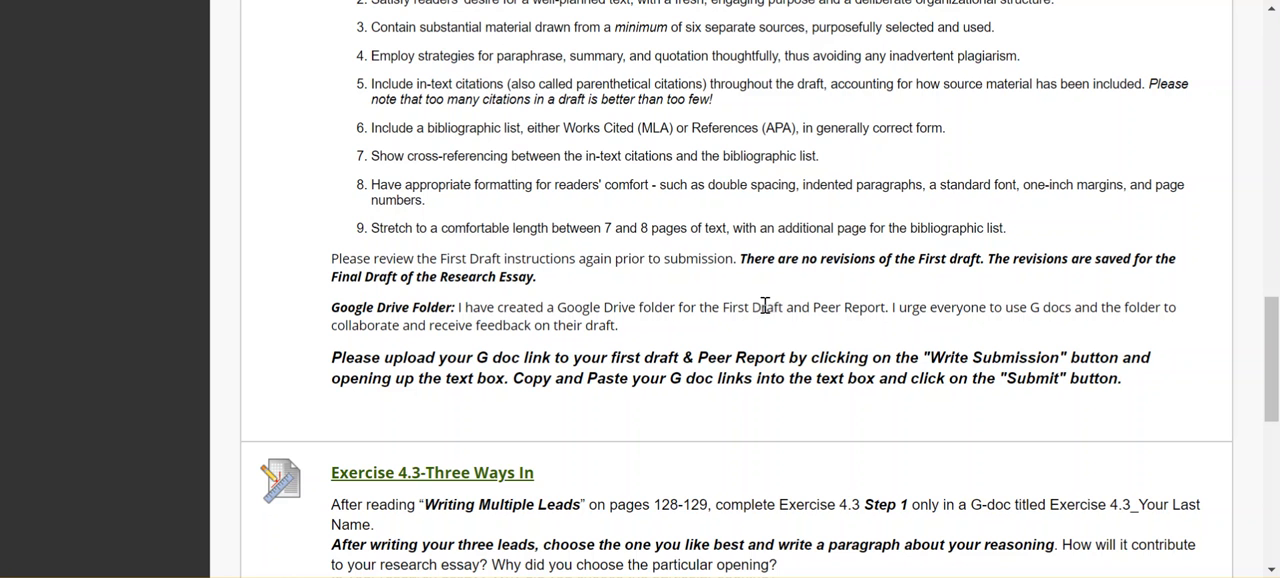
mouse_move(766, 303)
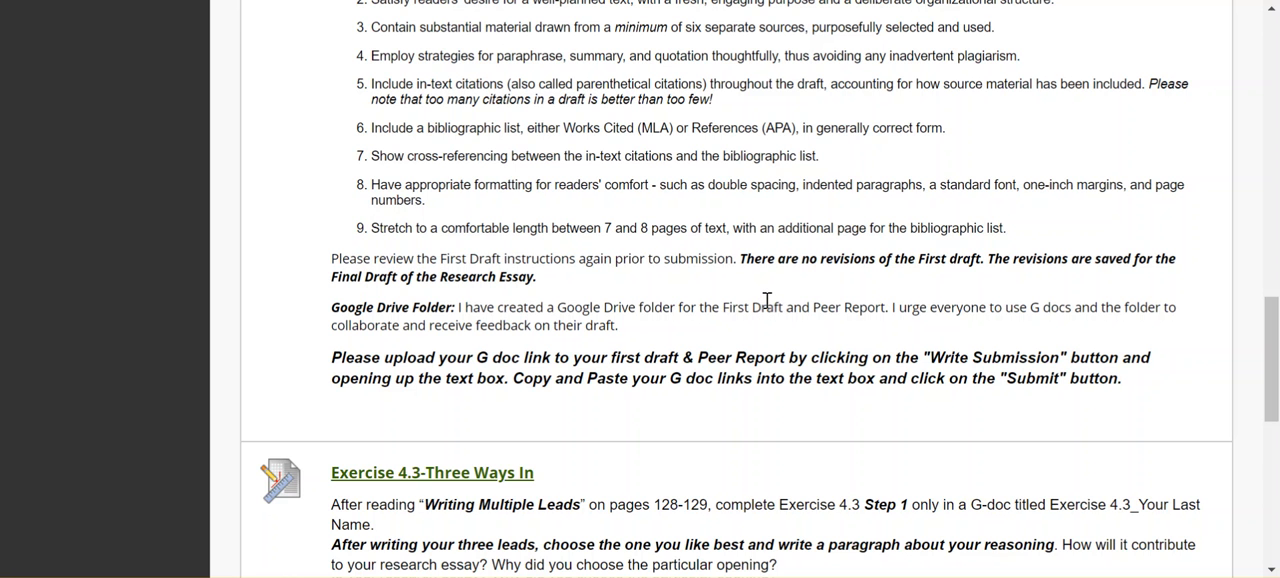
scroll(down, 3)
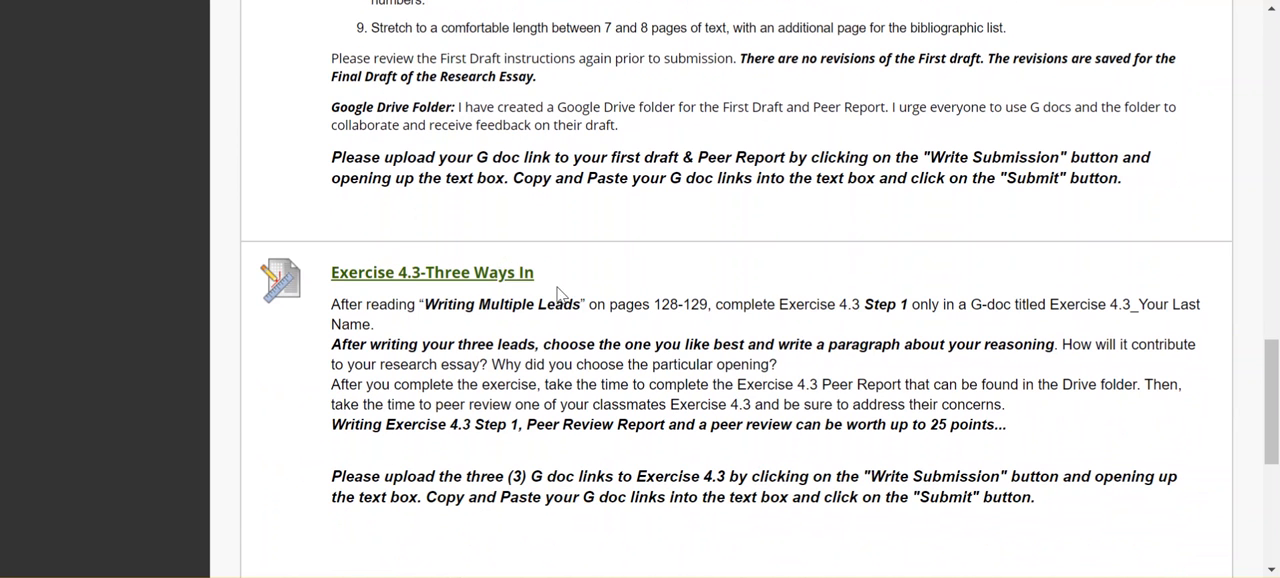
mouse_move(500, 278)
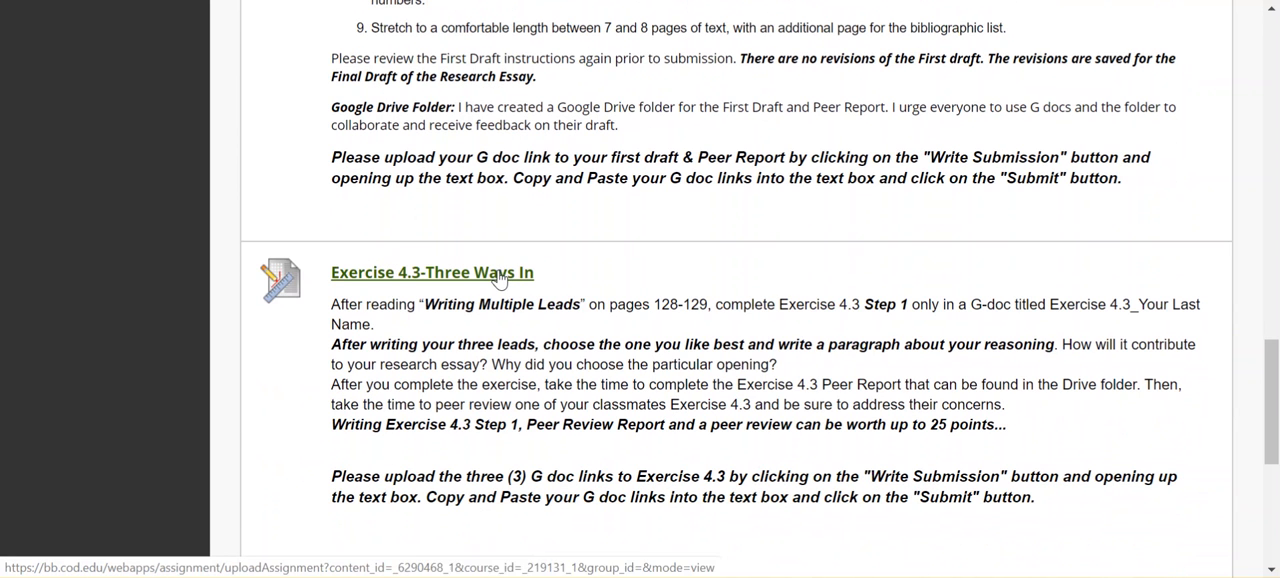
- Open the Exercise 4.3-Three Ways In assignment preview and reach its Assignment Submission area
click(432, 272)
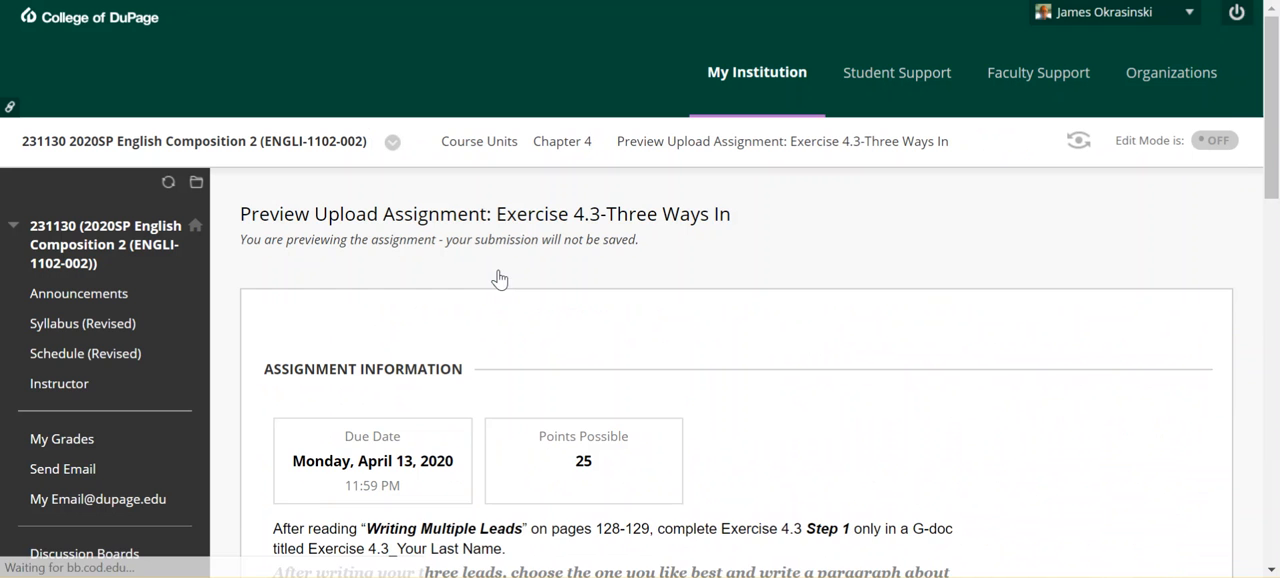
scroll(down, 3)
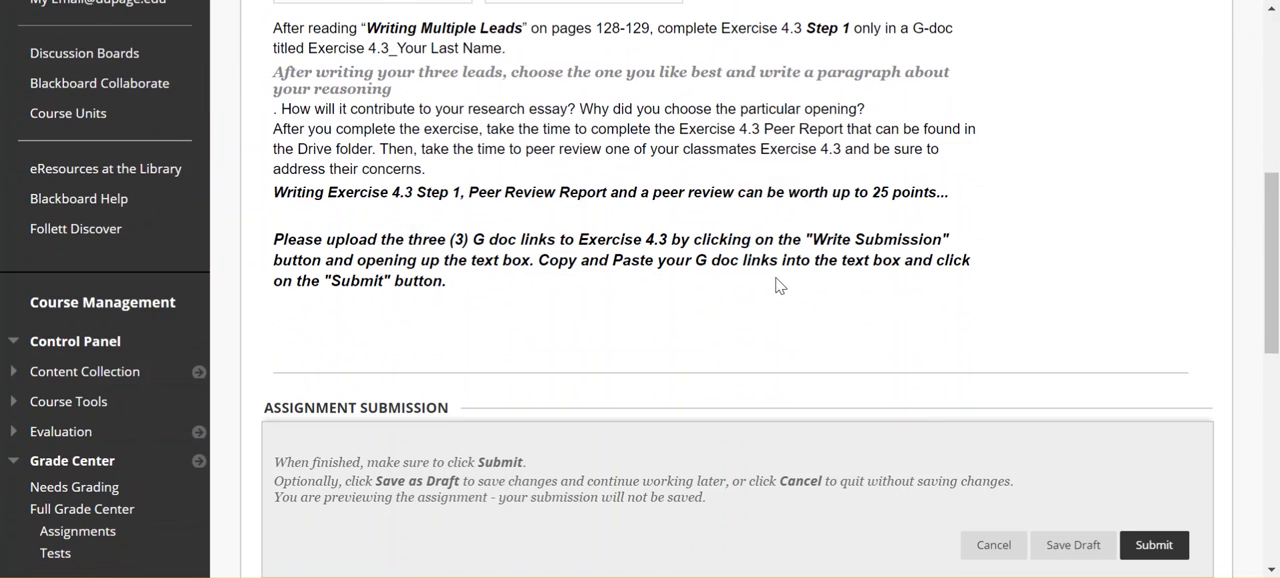
scroll(down, 3)
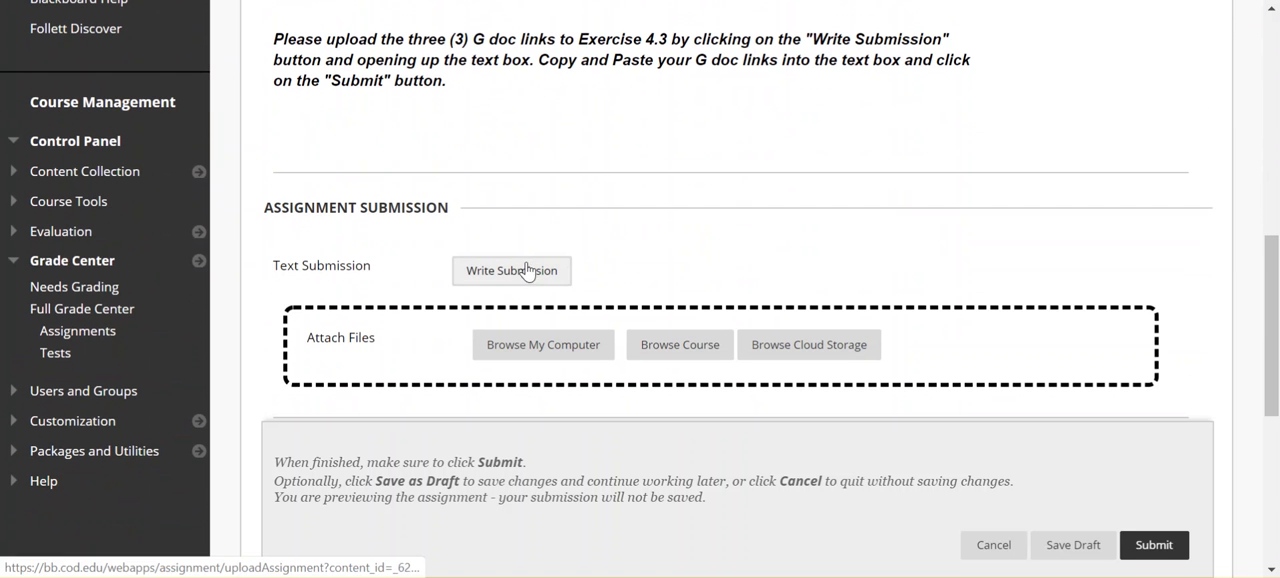
mouse_move(596, 261)
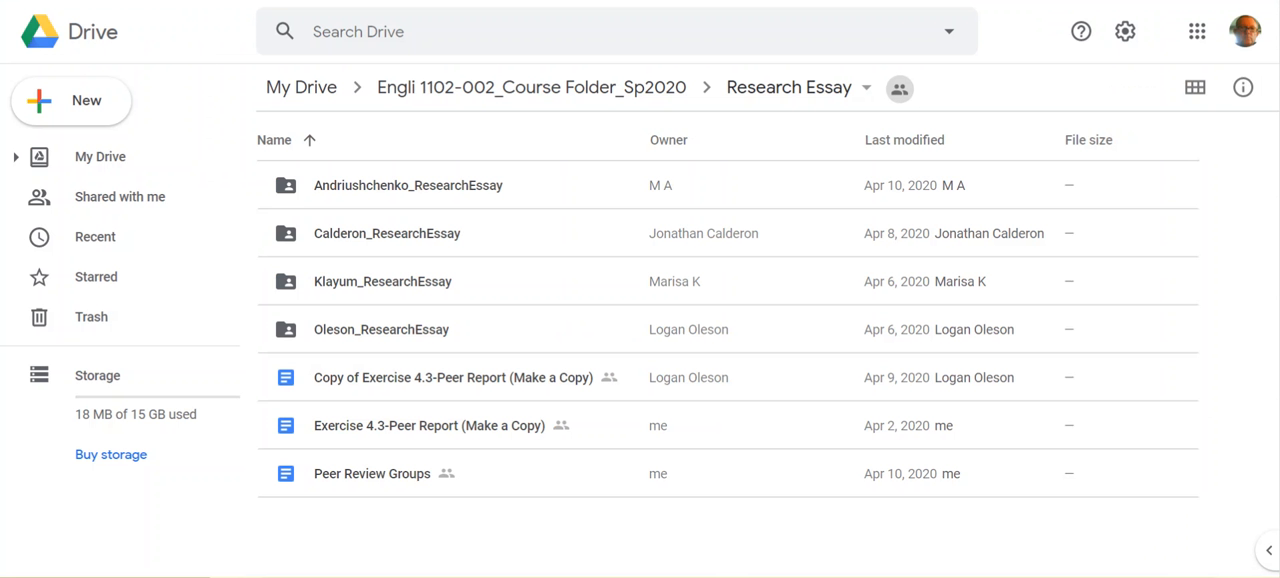
mouse_move(463, 131)
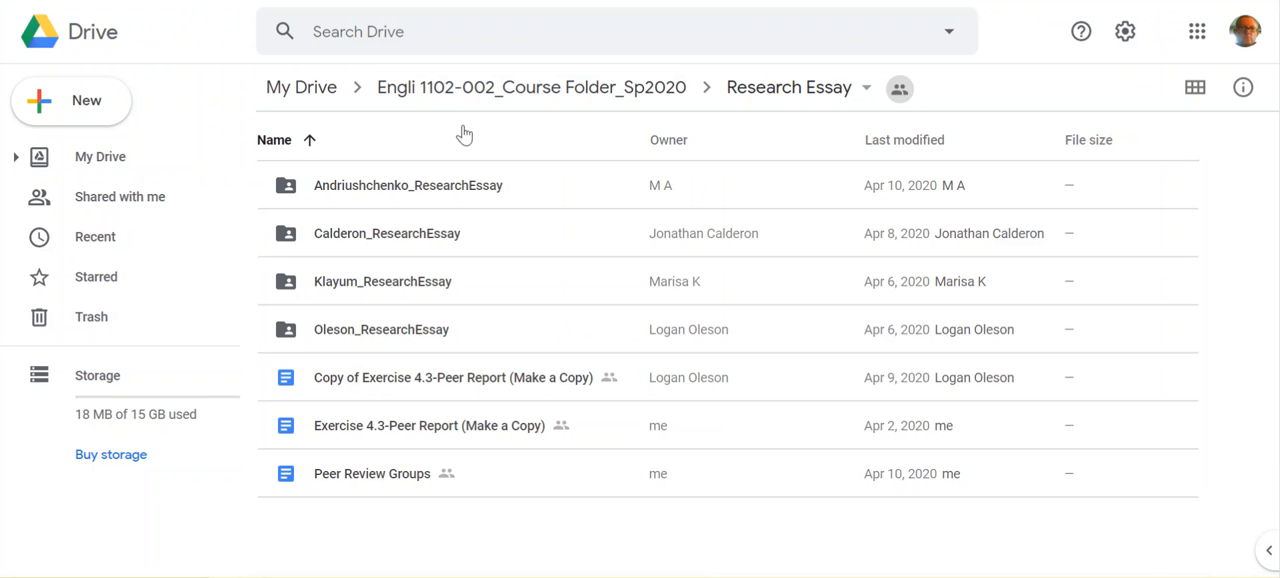
mouse_move(815, 125)
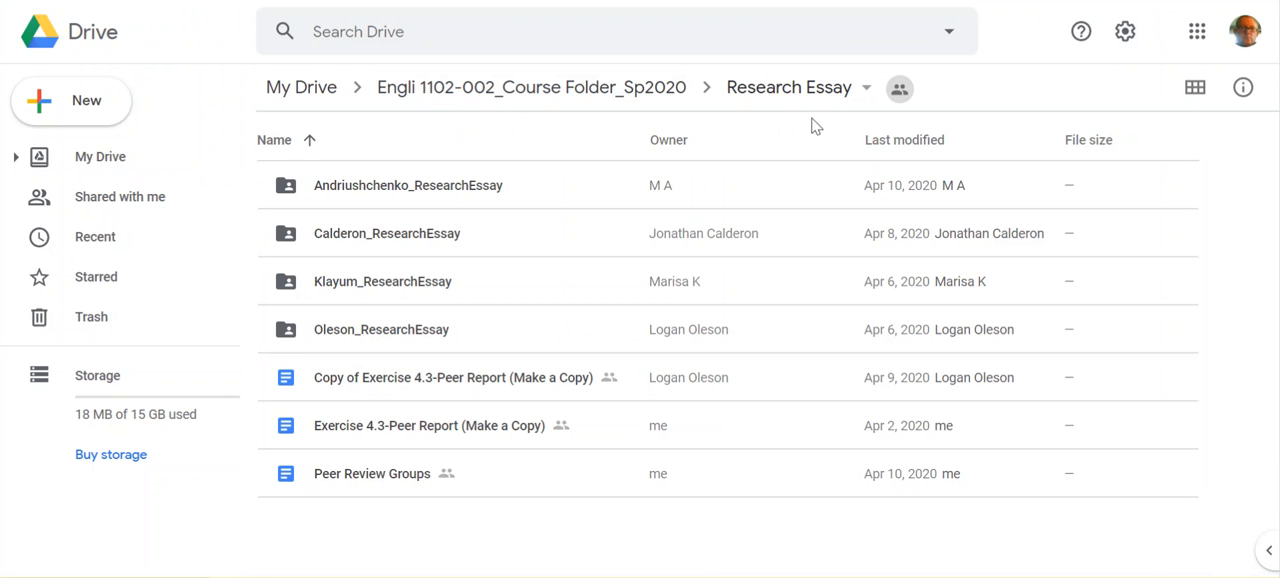
mouse_move(587, 195)
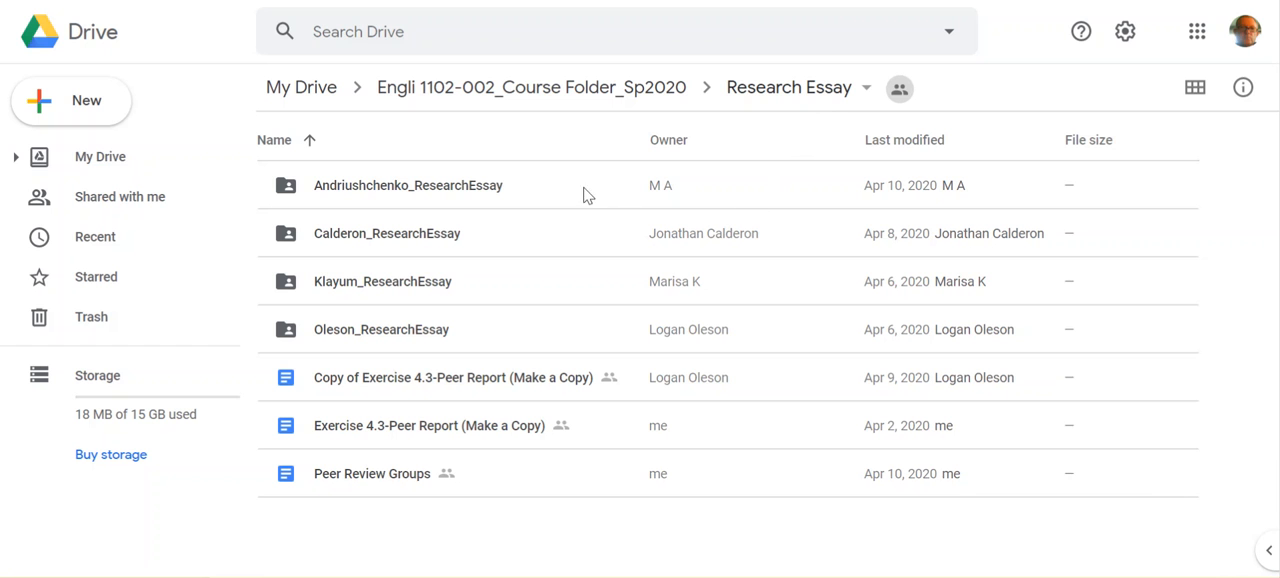
mouse_move(505, 283)
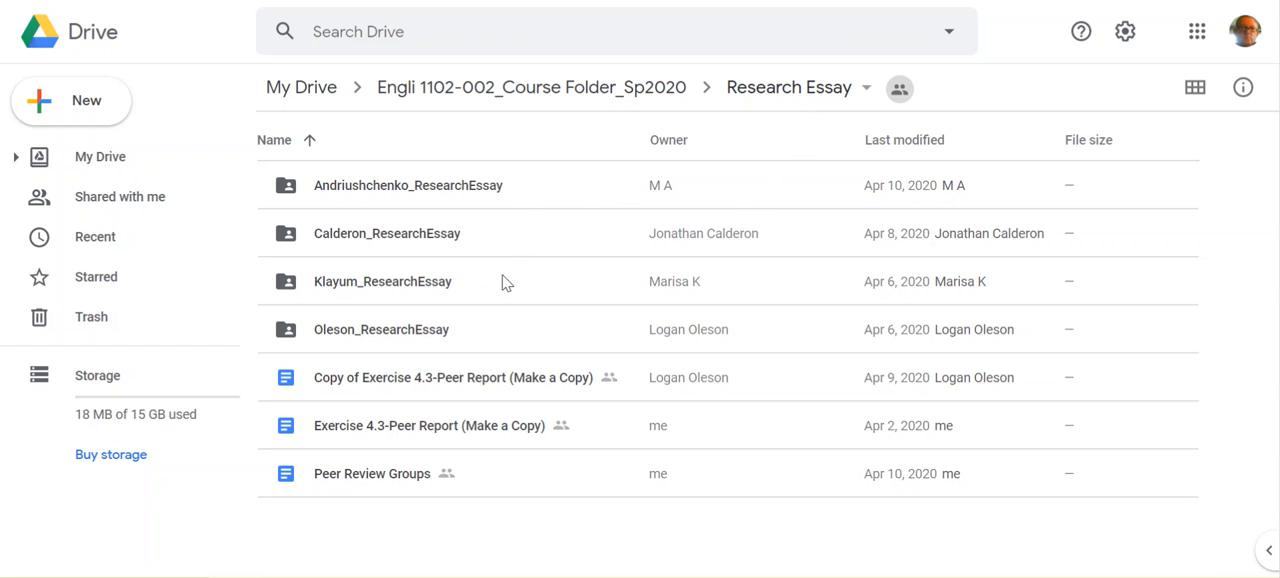
mouse_move(513, 333)
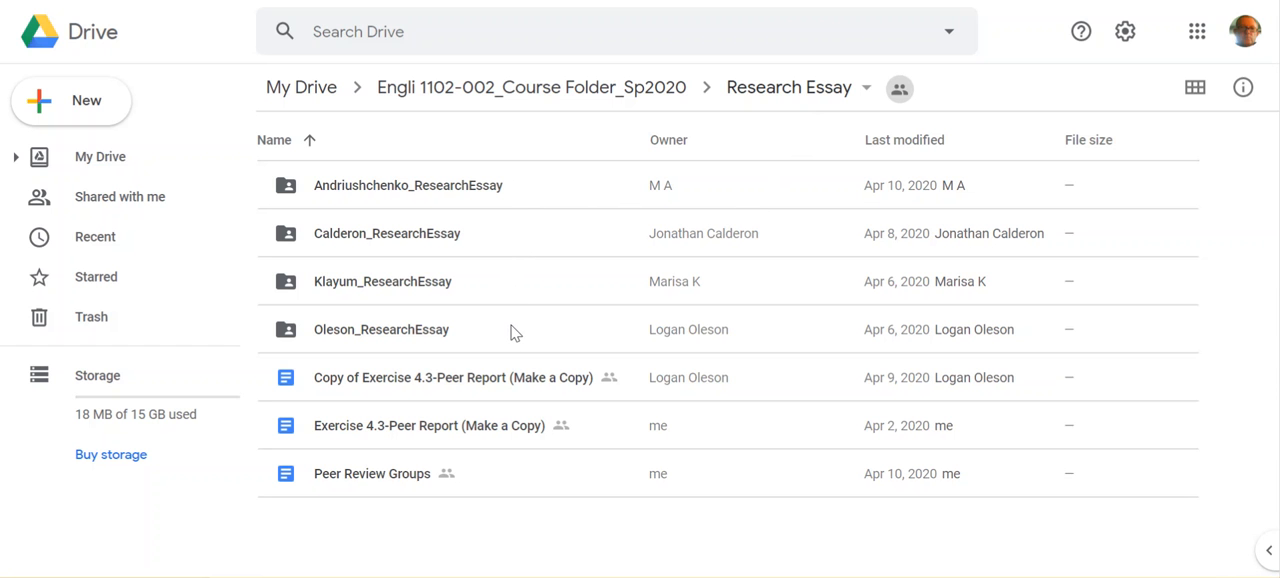
mouse_move(519, 337)
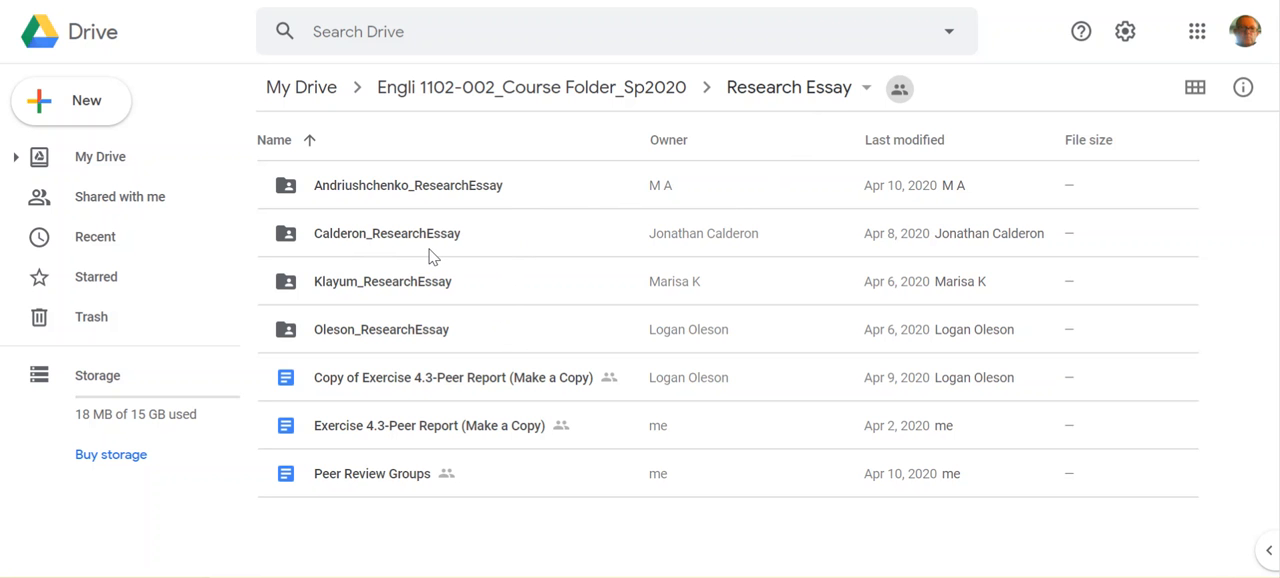
mouse_move(461, 373)
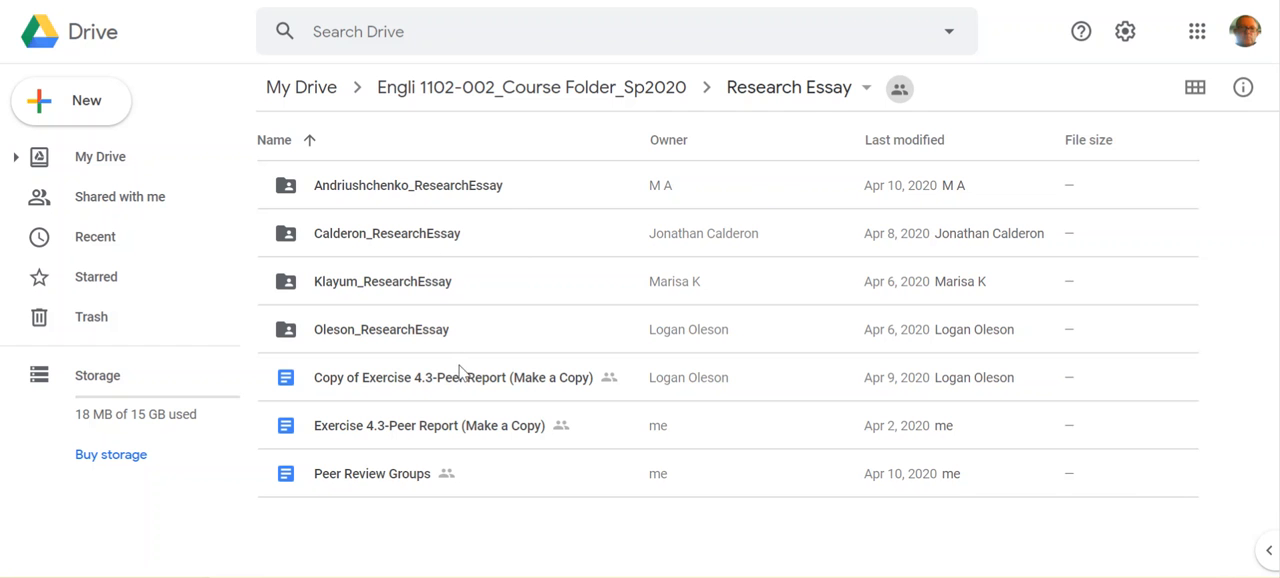
mouse_move(545, 331)
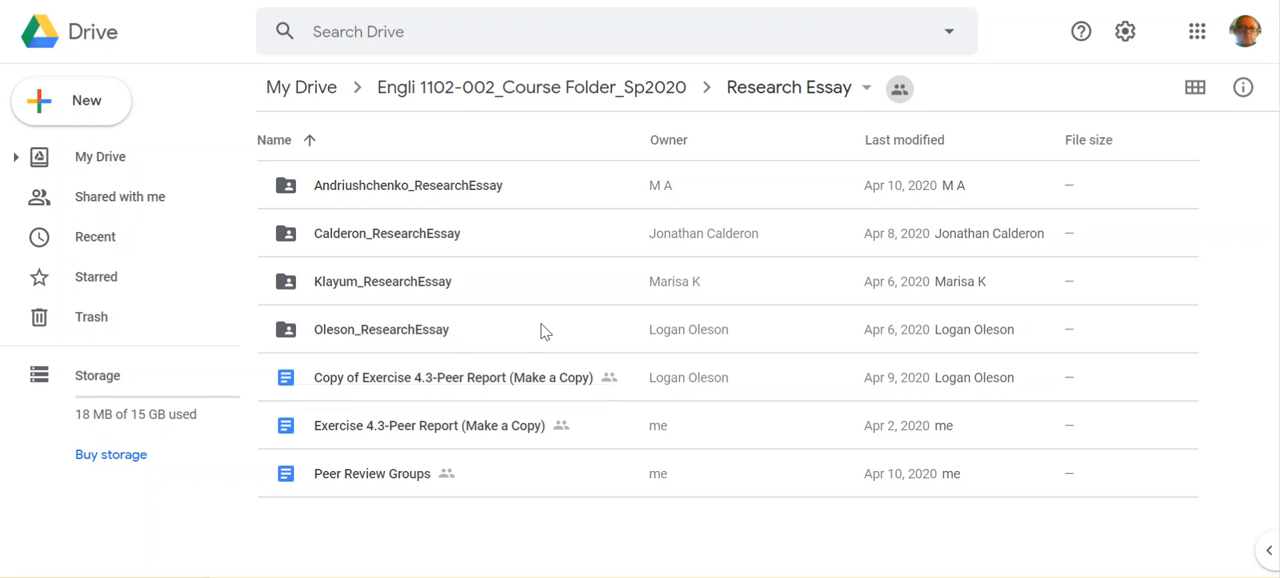
mouse_move(530, 330)
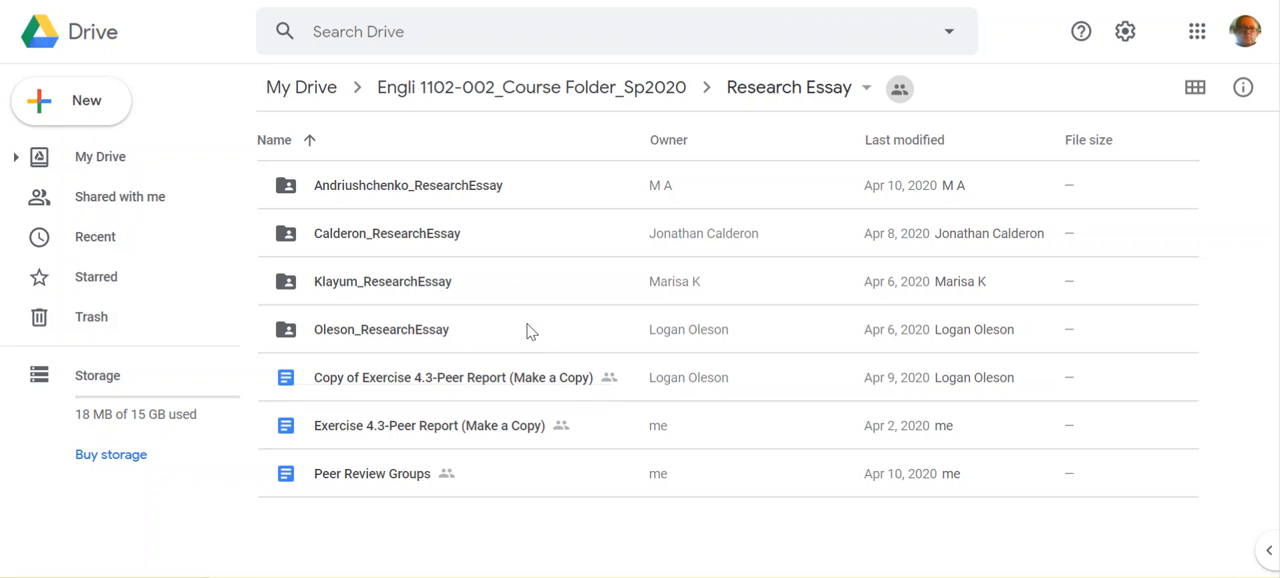
mouse_move(588, 490)
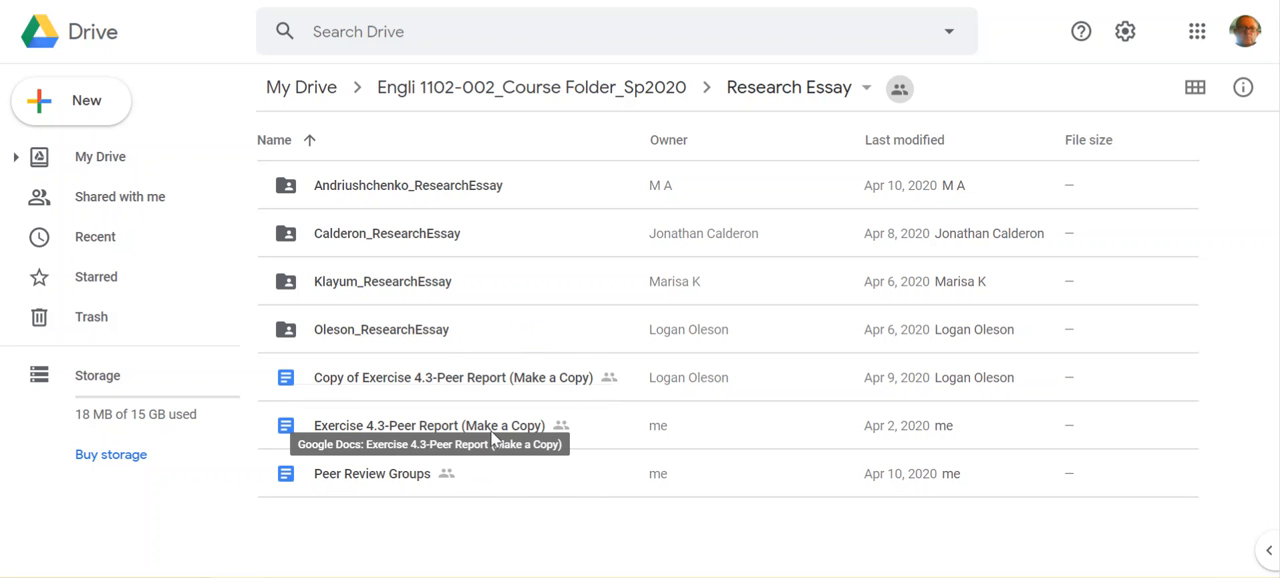
- Open the Exercise 4.3-Peer Report (Make a Copy) file from the Research Essay folder in Google Docs
click(430, 425)
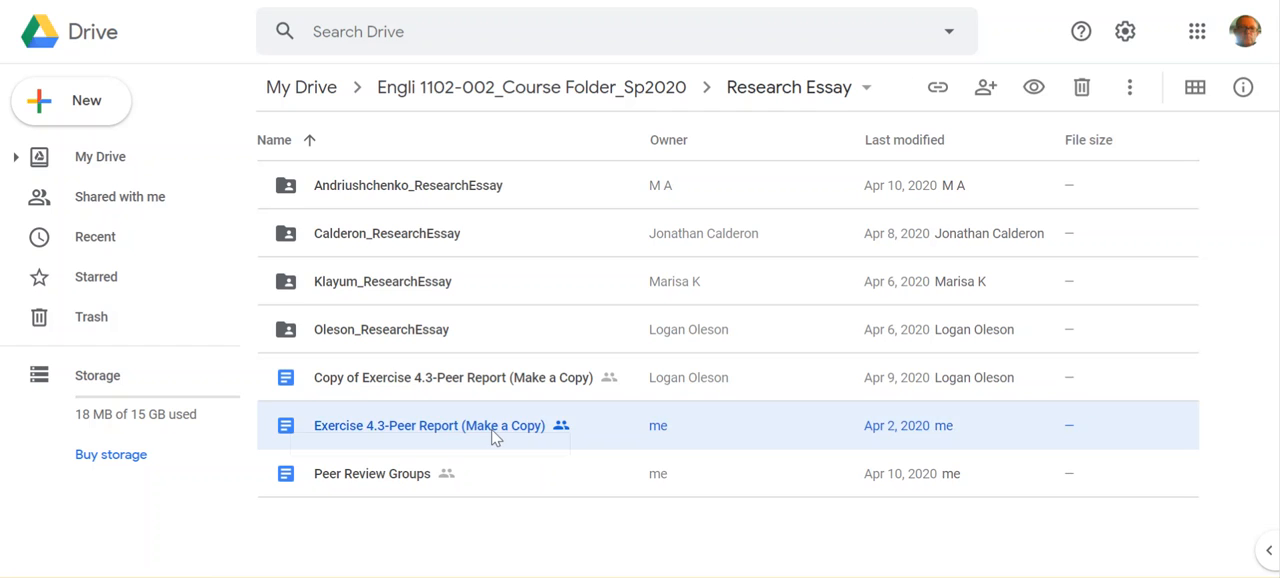
double_click(430, 425)
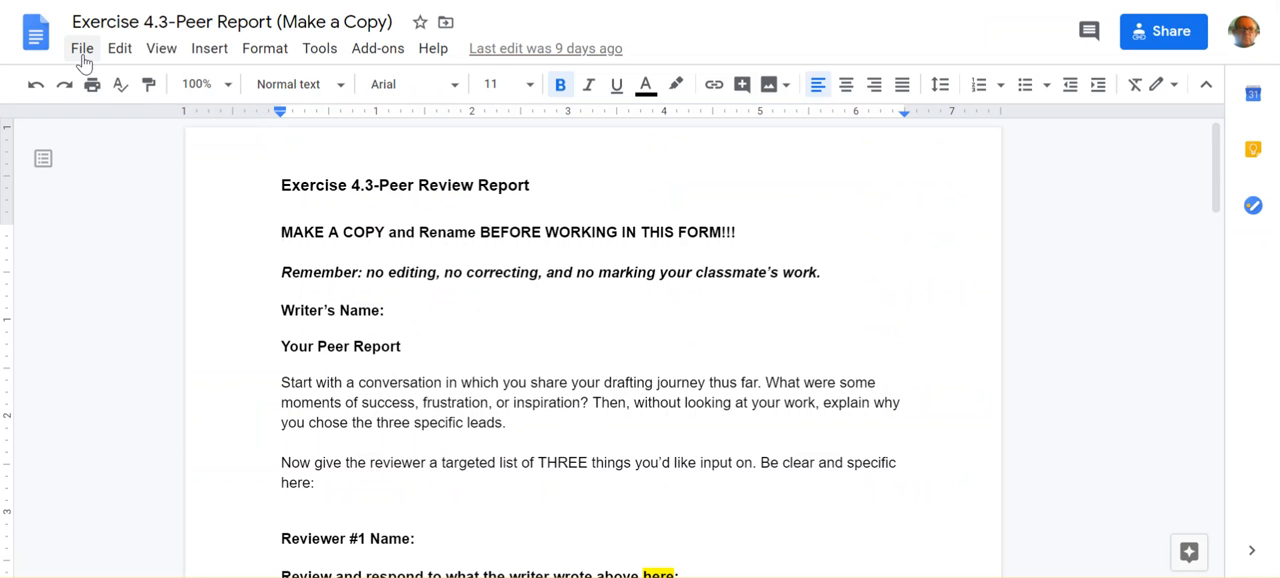
- Create a copy of the peer report via File > Make a copy, shared with the same people
click(82, 48)
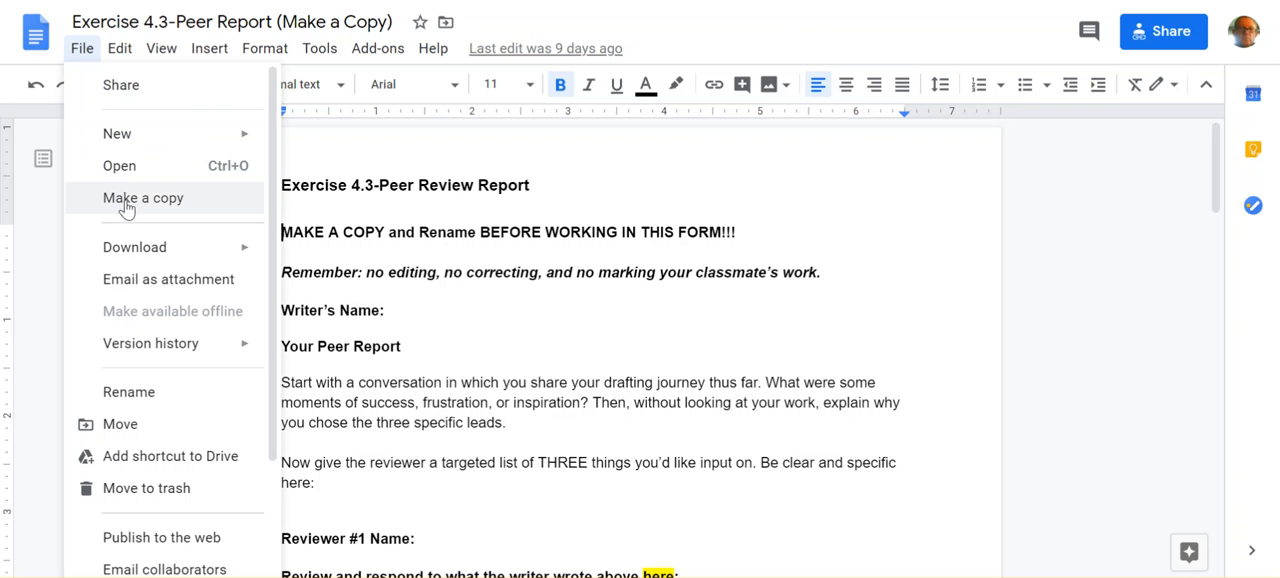
click(143, 197)
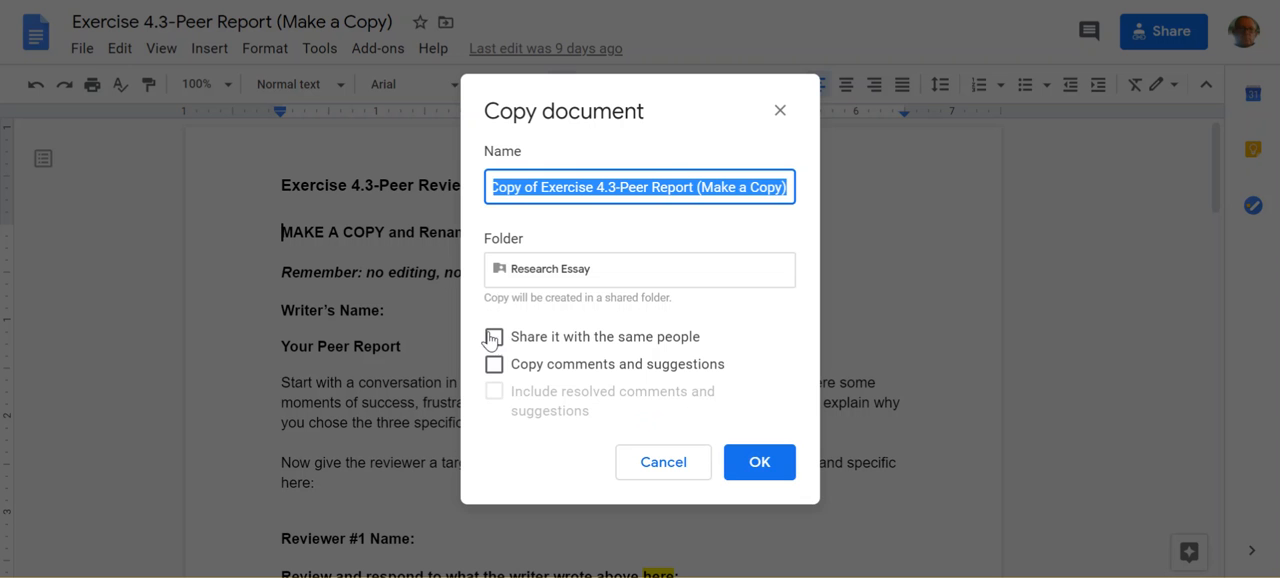
click(493, 336)
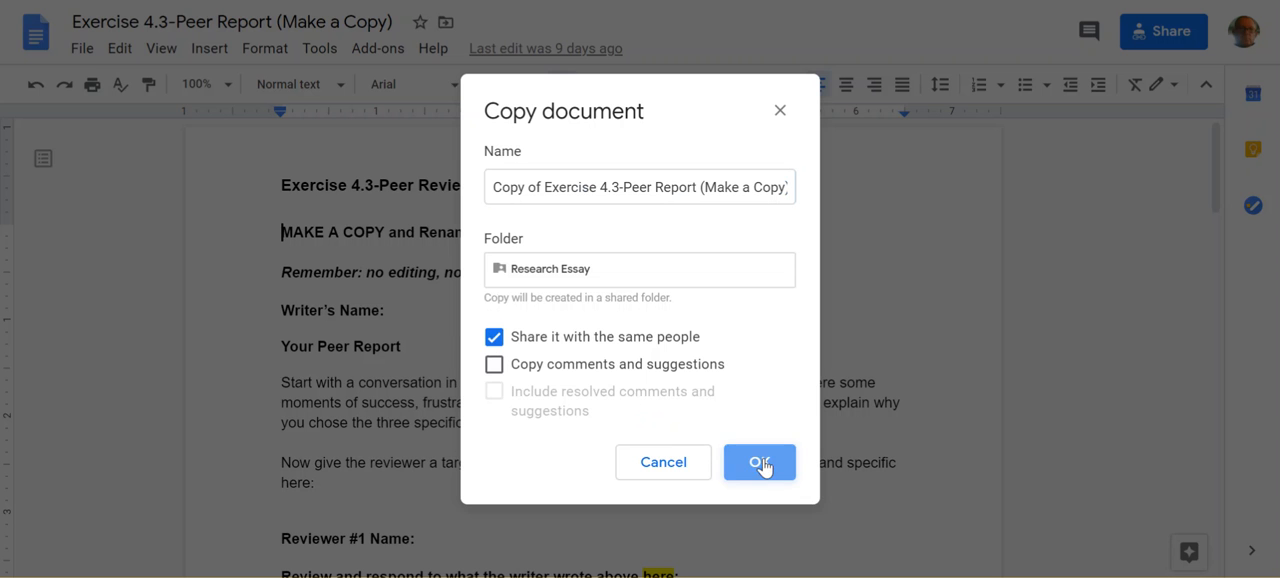
click(759, 462)
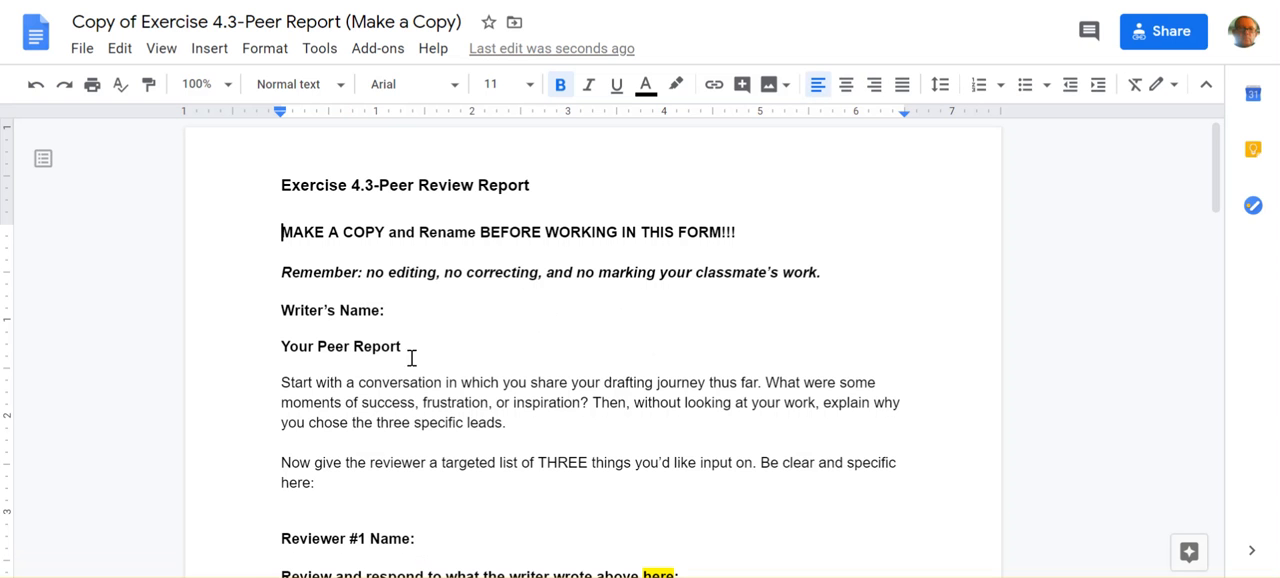
- Retitle the copy so it begins with 'Smith_' instead of 'Copy of'
click(185, 21)
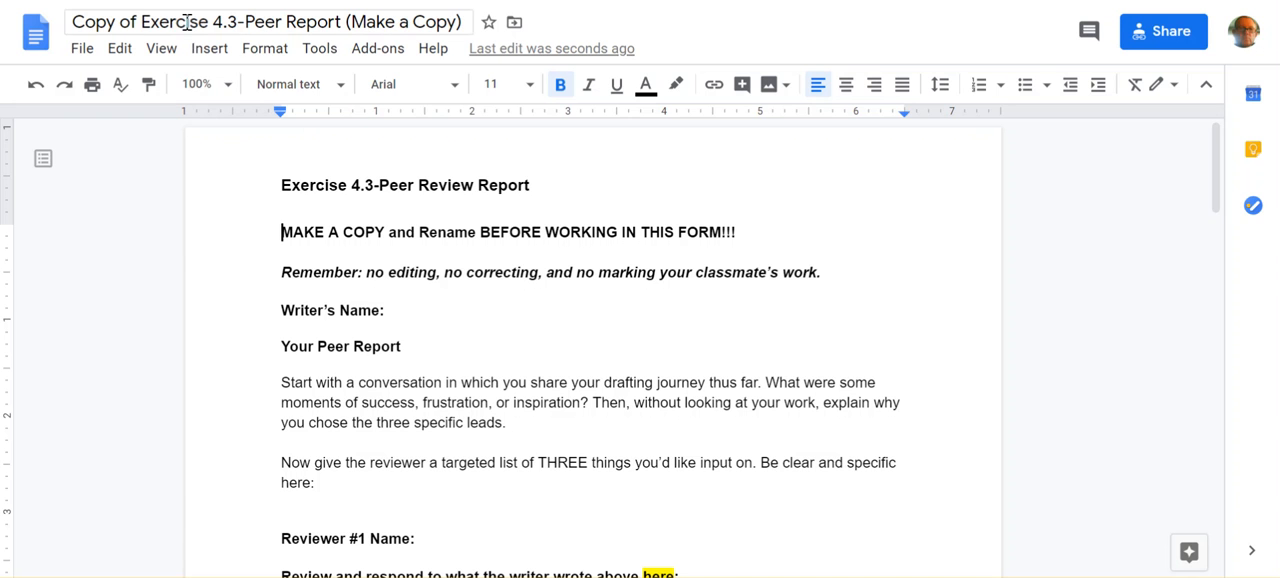
mouse_move(180, 21)
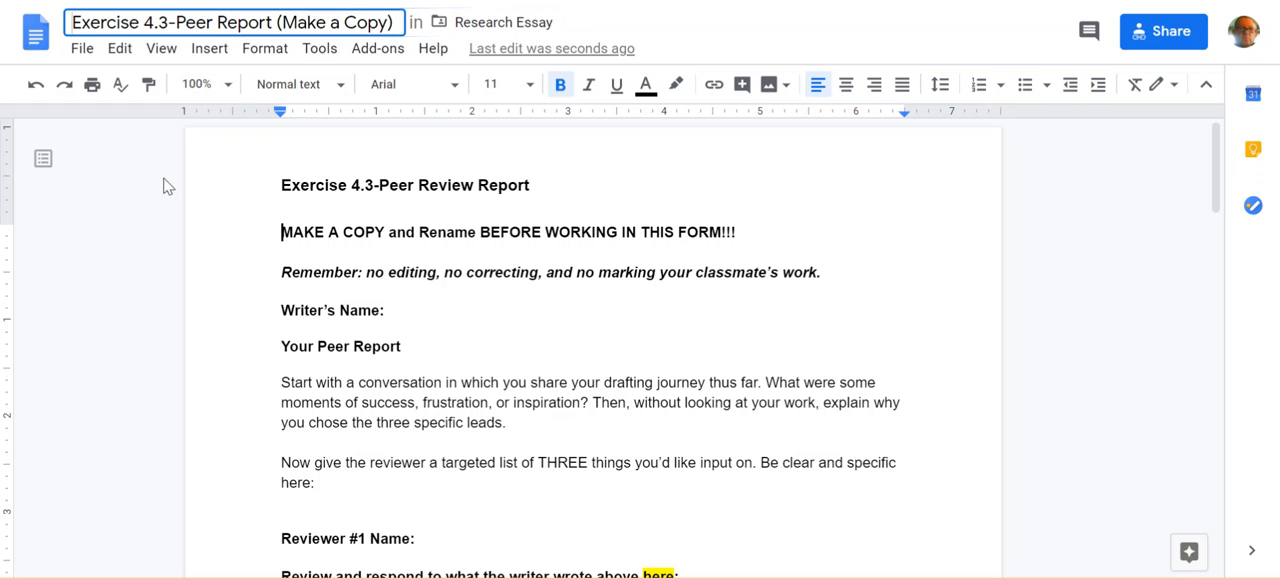
text(Smith)
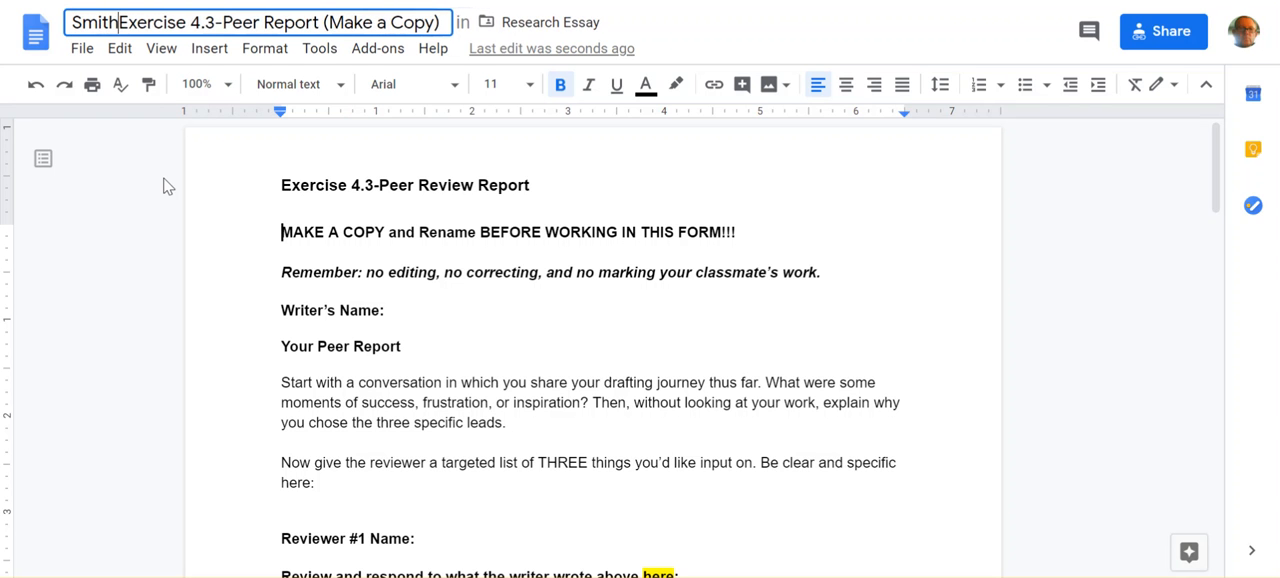
text(_)
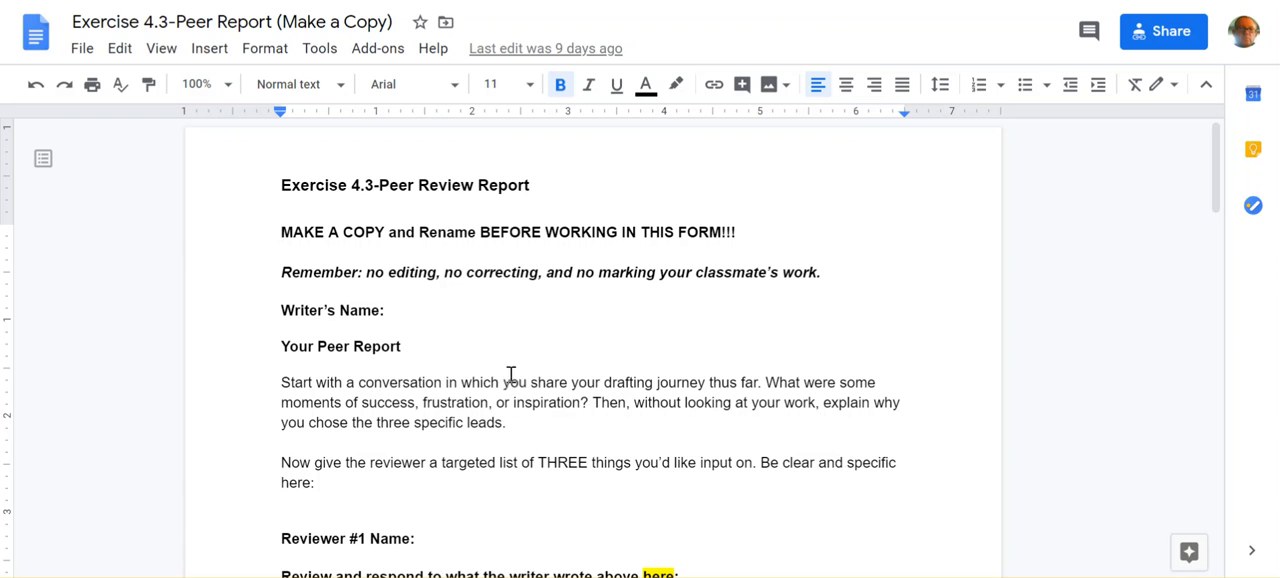
mouse_move(560, 388)
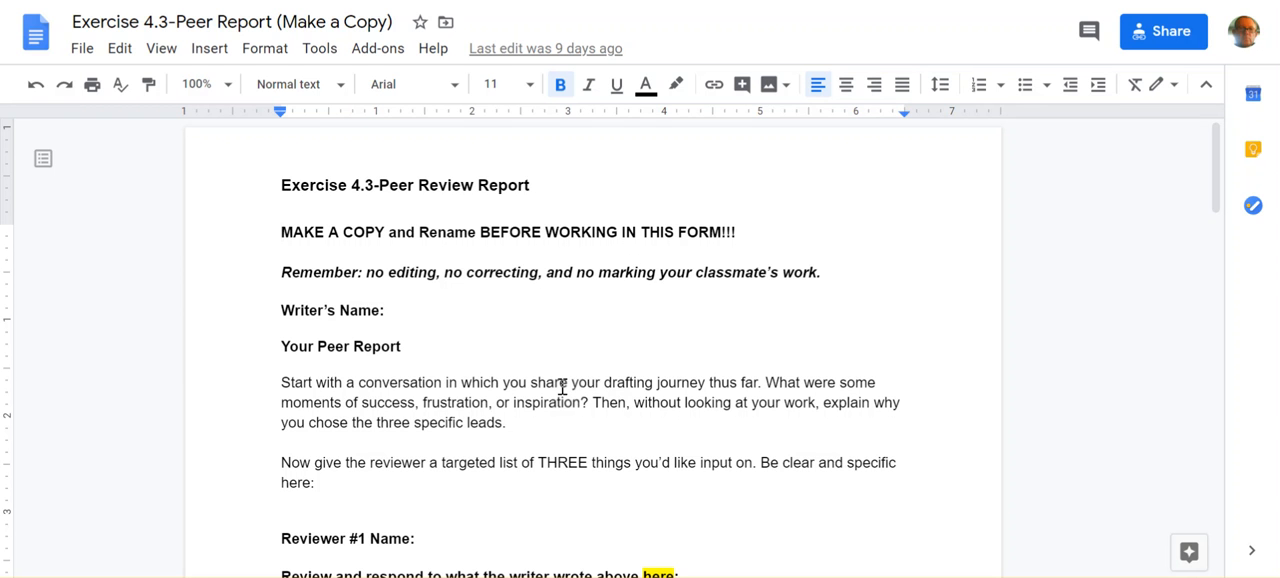
mouse_move(714, 315)
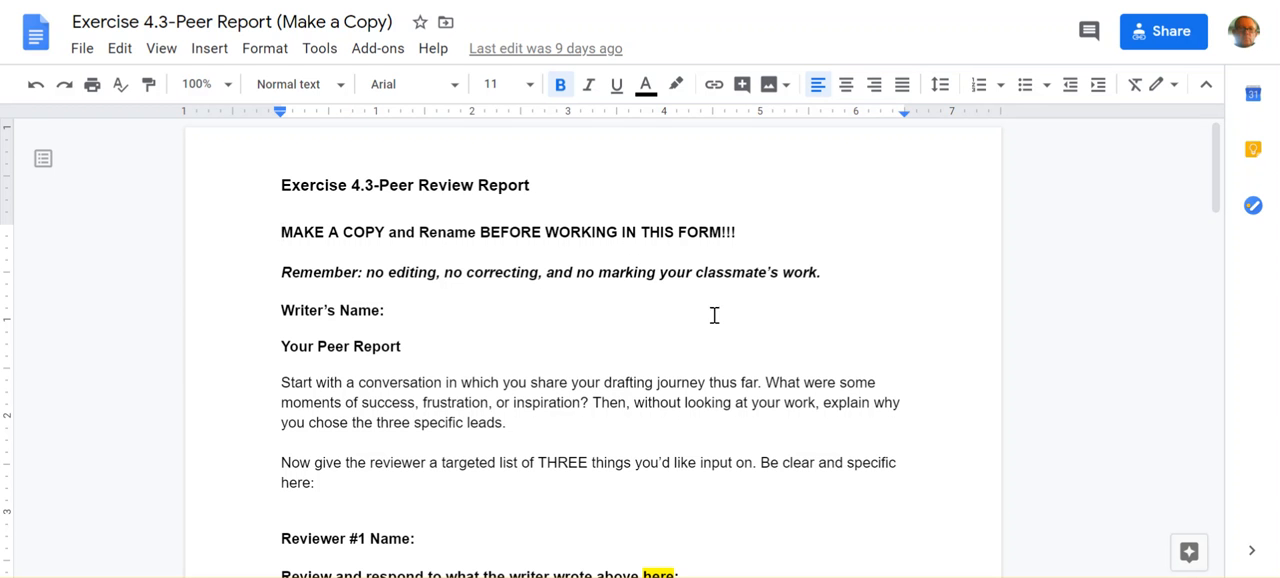
mouse_move(753, 275)
text(Smith_)
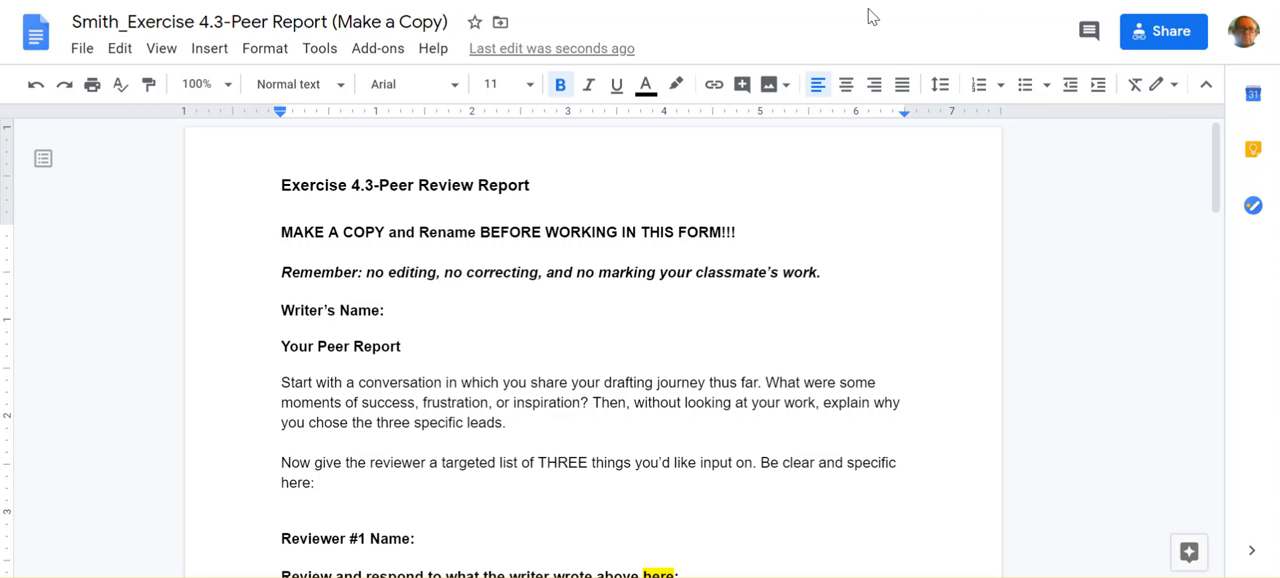
mouse_move(685, 20)
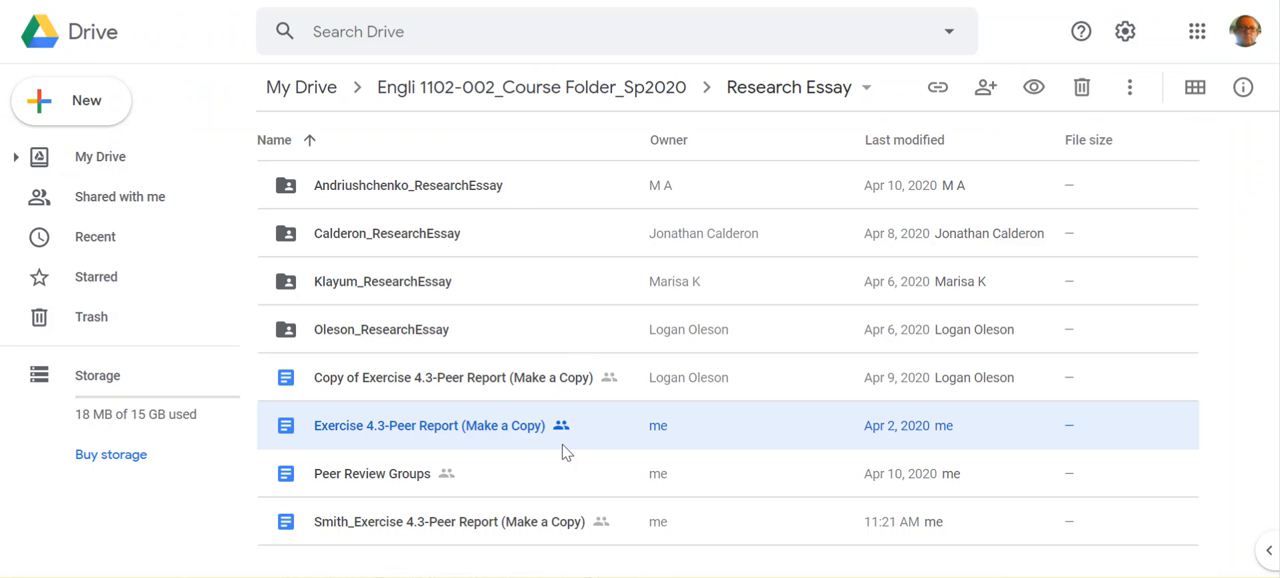
mouse_move(1077, 268)
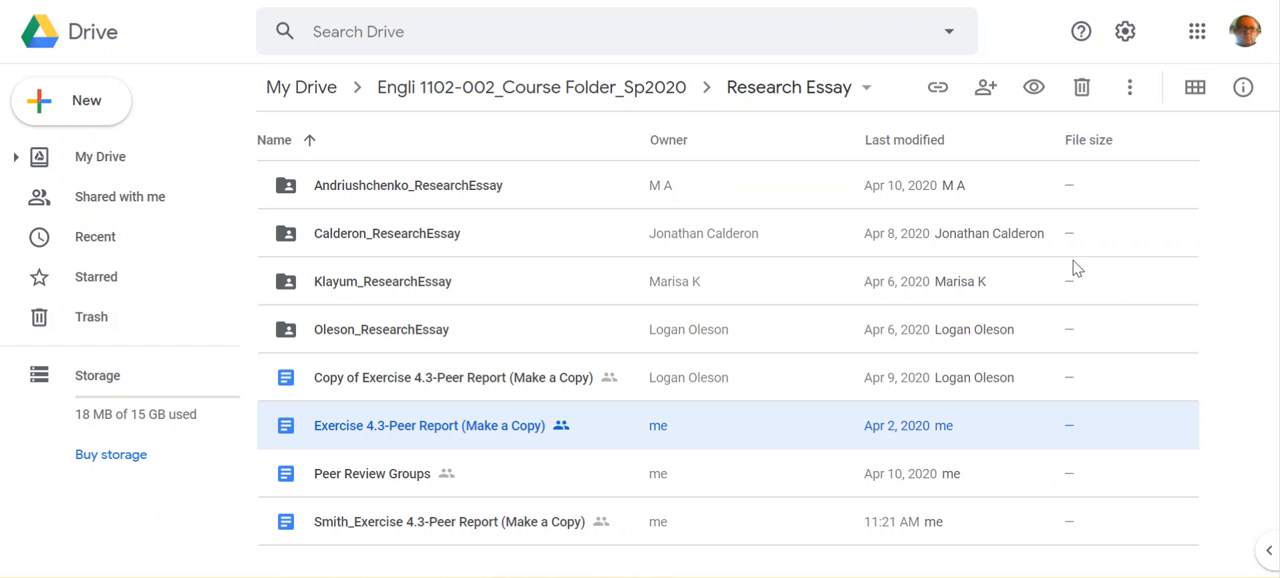
mouse_move(225, 33)
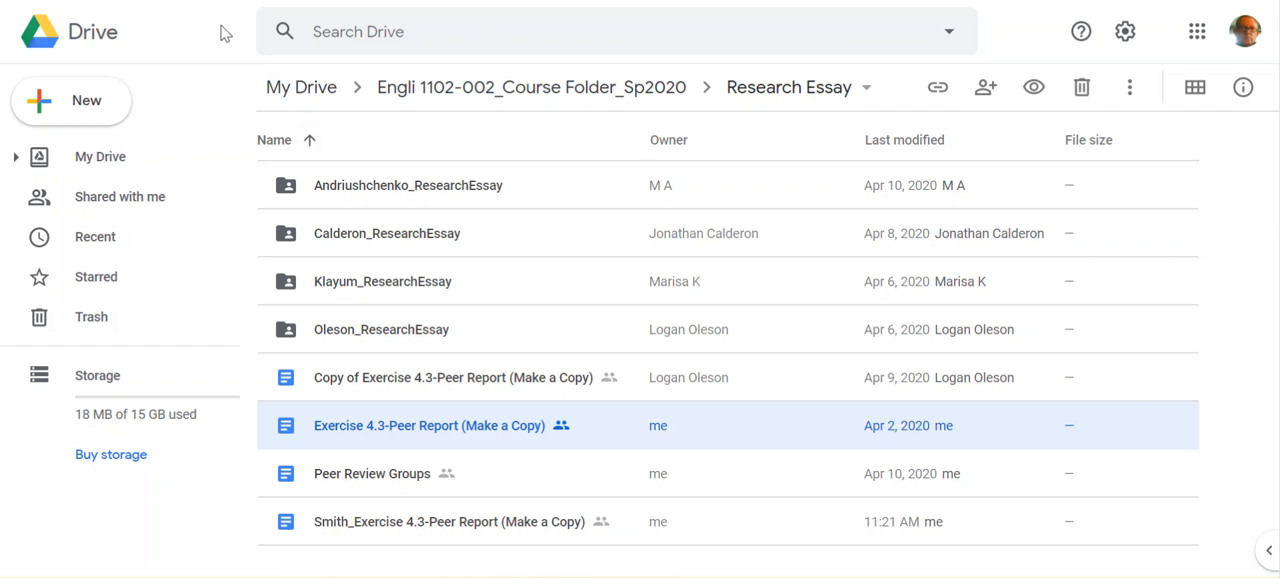
- Show the context menu for the Smith_Exercise 4.3-Peer Report (Make a Copy) file in Research Essay
double_click(429, 425)
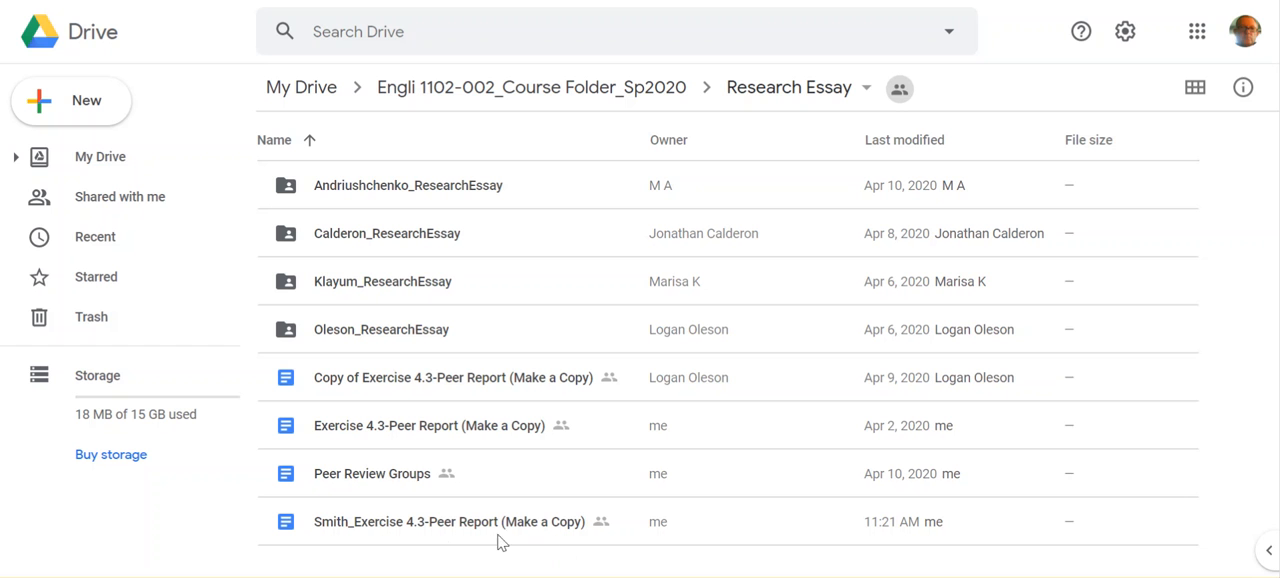
mouse_move(394, 543)
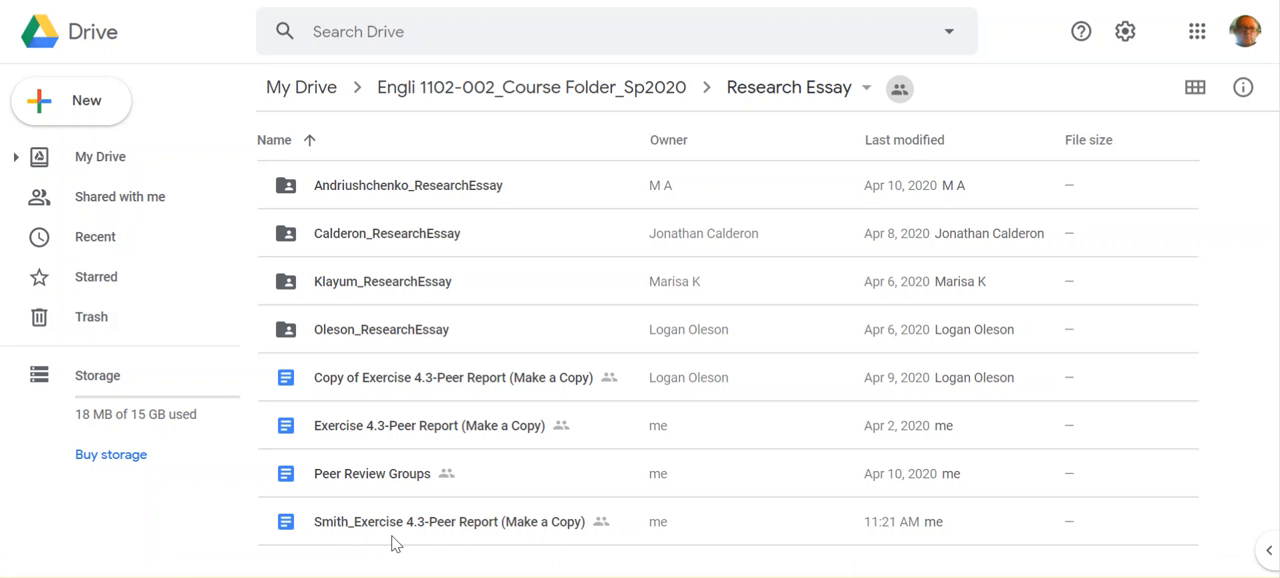
mouse_move(556, 531)
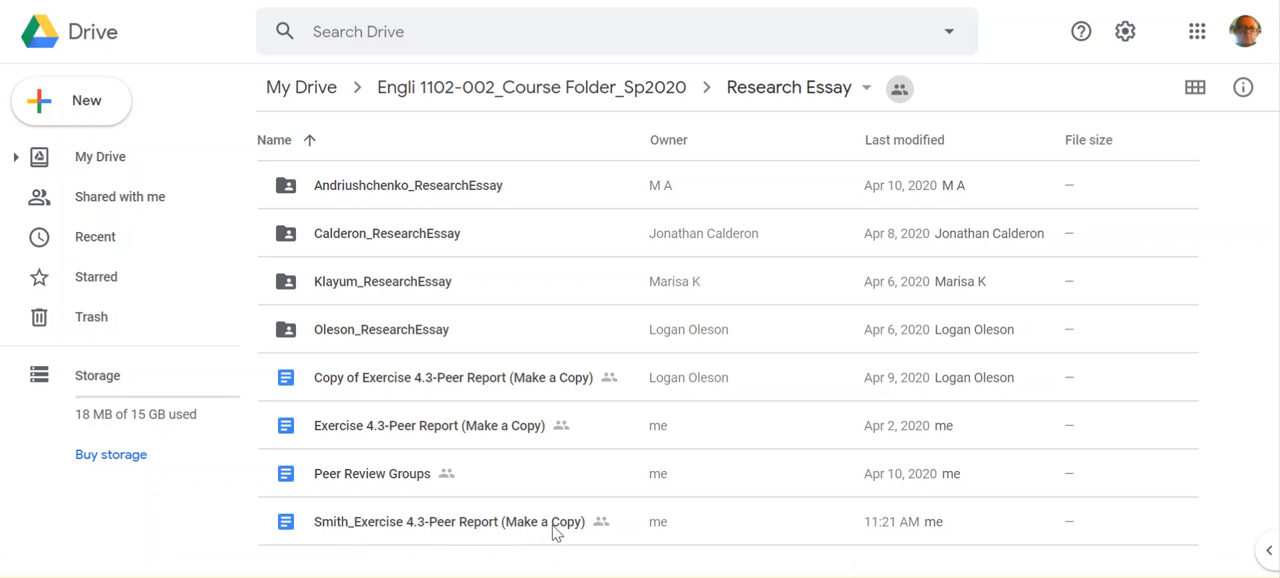
right_click(447, 521)
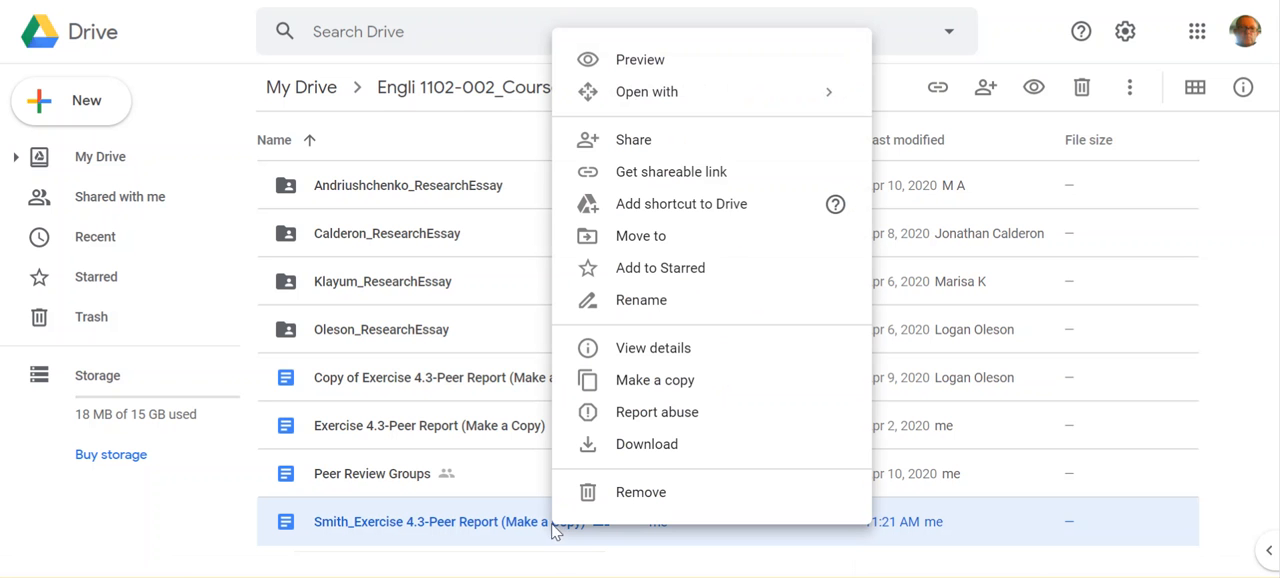
mouse_move(395, 266)
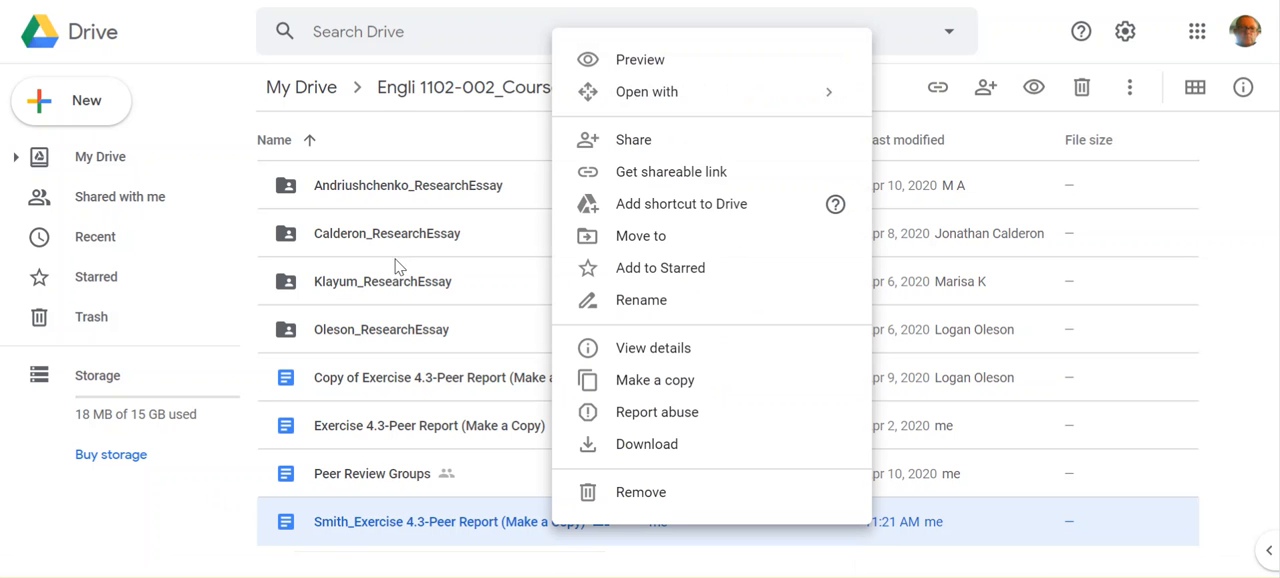
mouse_move(666, 497)
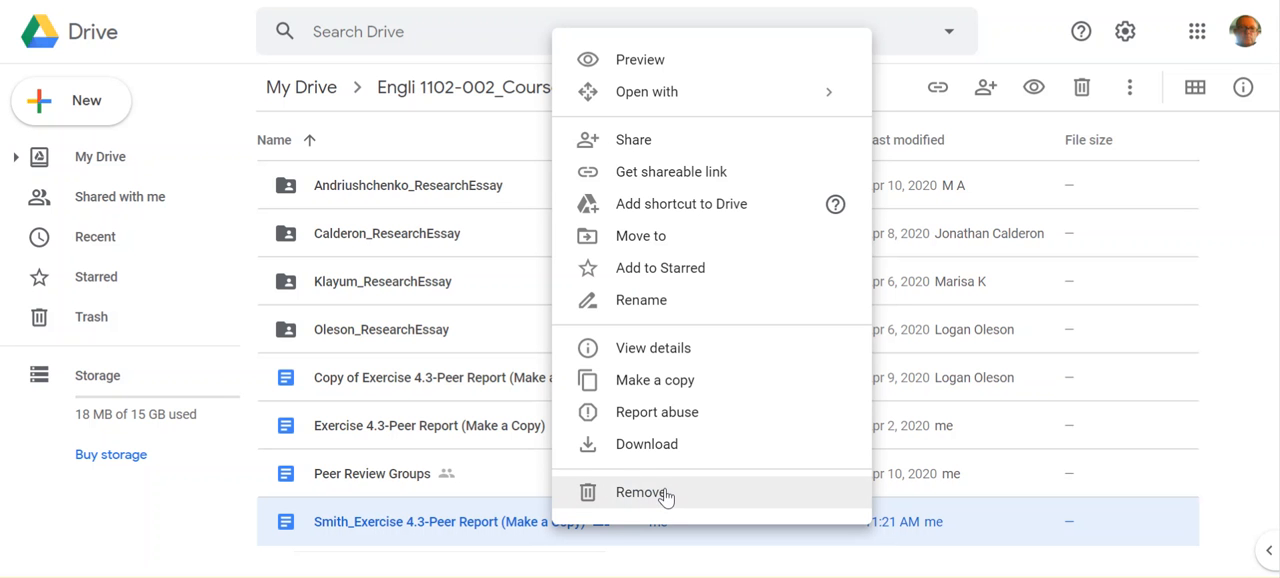
- Remove the Smith peer report copy, leaving seven items in the Research Essay folder
click(641, 492)
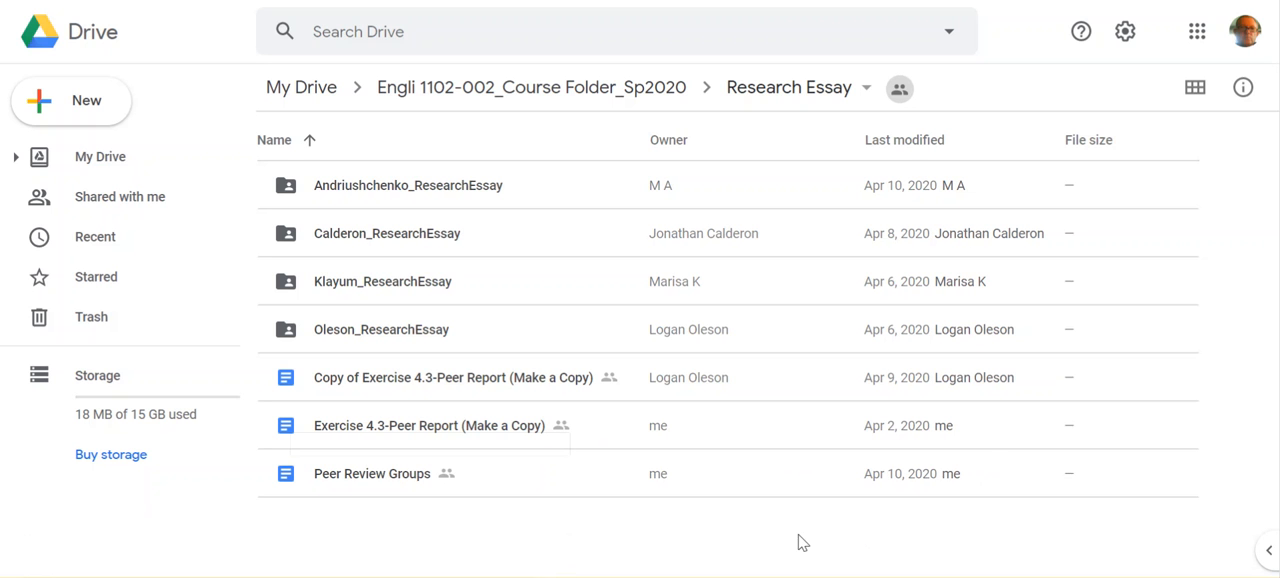
mouse_move(728, 524)
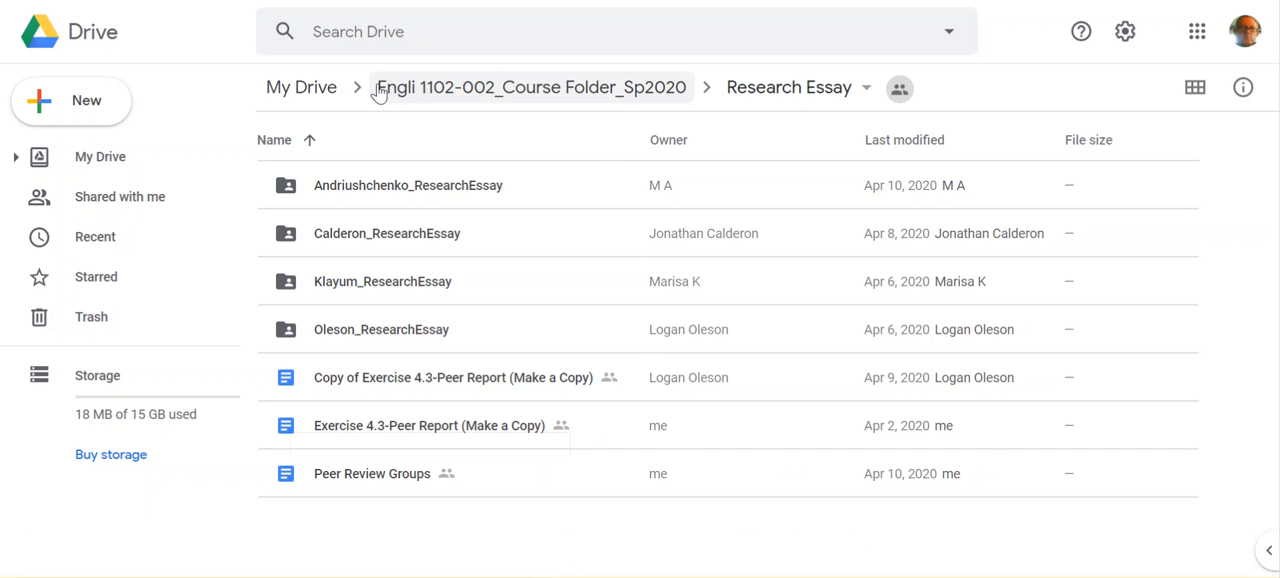
mouse_move(421, 247)
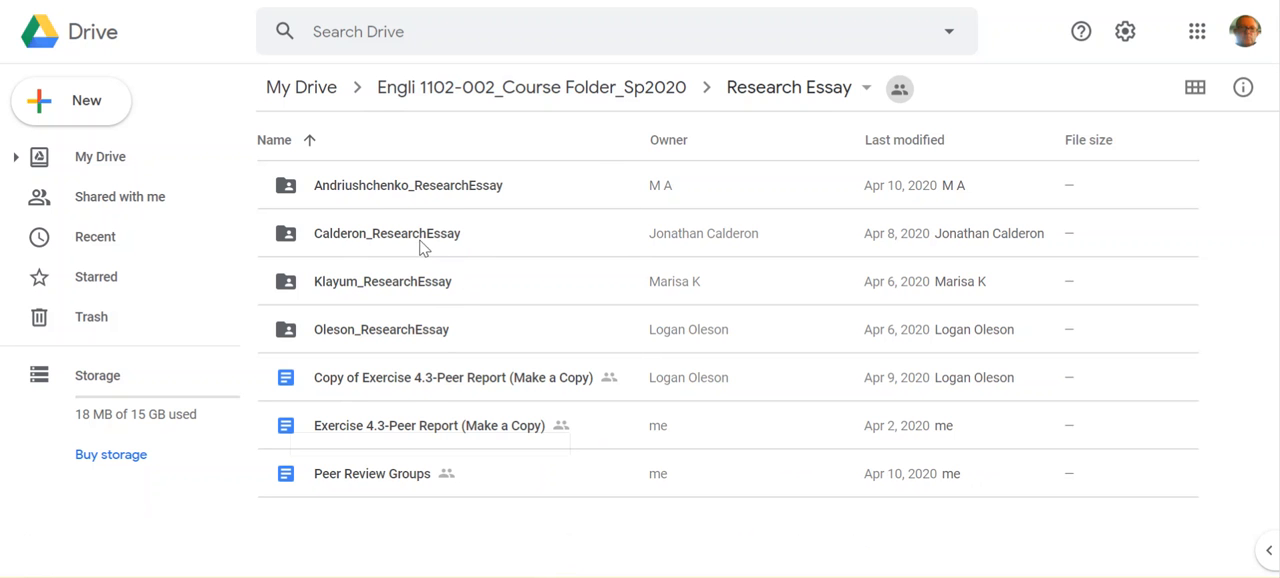
mouse_move(363, 166)
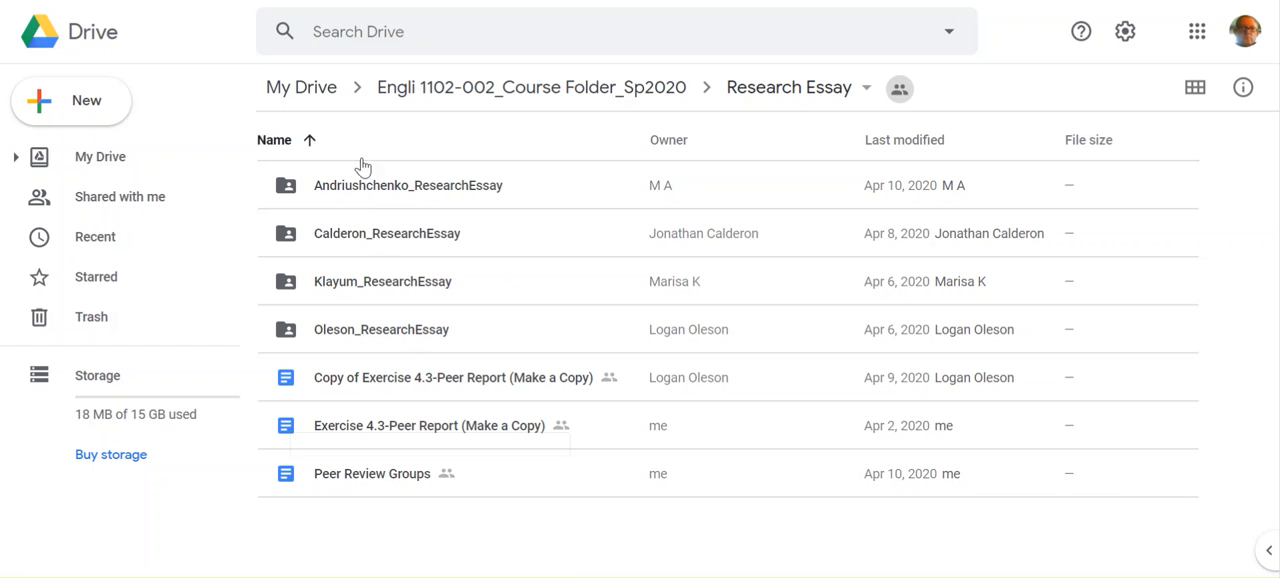
mouse_move(381, 329)
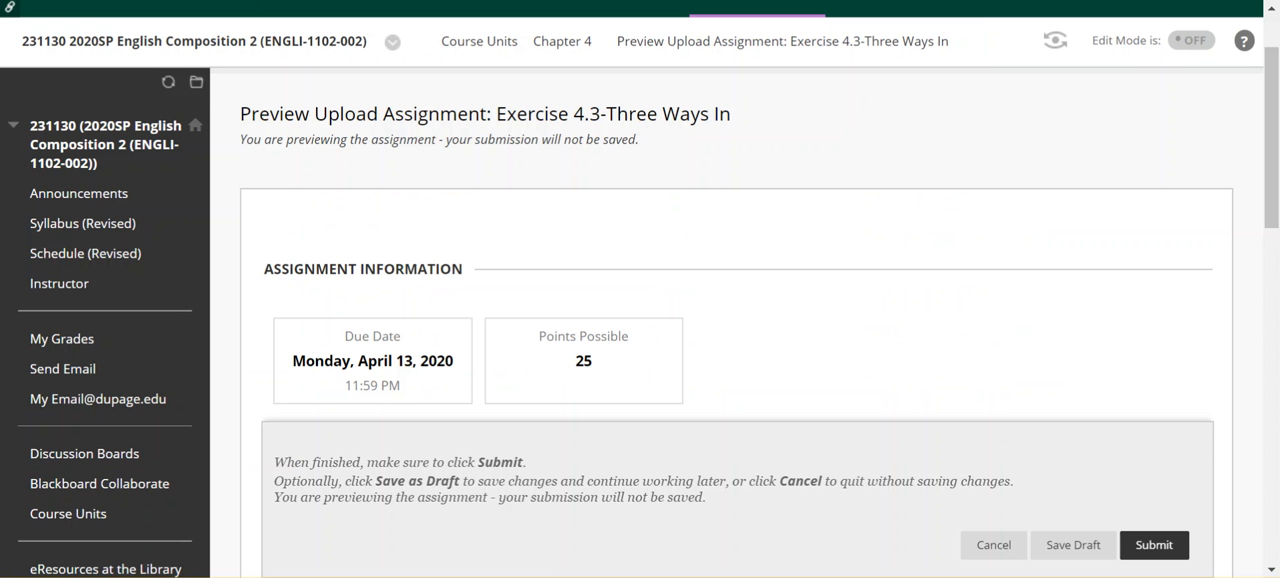
- Cancel the Exercise 4.3 assignment preview without submitting, returning to the Chapter 4 page
scroll(down, 3)
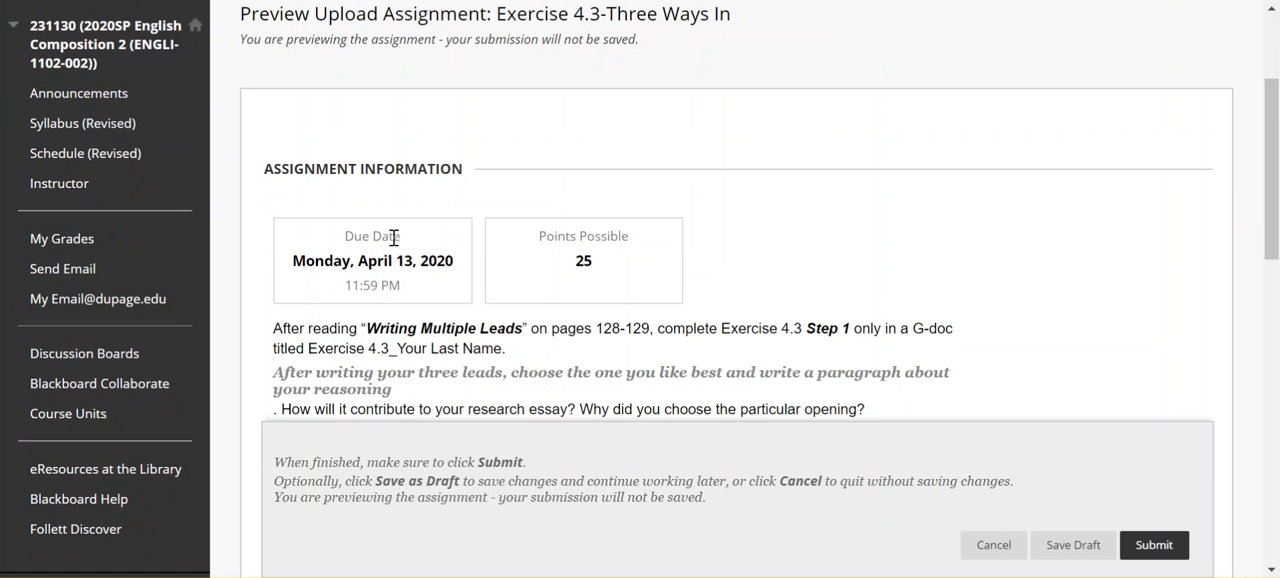
mouse_move(993, 545)
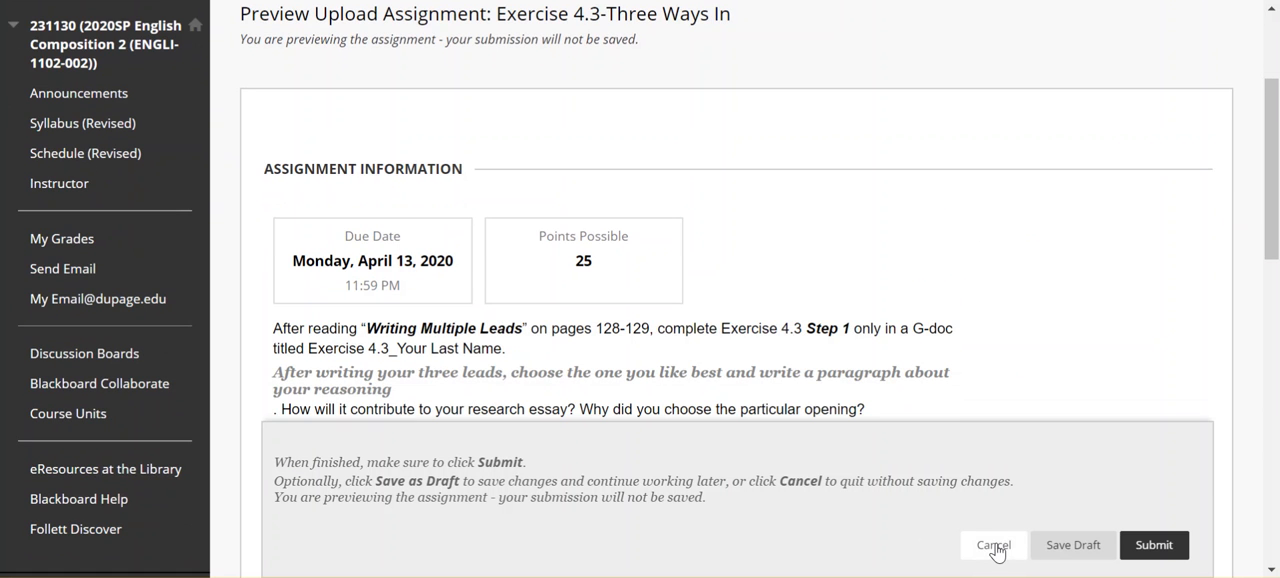
click(993, 545)
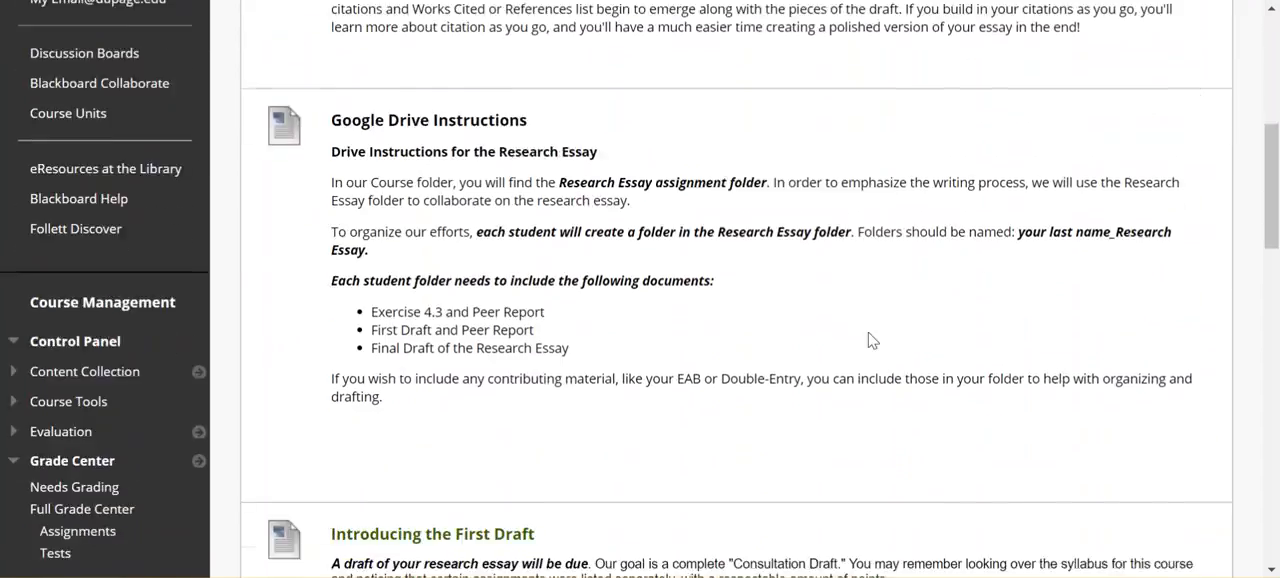
scroll(down, 3)
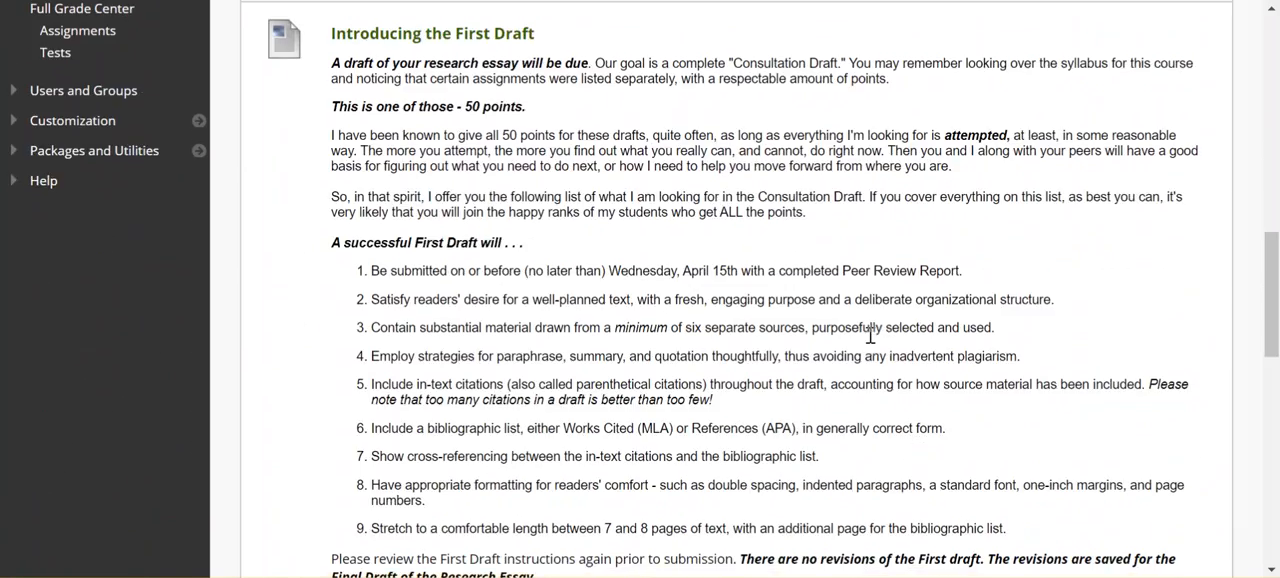
scroll(down, 3)
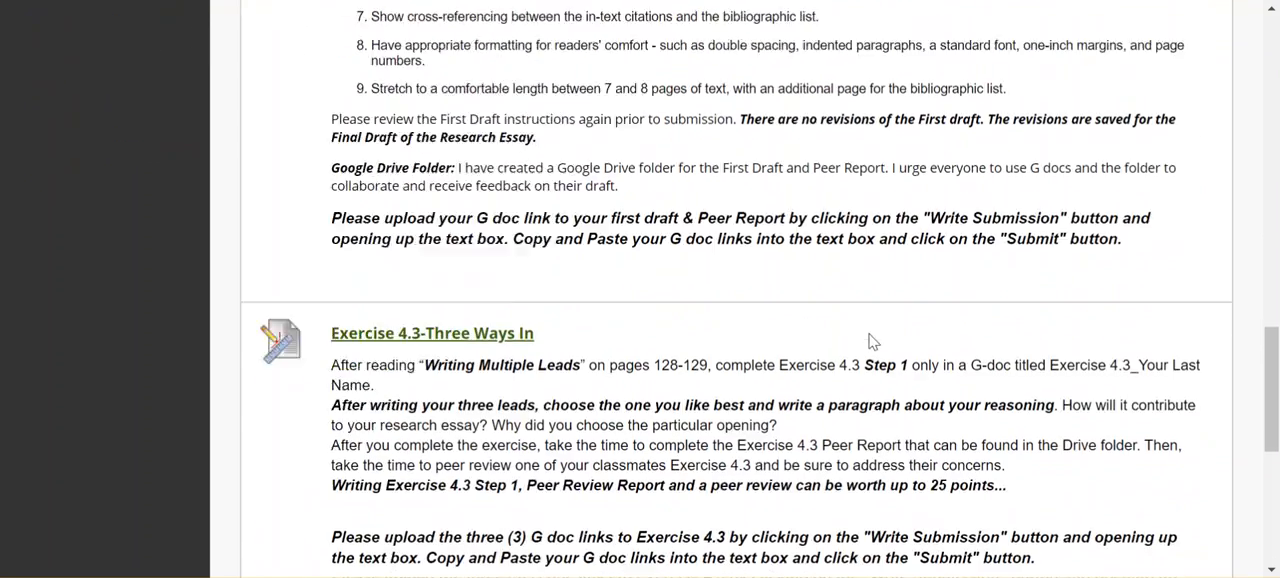
scroll(down, 3)
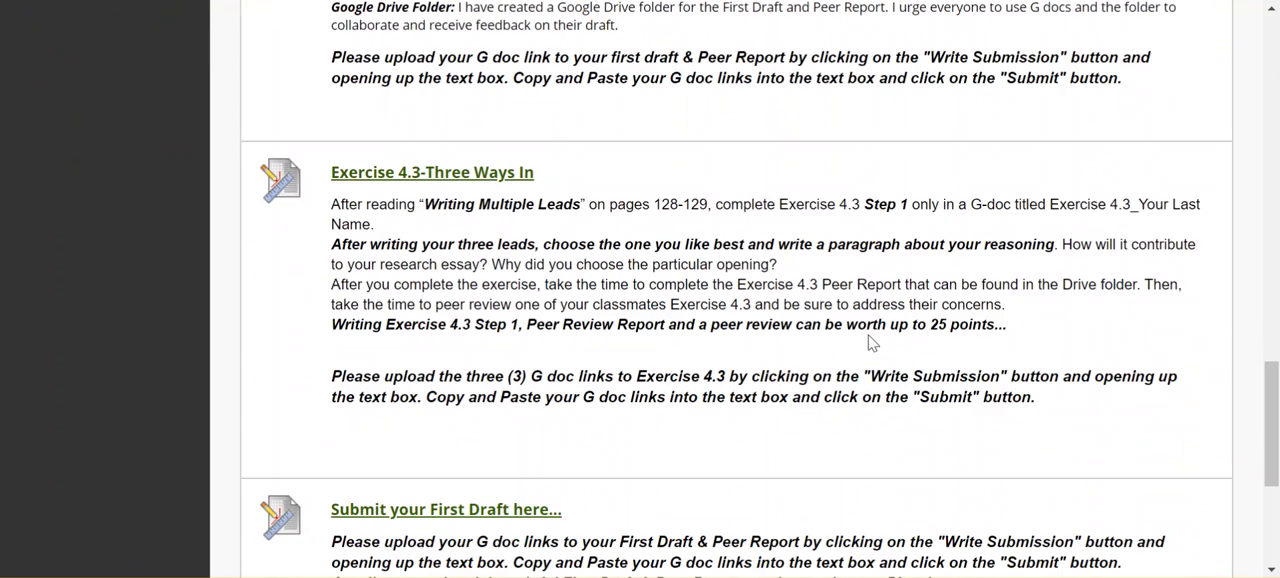
mouse_move(820, 298)
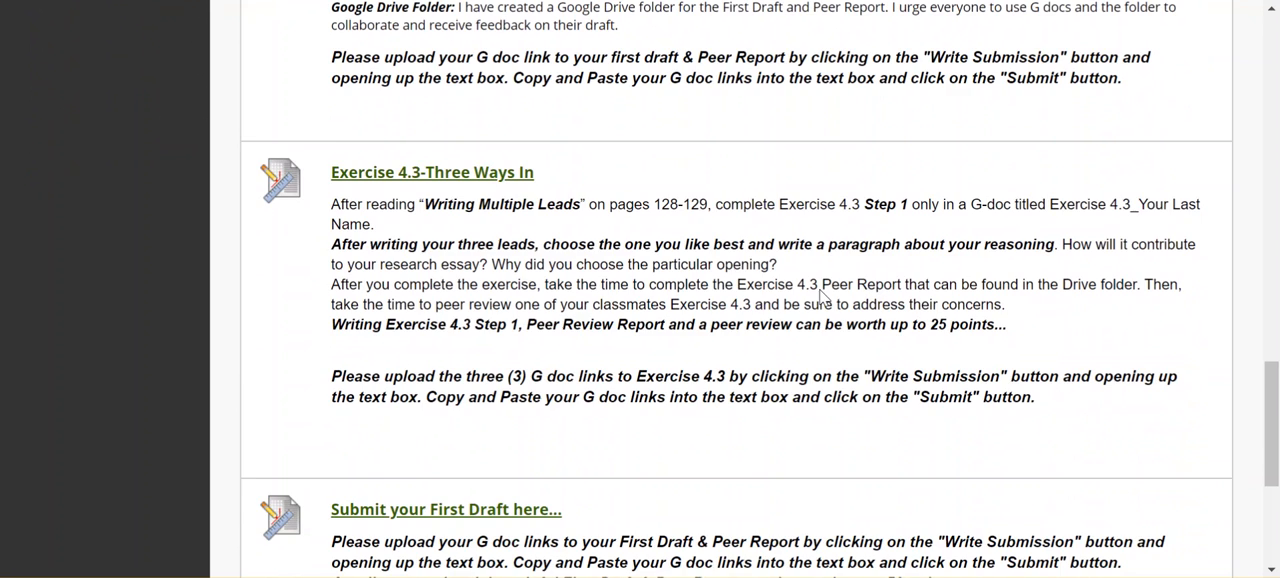
scroll(down, 3)
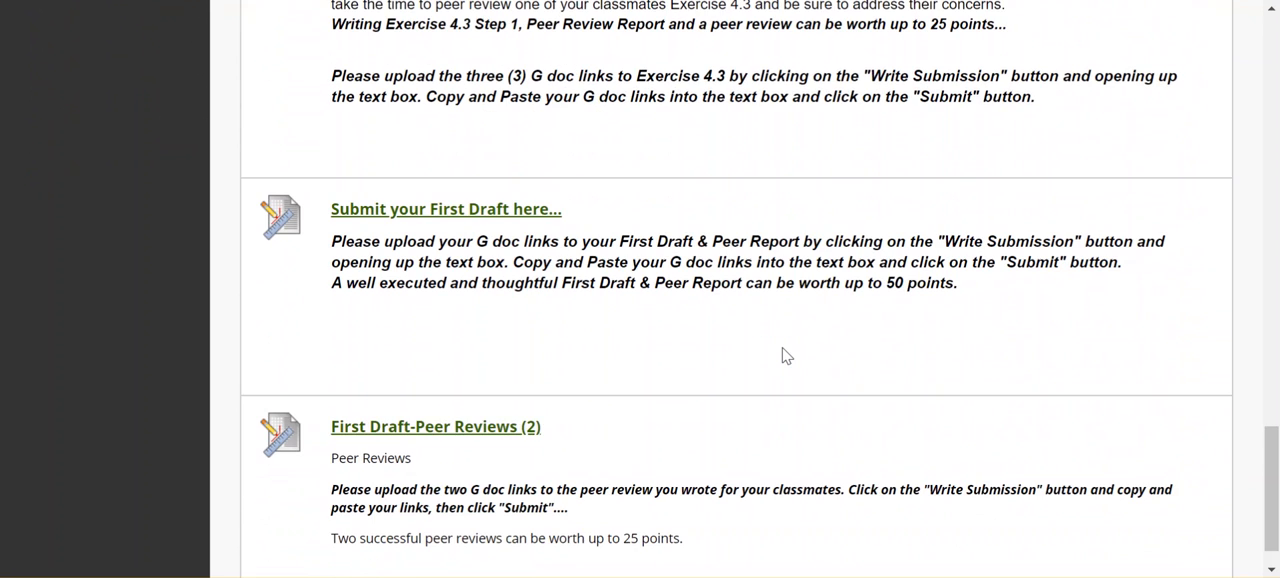
scroll(down, 3)
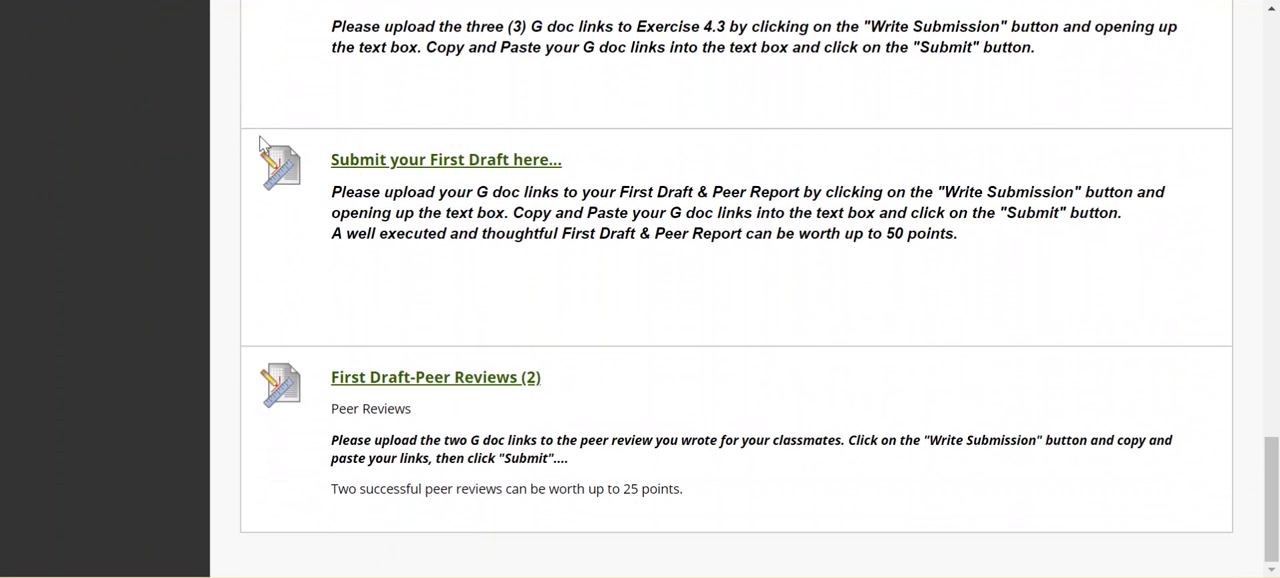
mouse_move(468, 385)
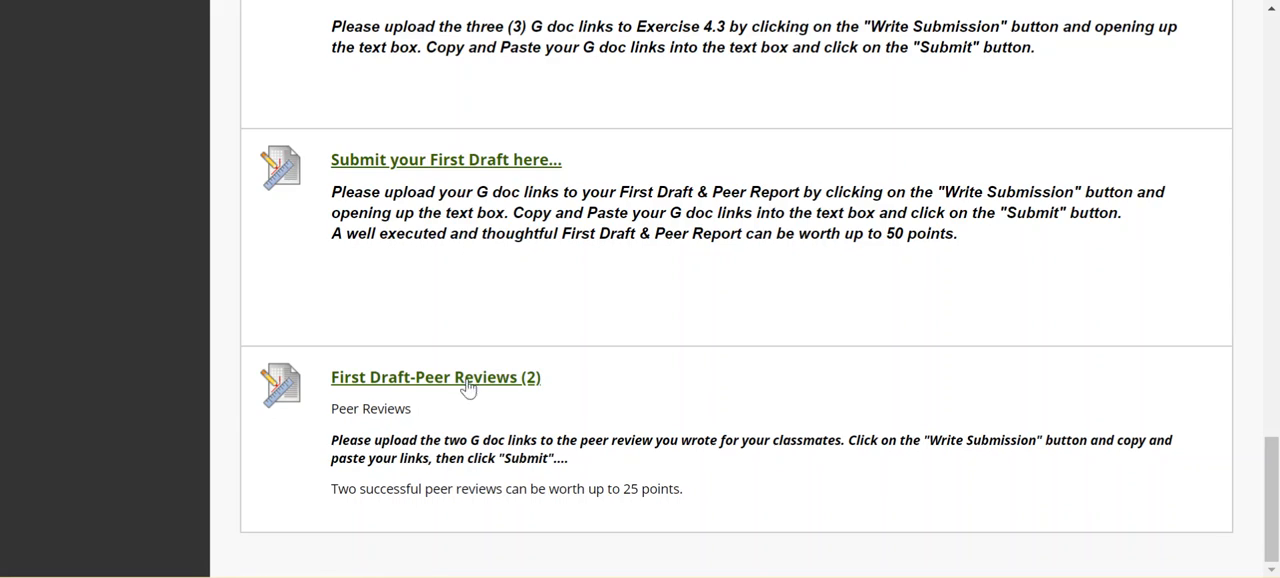
scroll(up, 3)
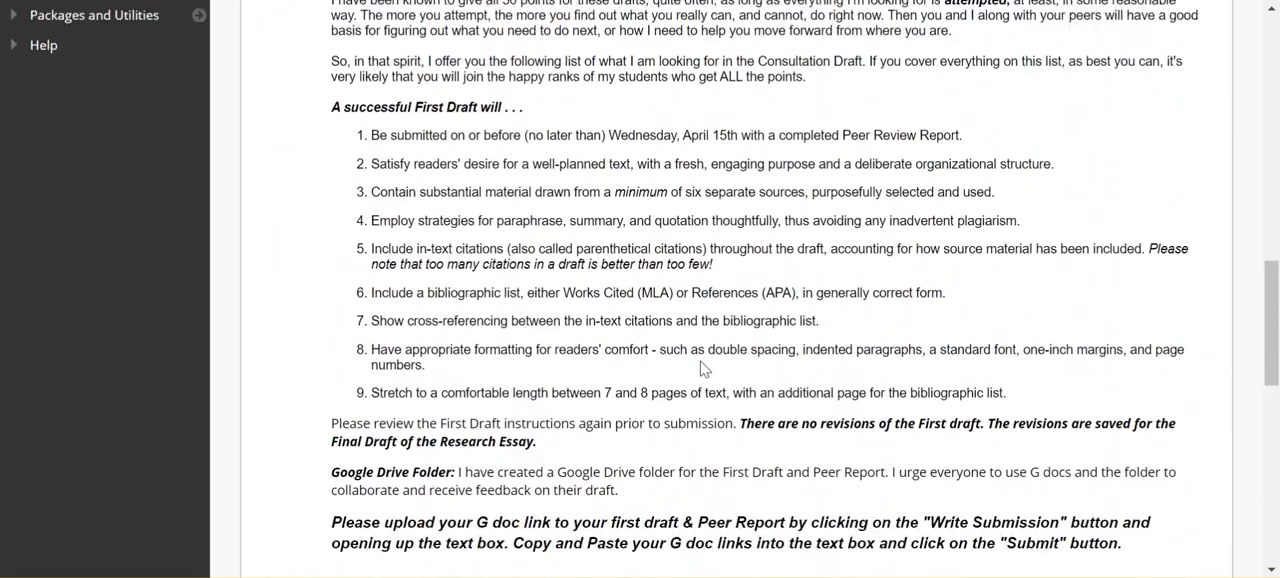
scroll(up, 3)
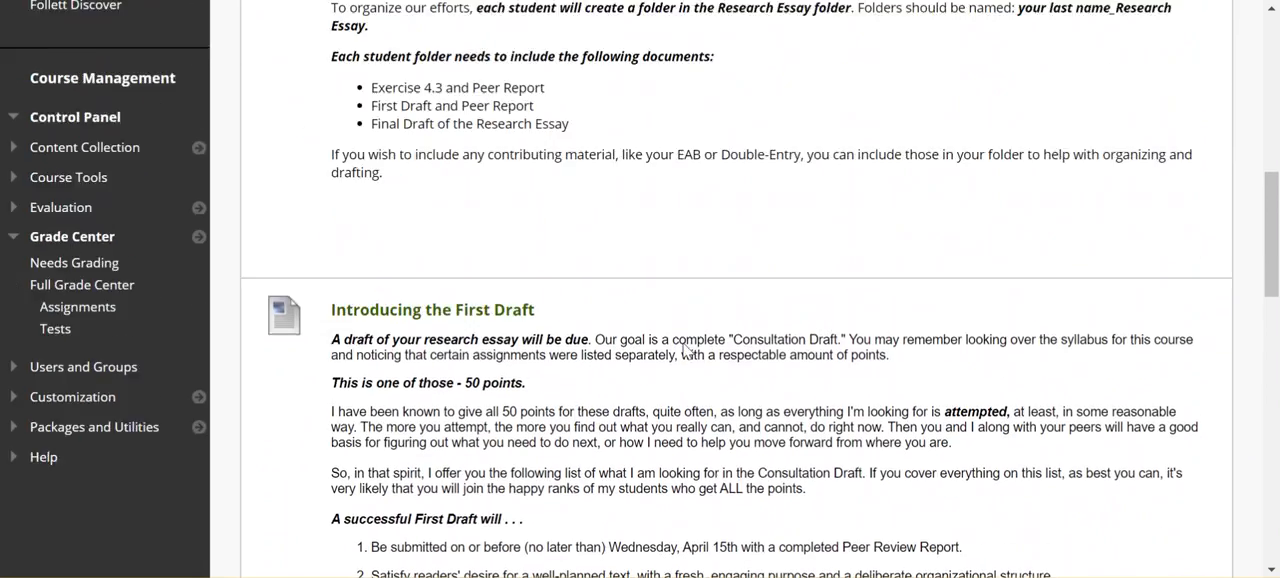
scroll(down, 3)
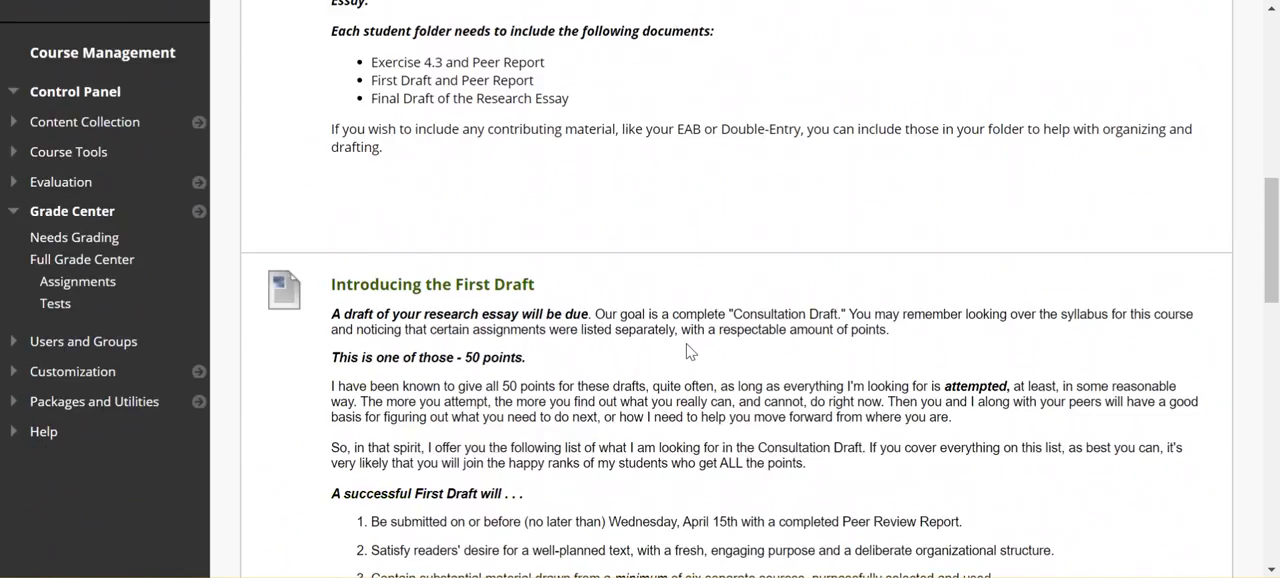
scroll(down, 3)
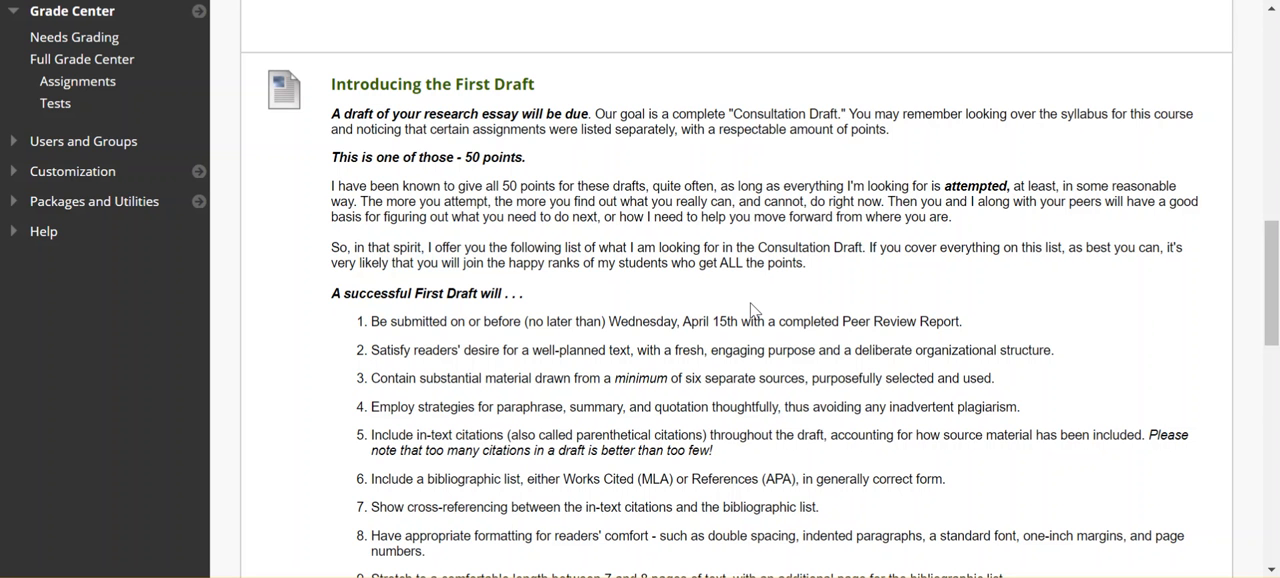
mouse_move(645, 218)
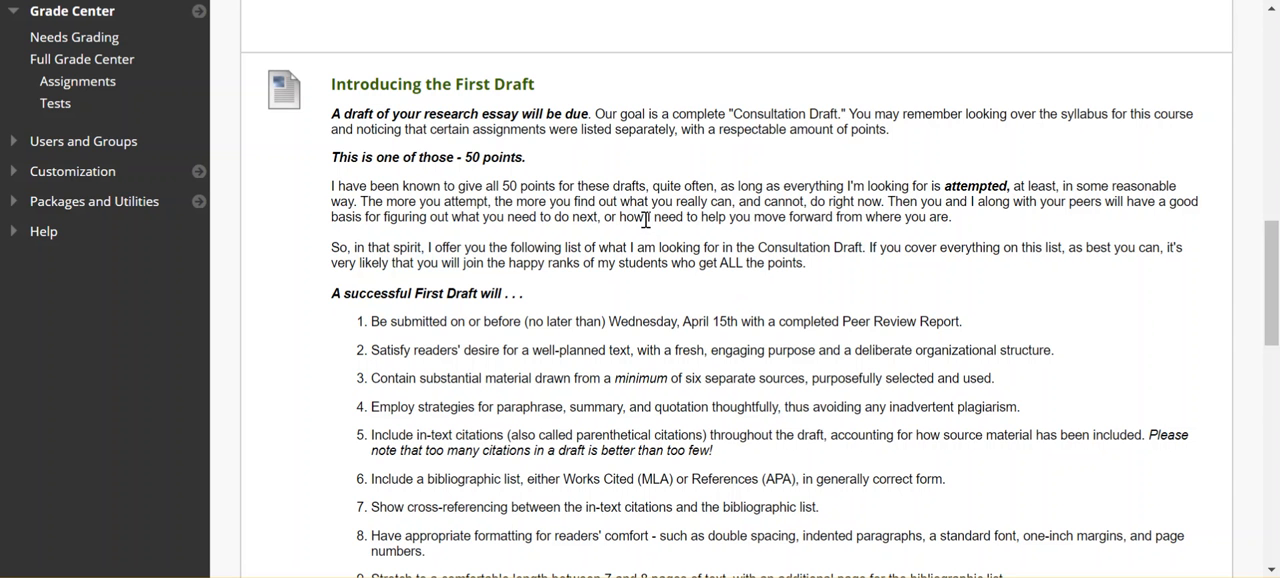